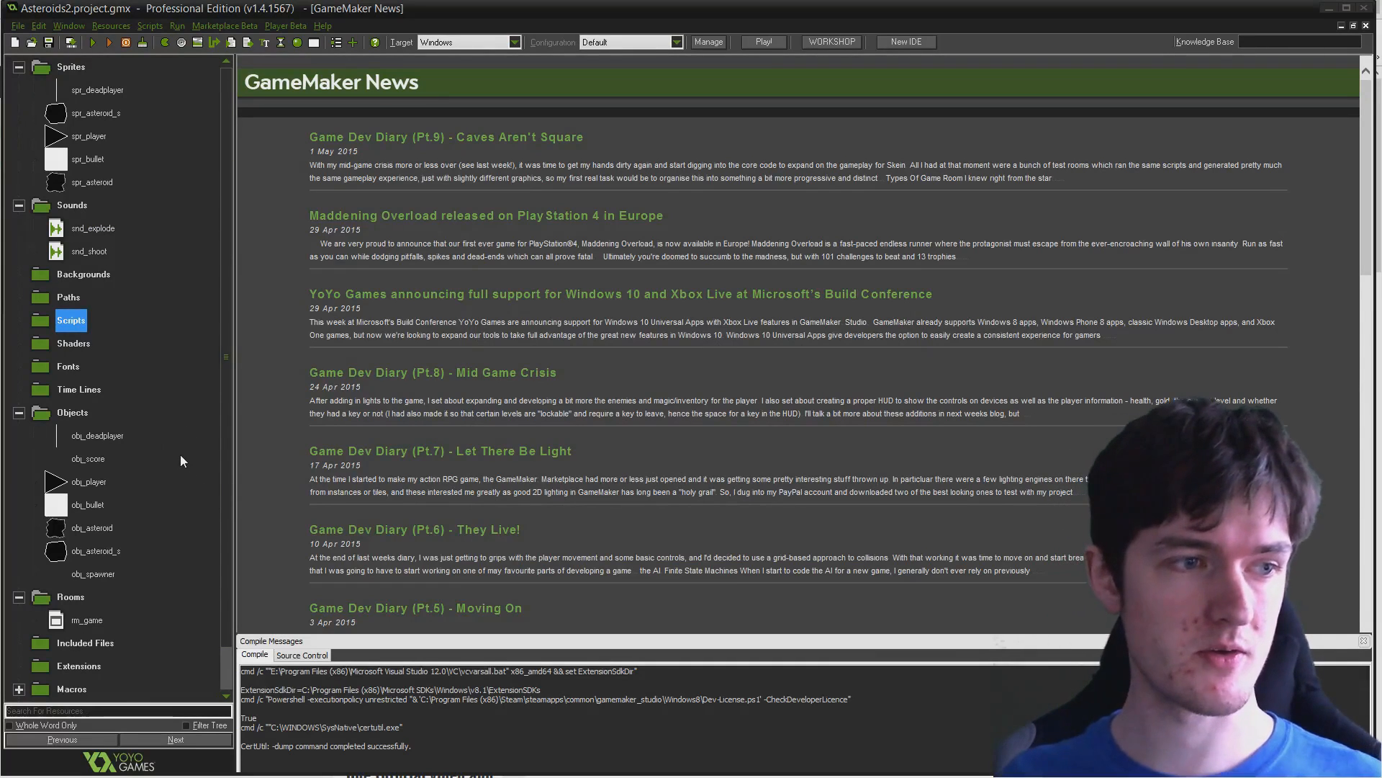
Create font fnt_small in Visitor TT1 BRK, size 20, anti-aliasing off, and save it
click(67, 366)
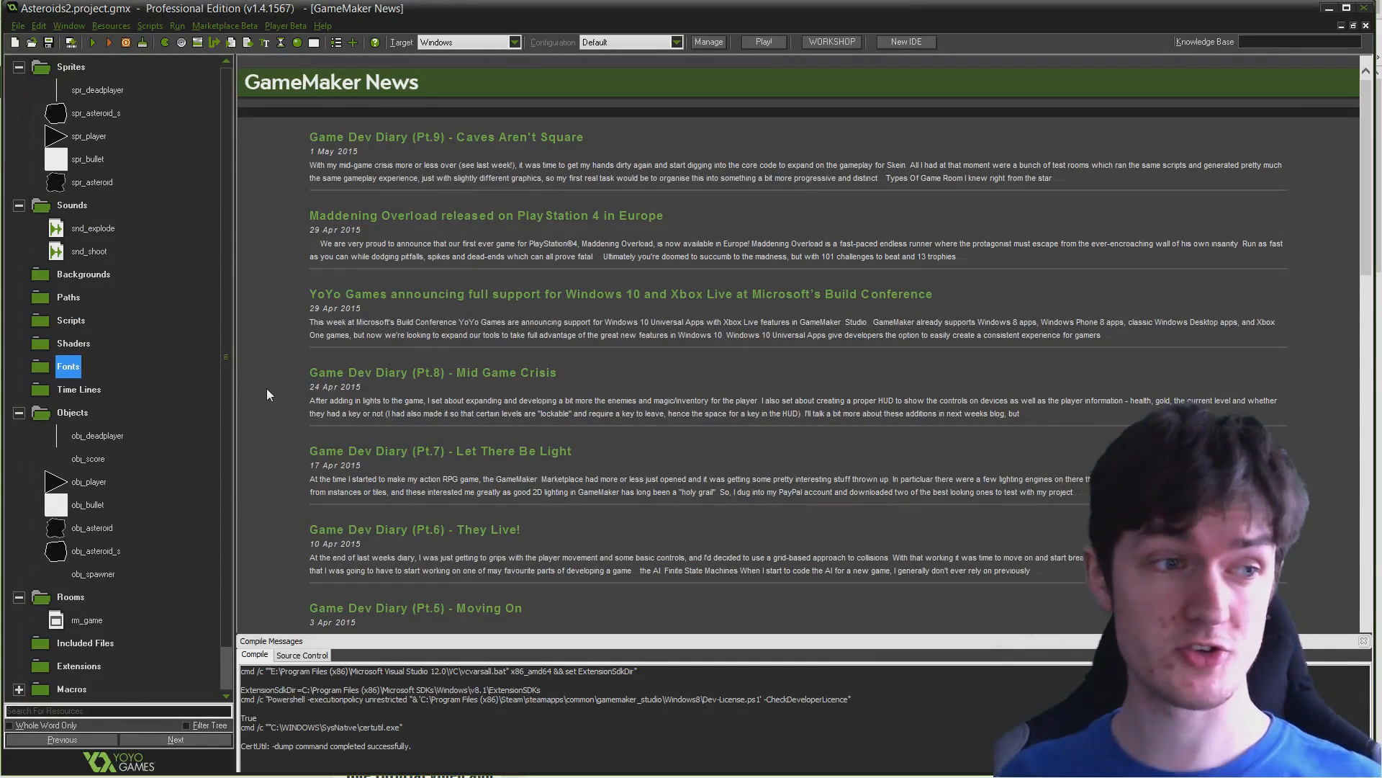
mouse_move(260, 393)
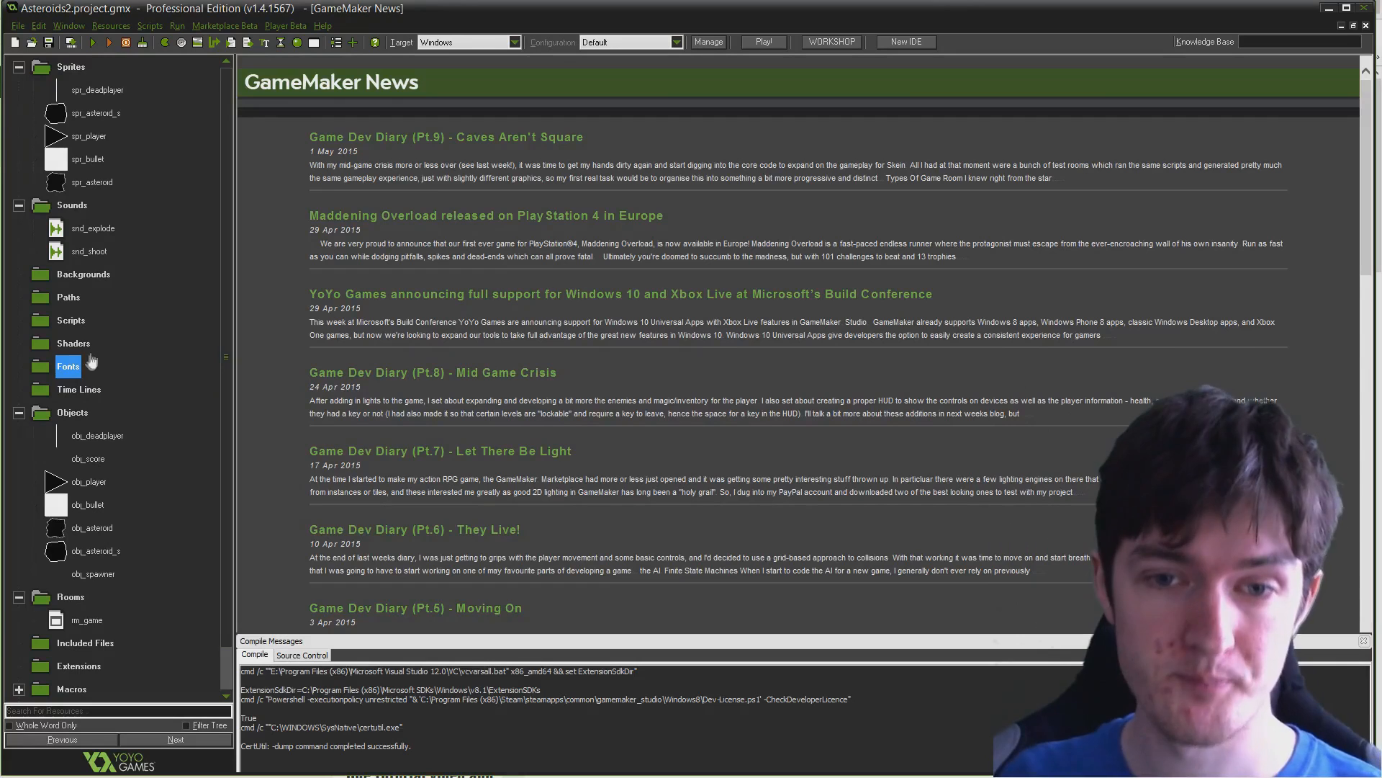
right_click(67, 365)
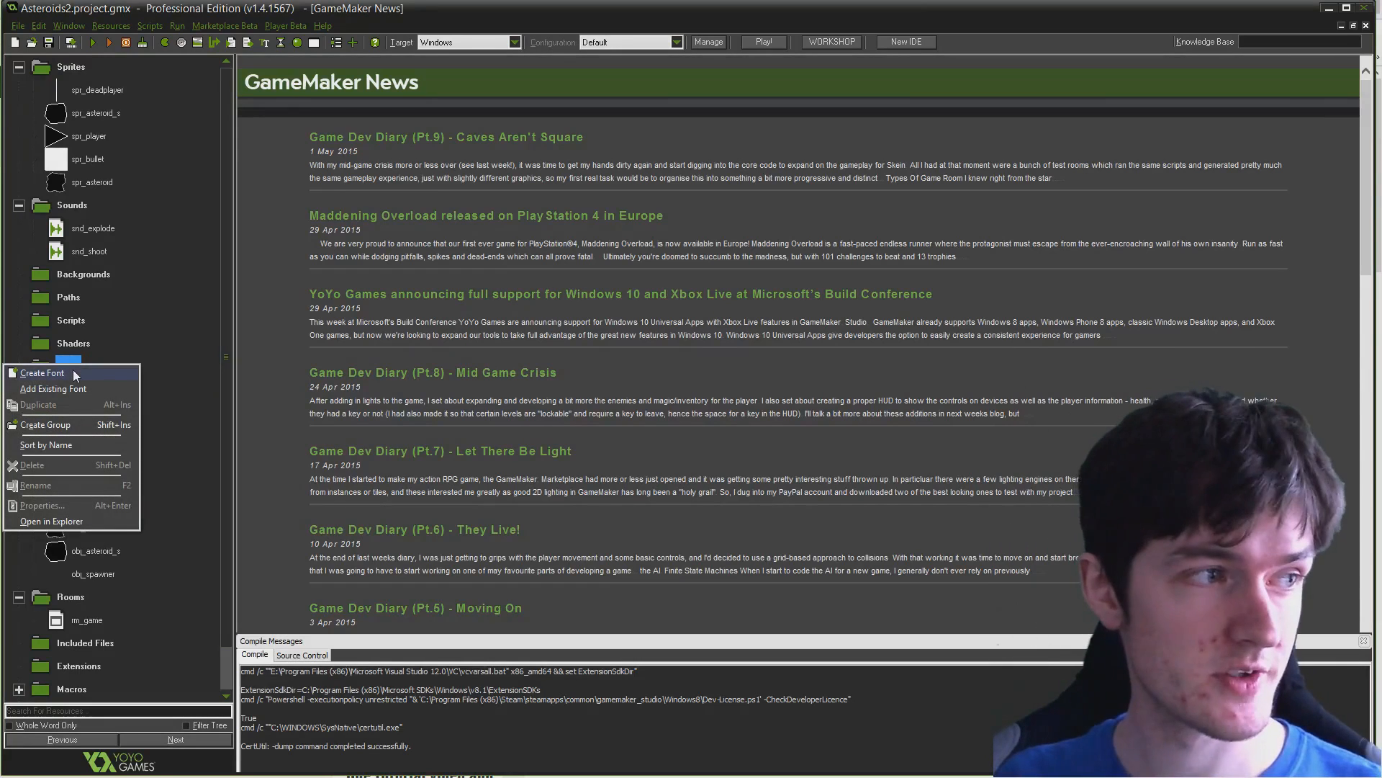
click(39, 372)
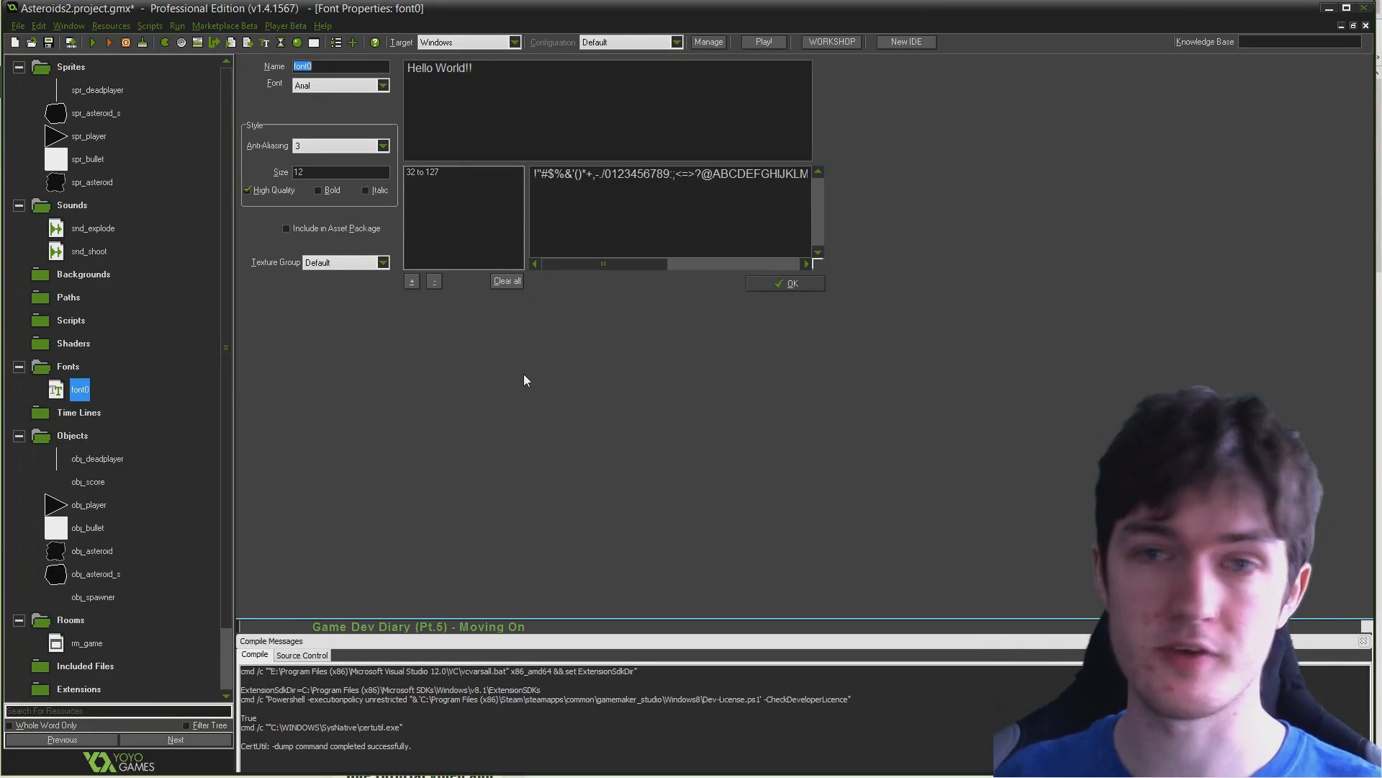
text(fnt)
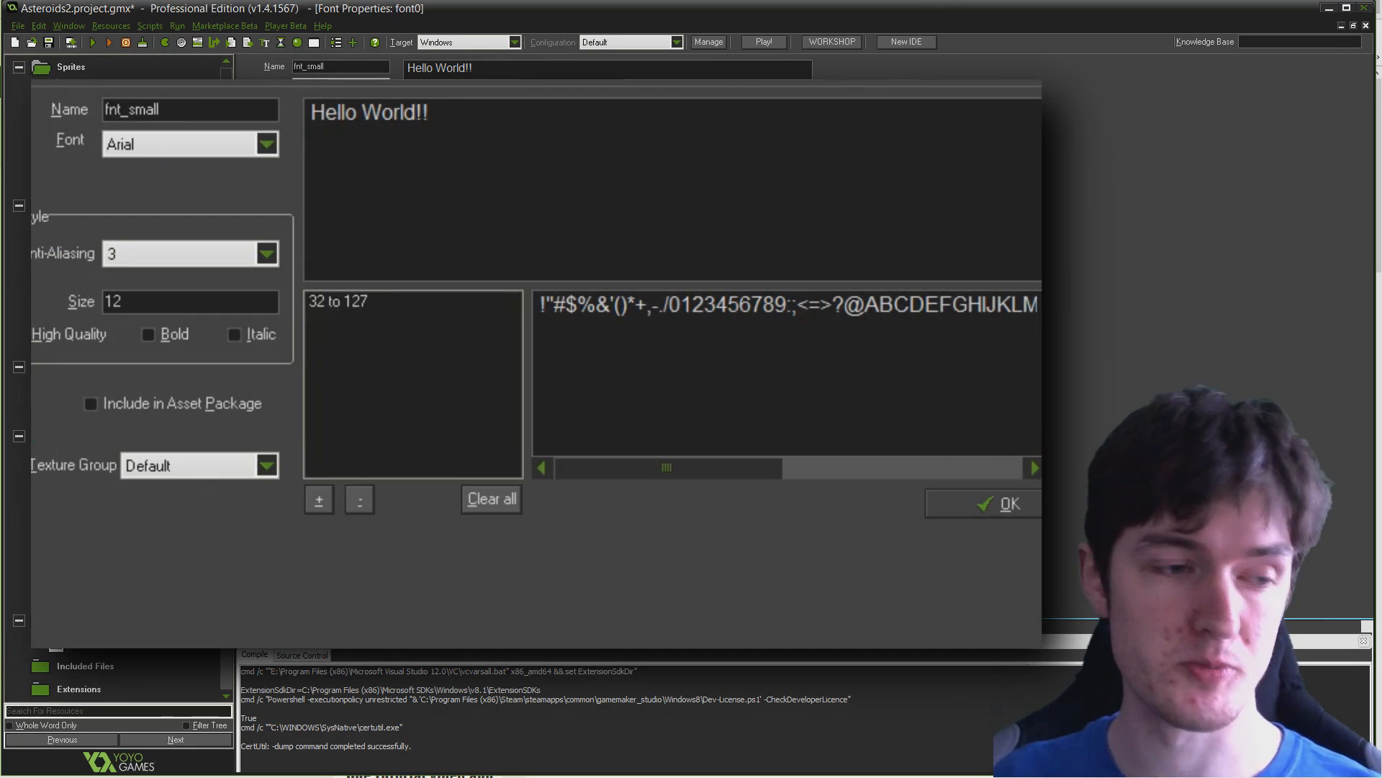
mouse_move(239, 181)
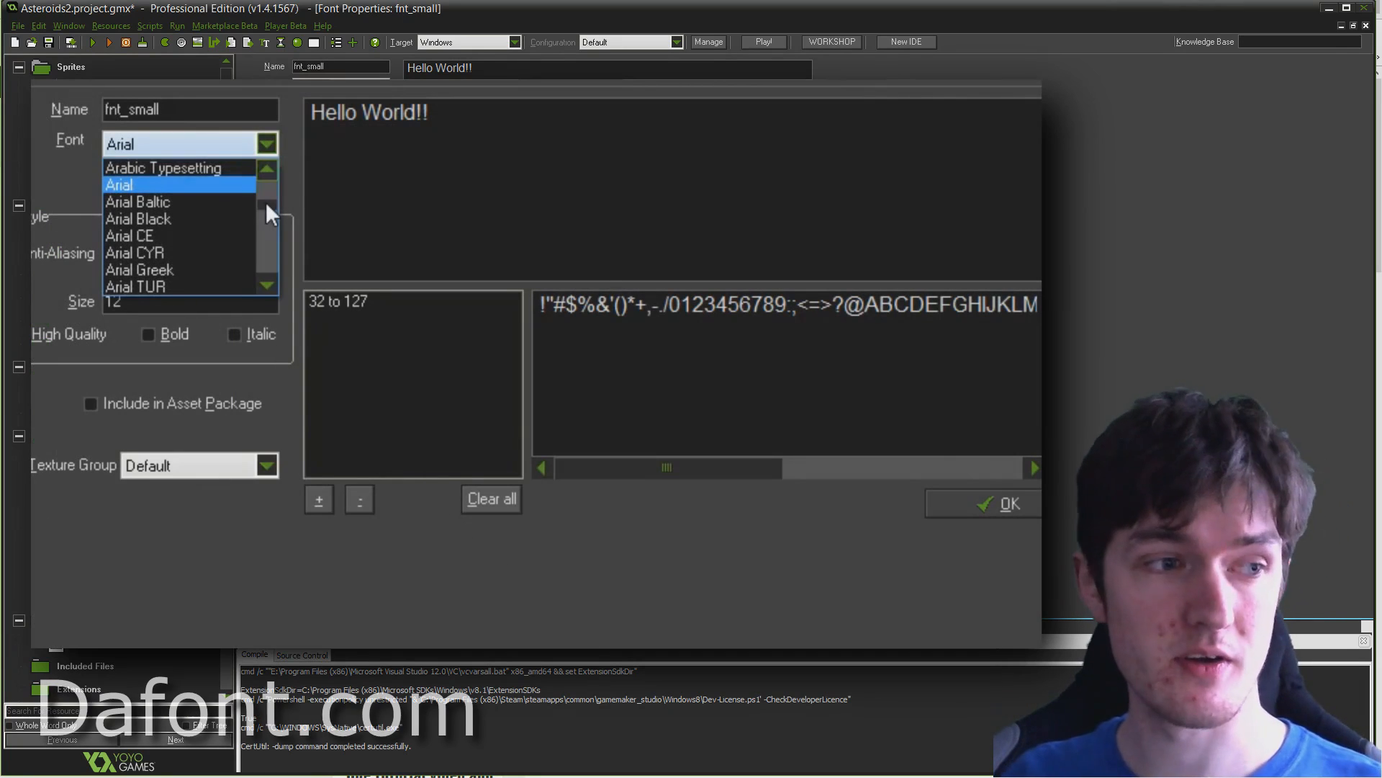
scroll(down, 3)
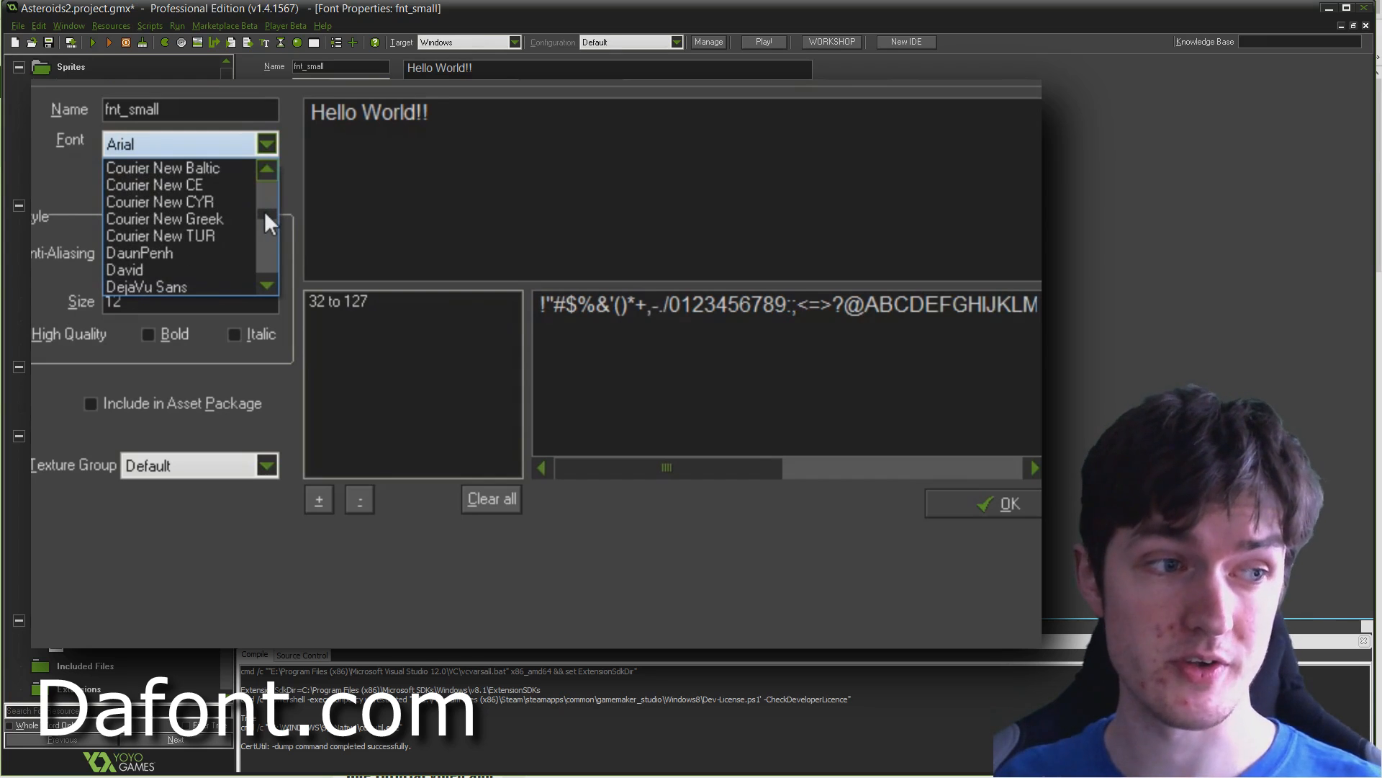
scroll(down, 3)
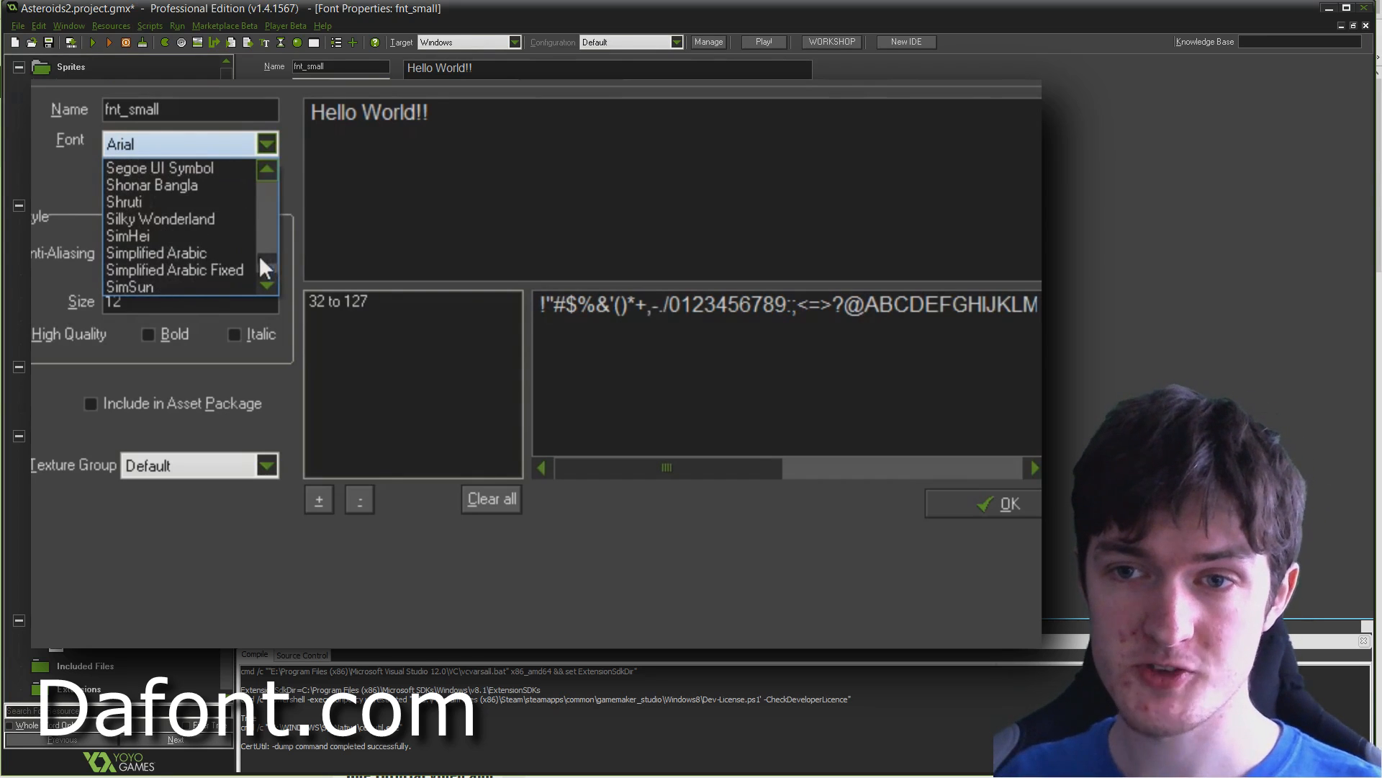
scroll(down, 3)
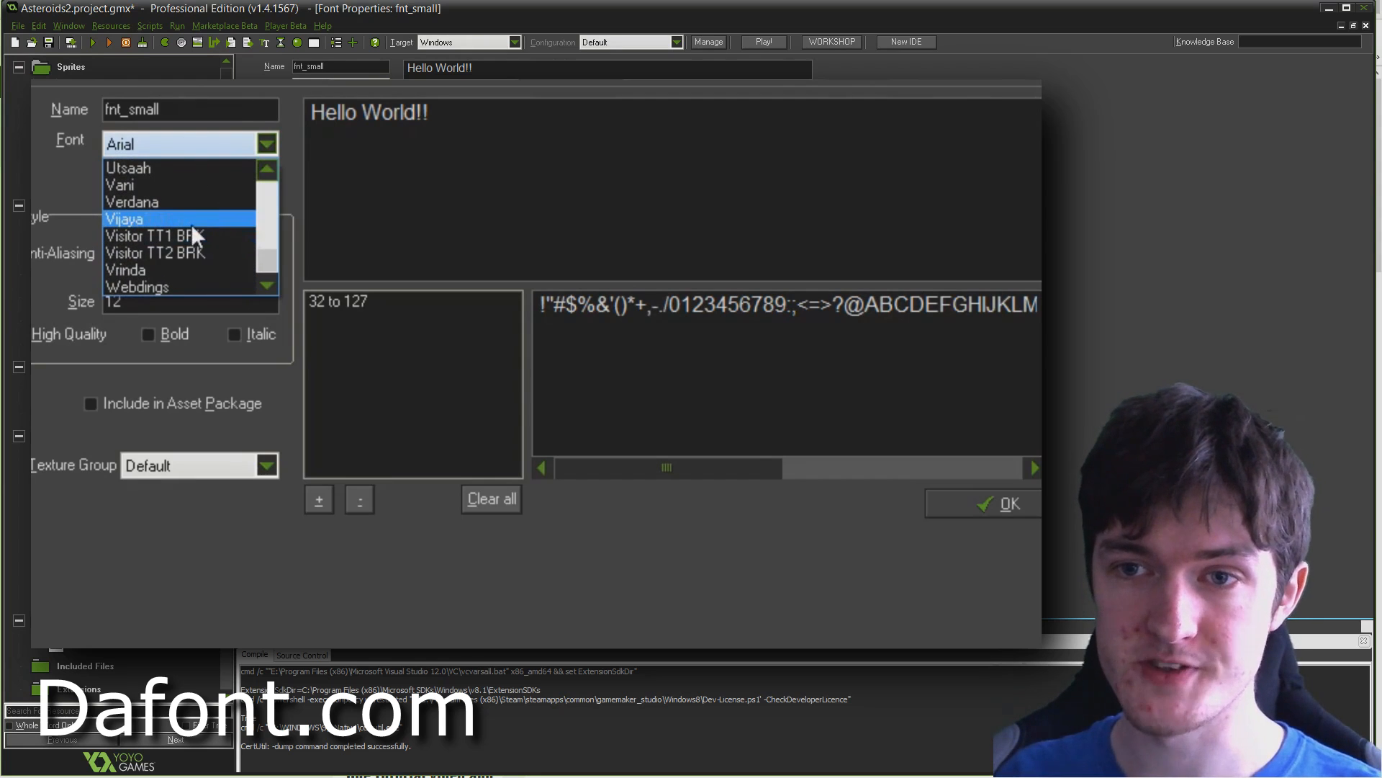
click(152, 236)
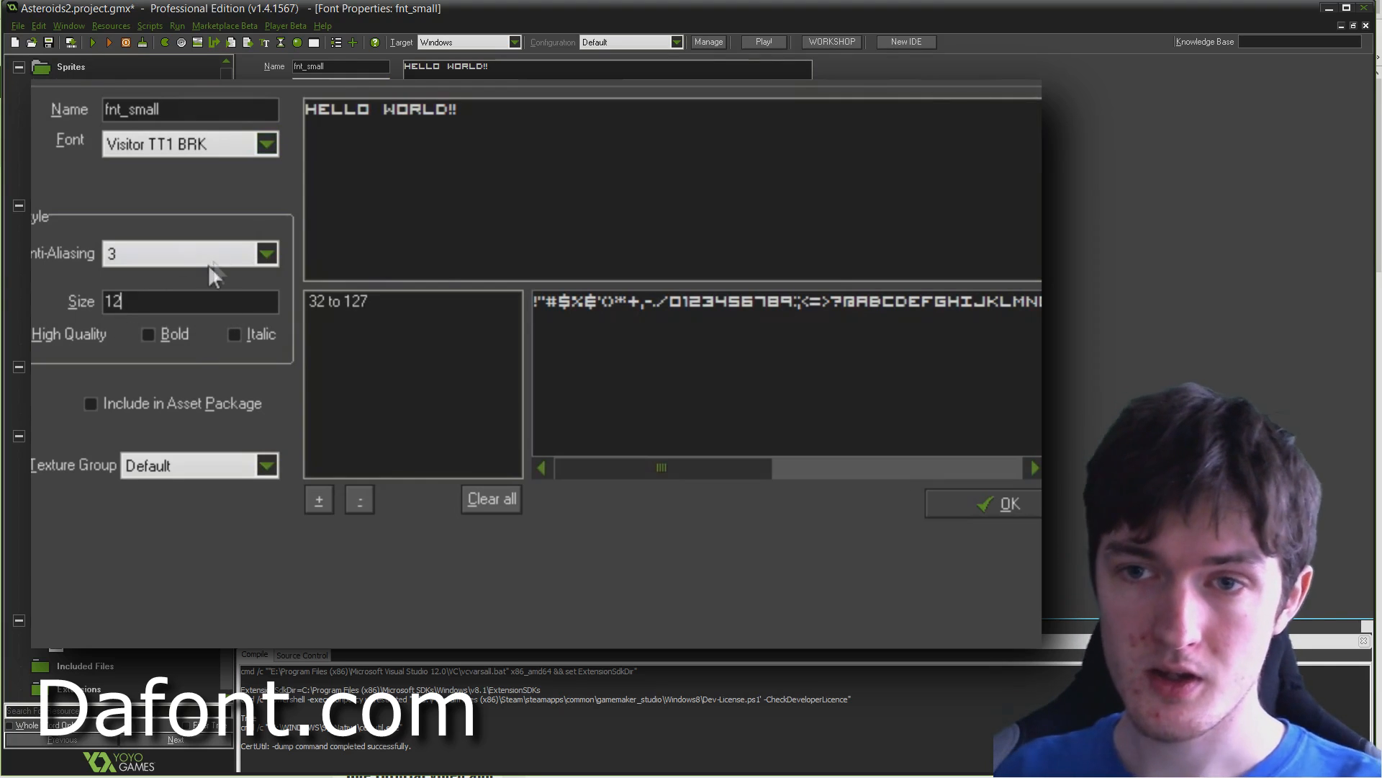
mouse_move(176, 253)
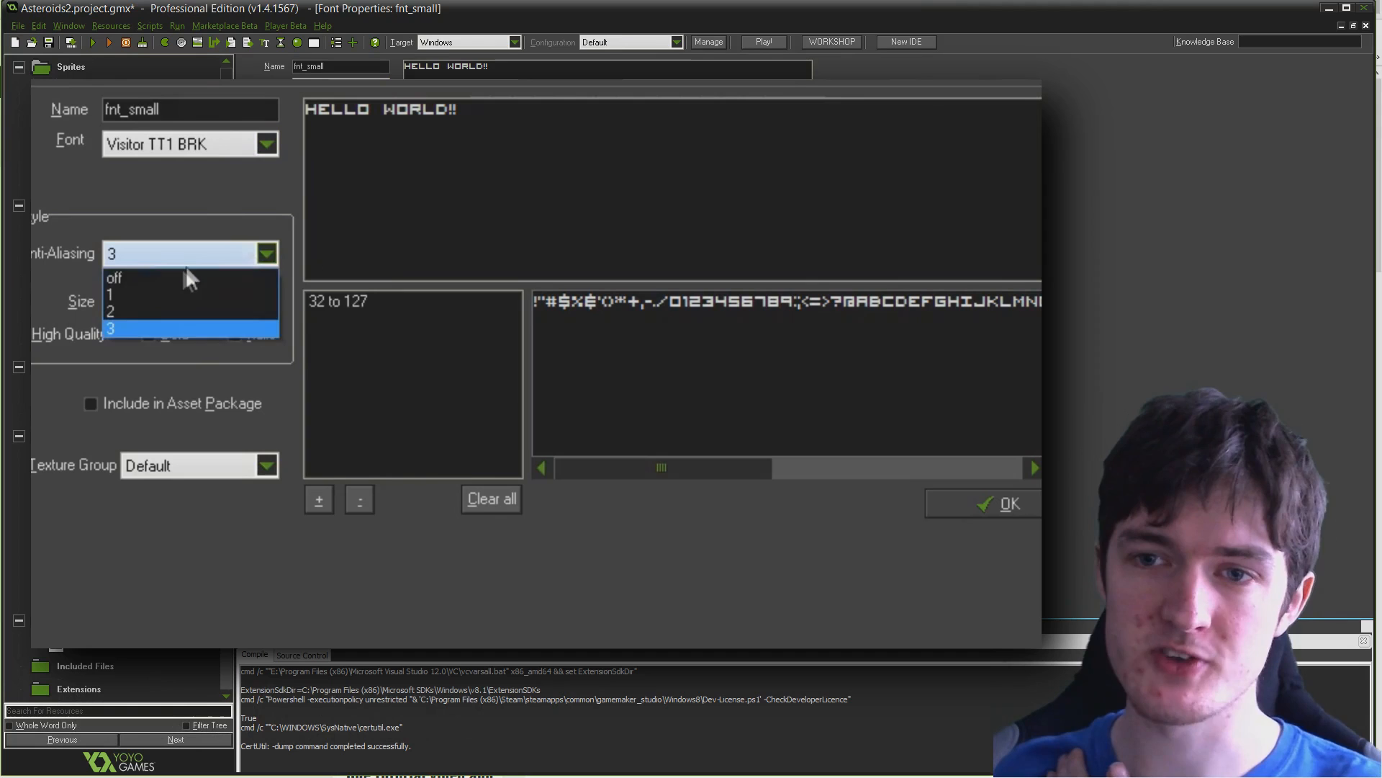
click(113, 277)
text(2)
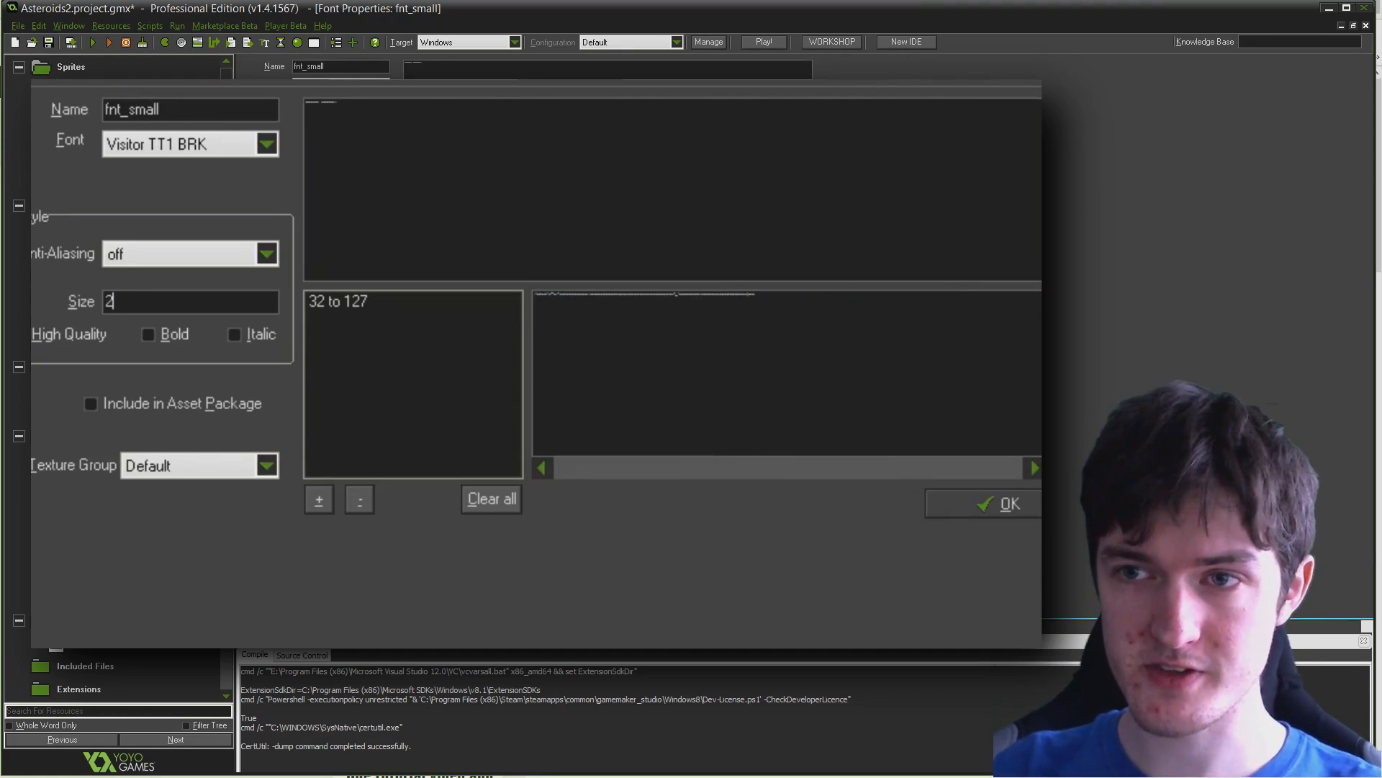
text(HELLO WORLD!!)
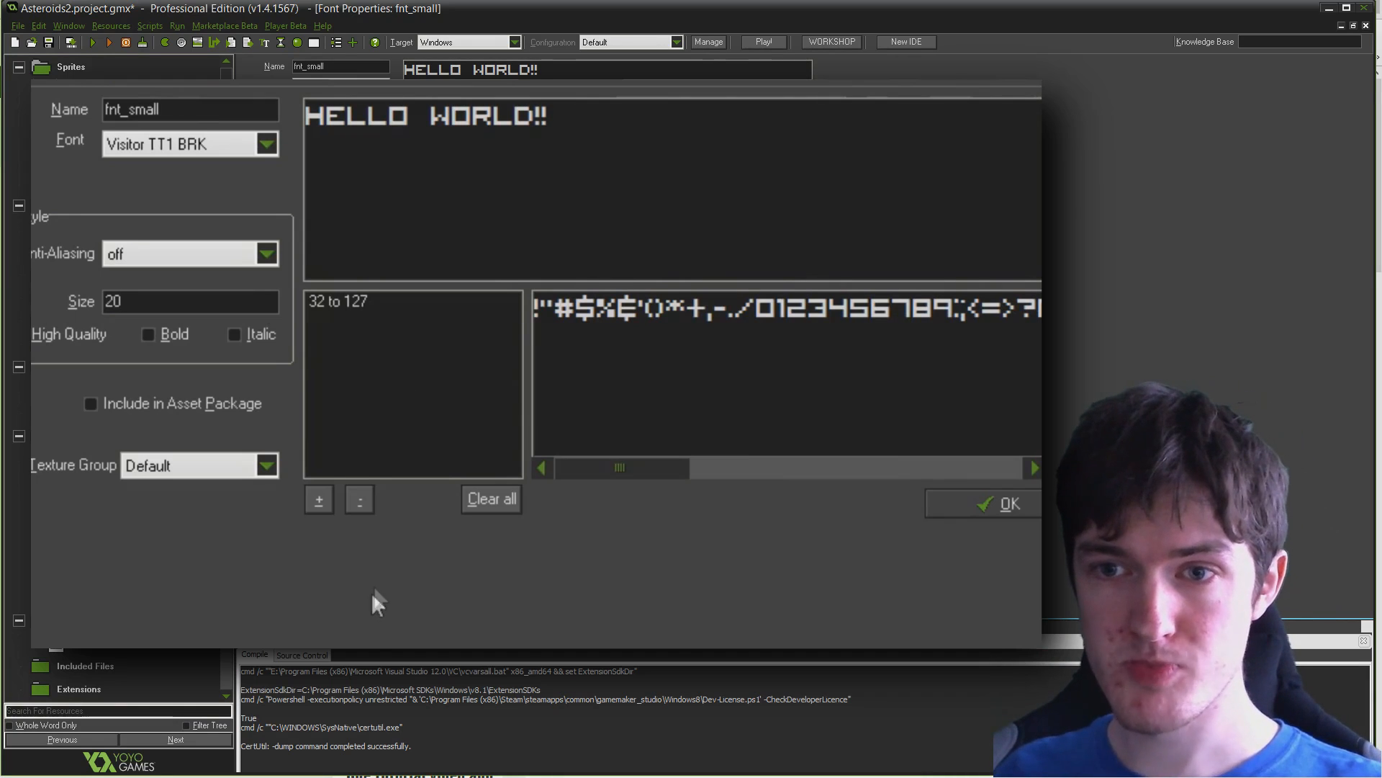
click(1010, 502)
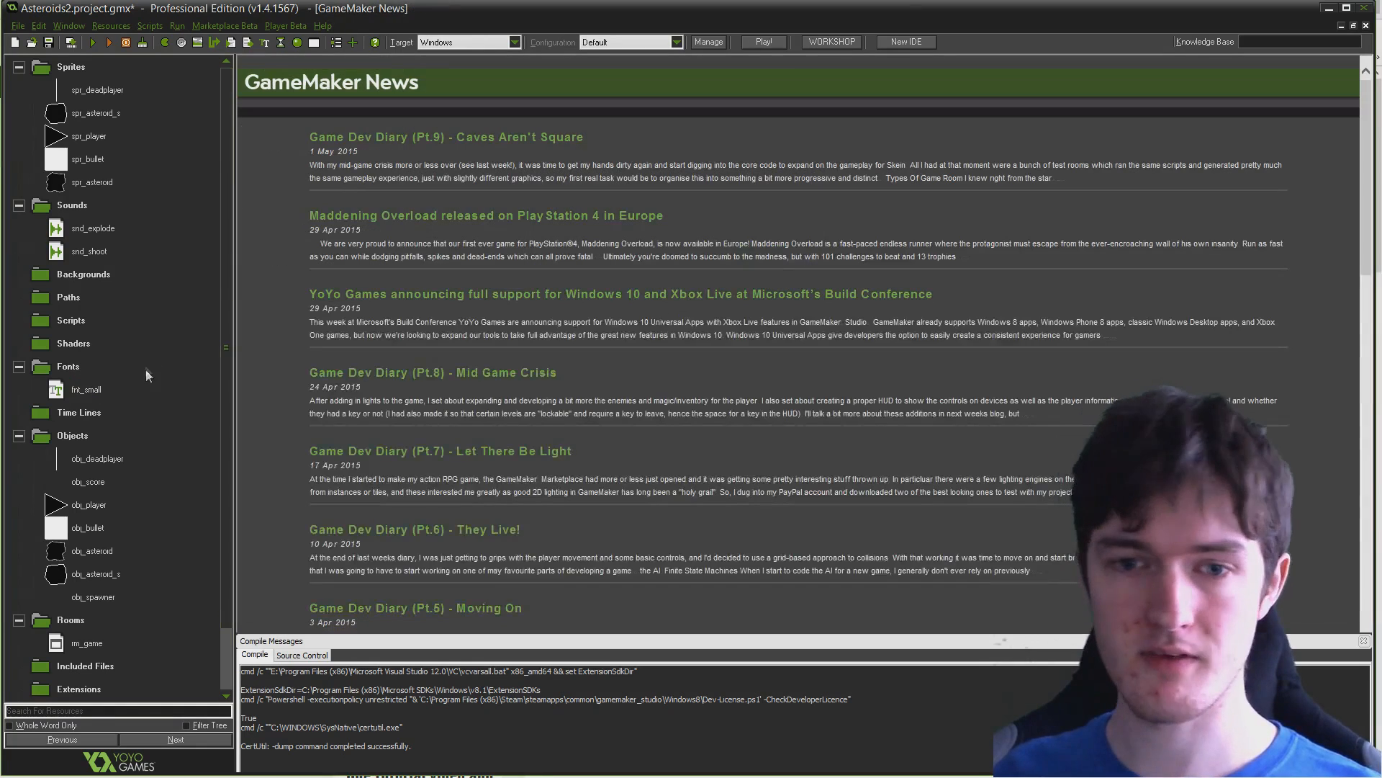
Add a font named fnt_large using Visitor TT1 BRK at size 48 with anti-aliasing off
right_click(86, 388)
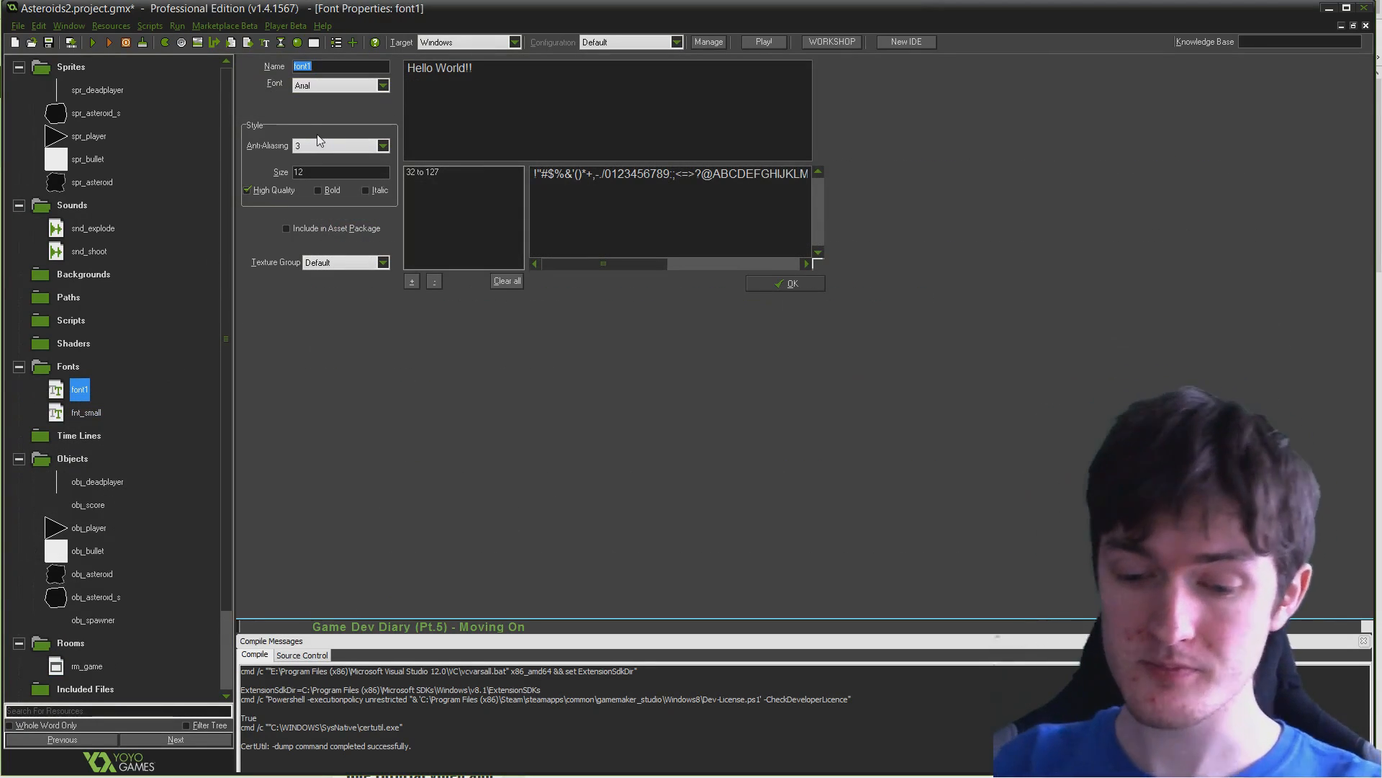
text(fnt_large)
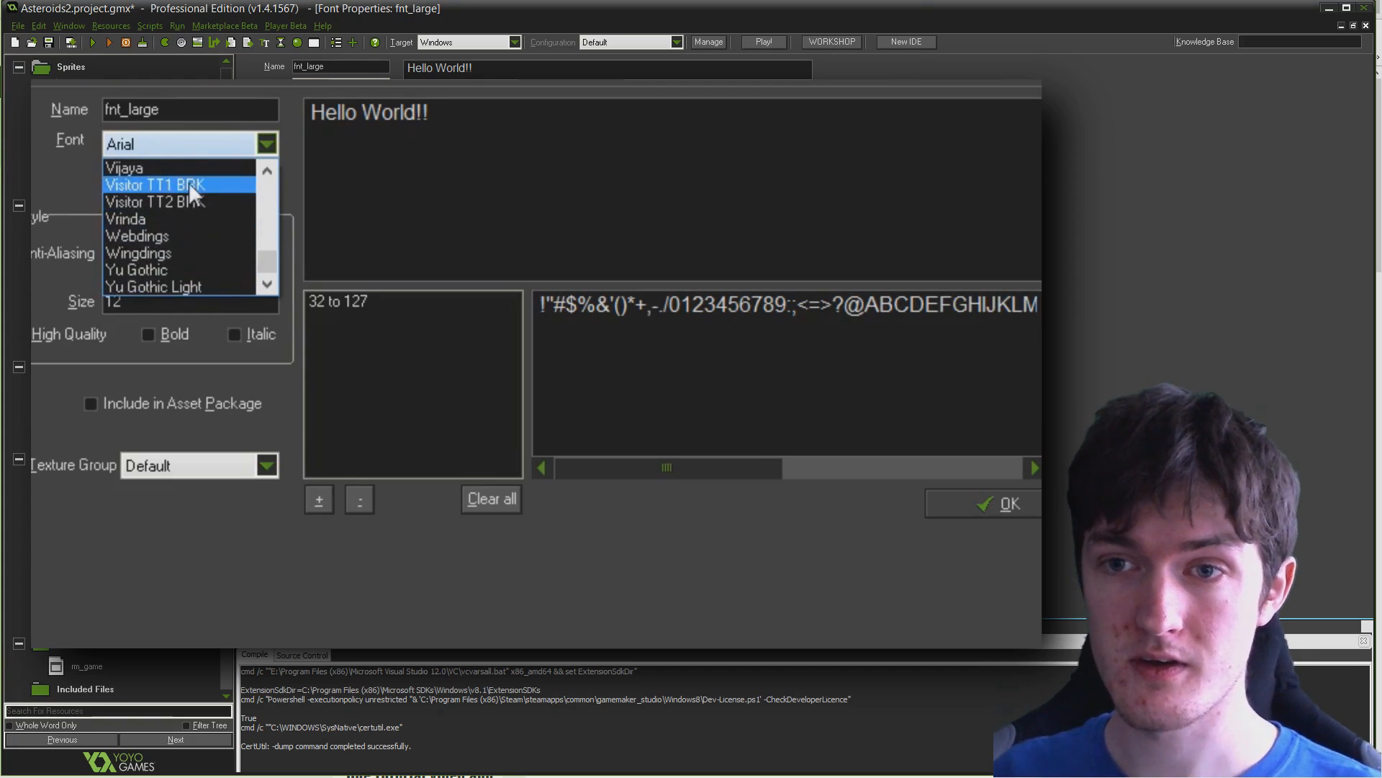
click(154, 185)
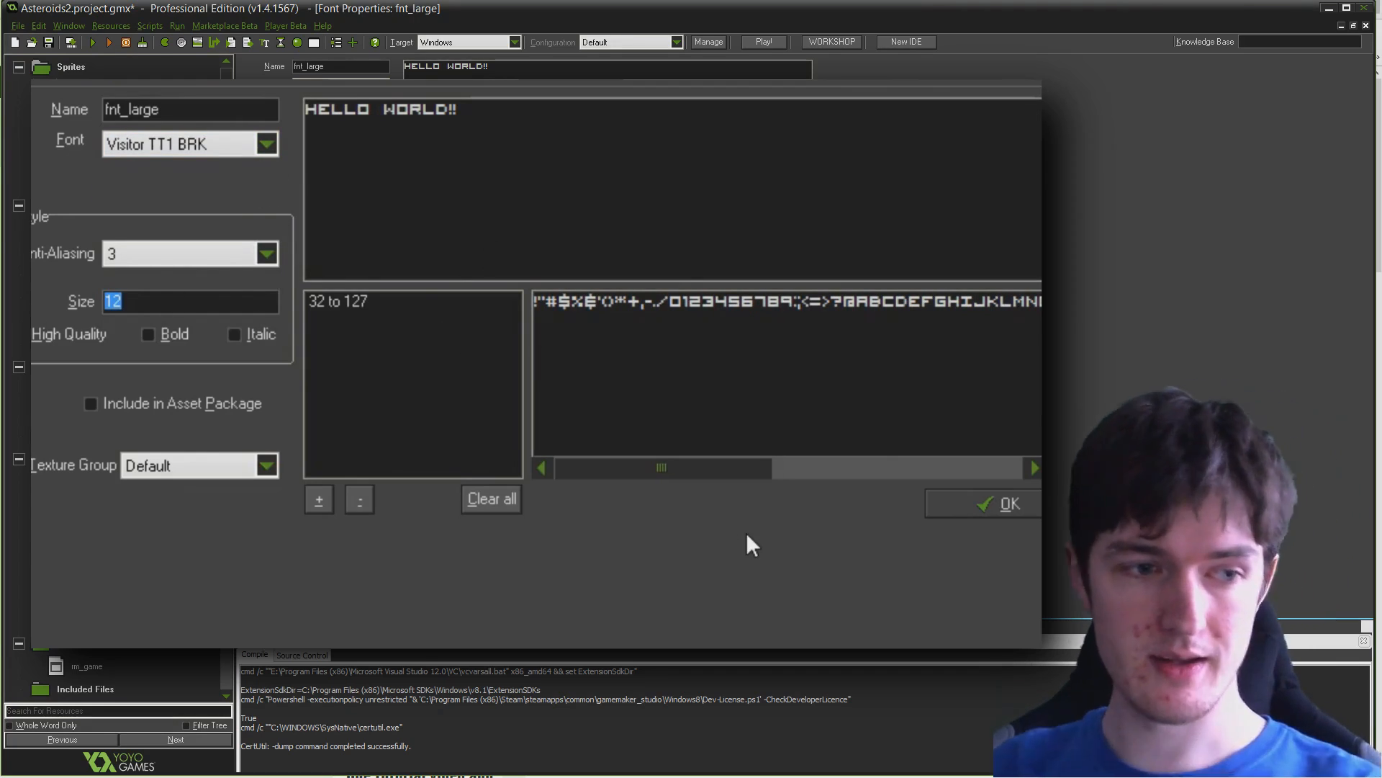
text(48)
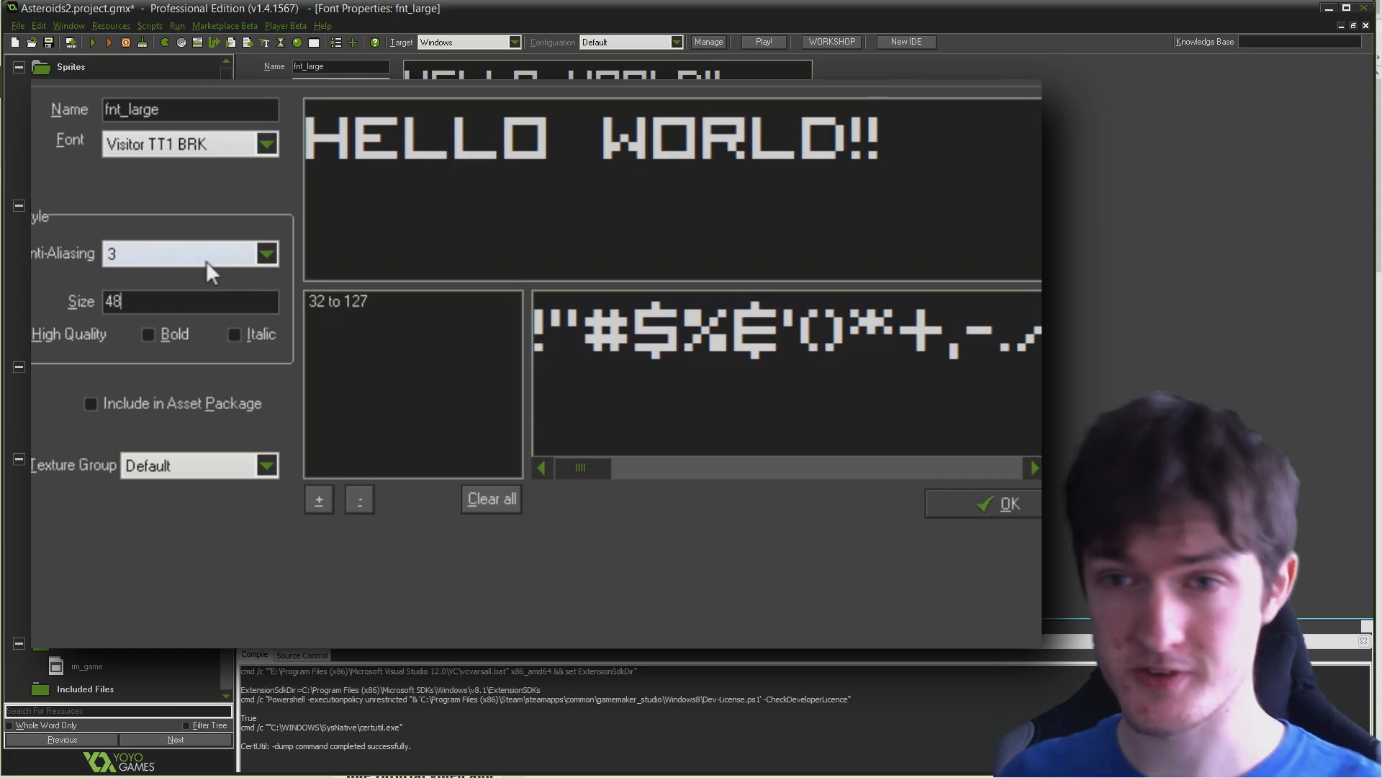
click(189, 252)
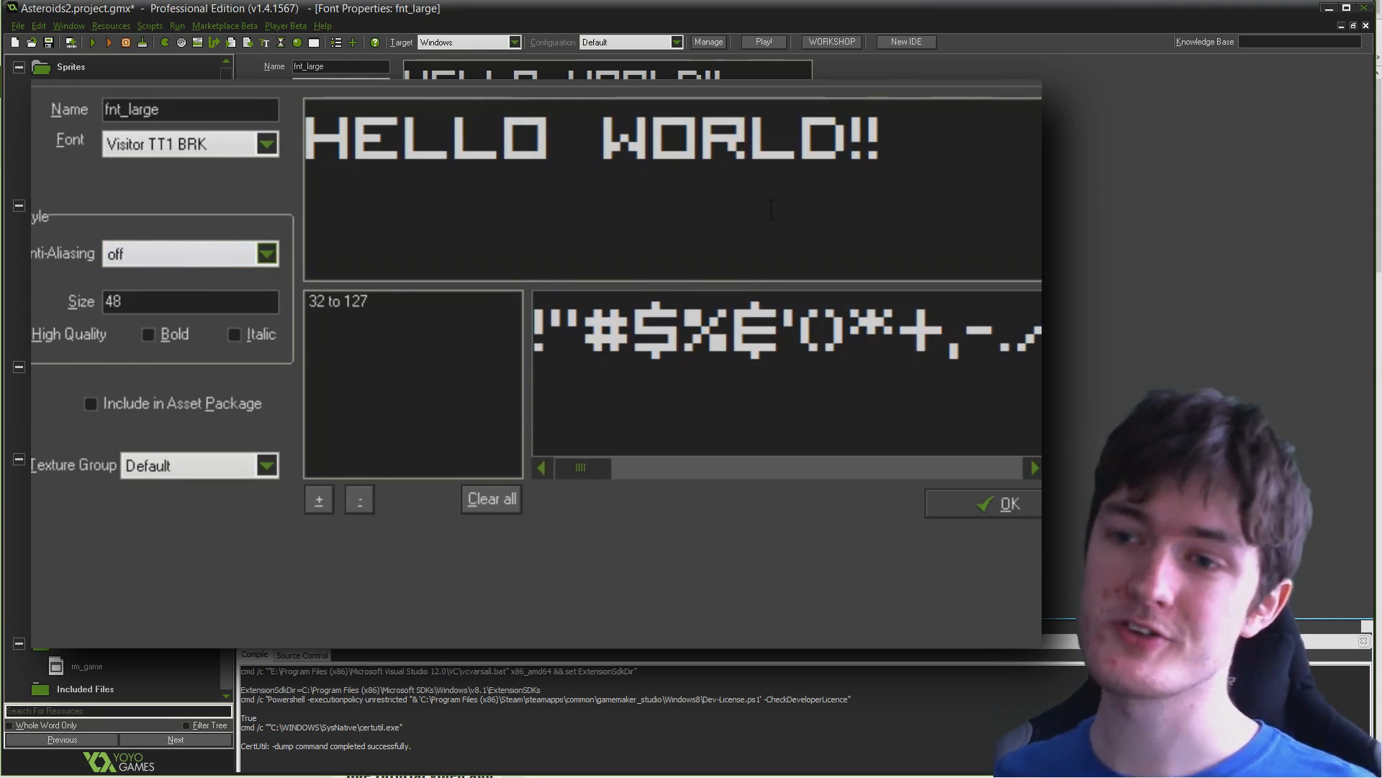
mouse_move(401, 397)
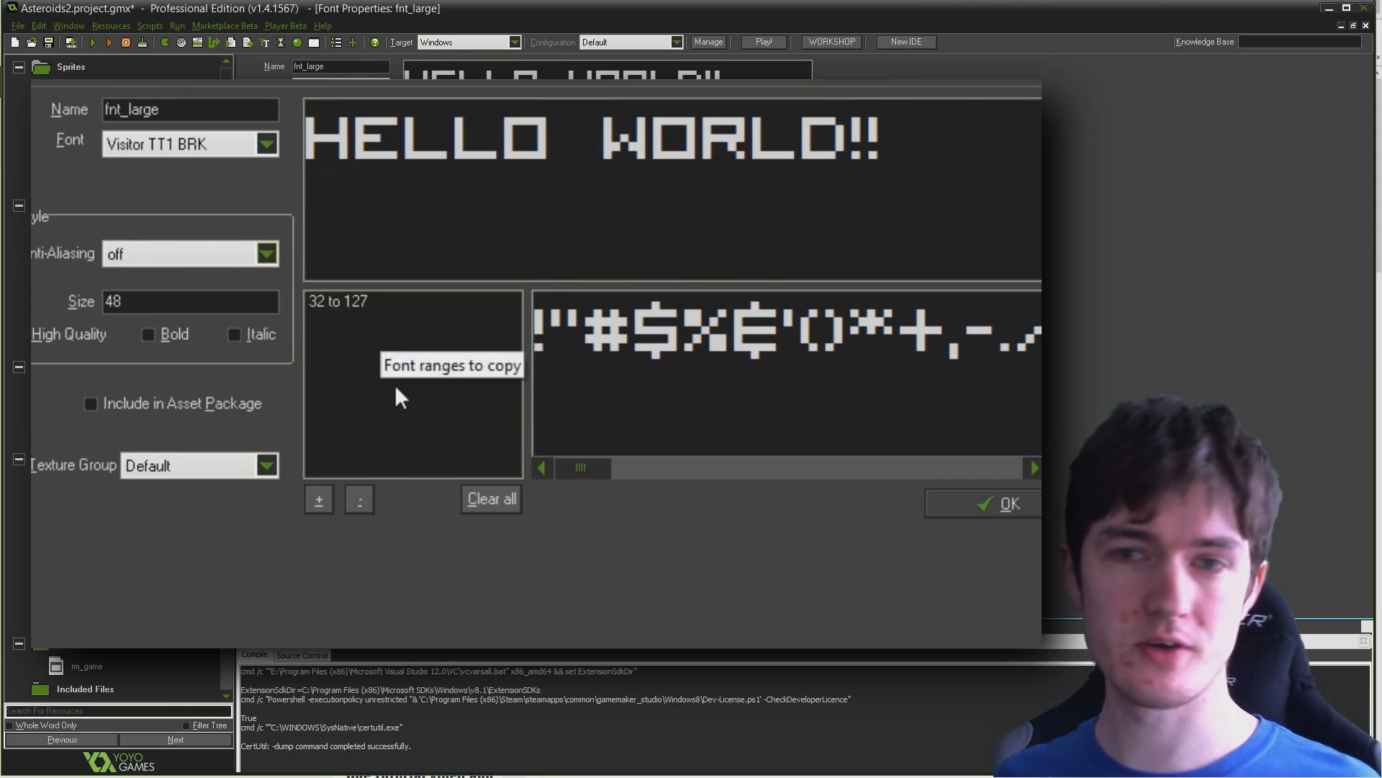
mouse_move(364, 385)
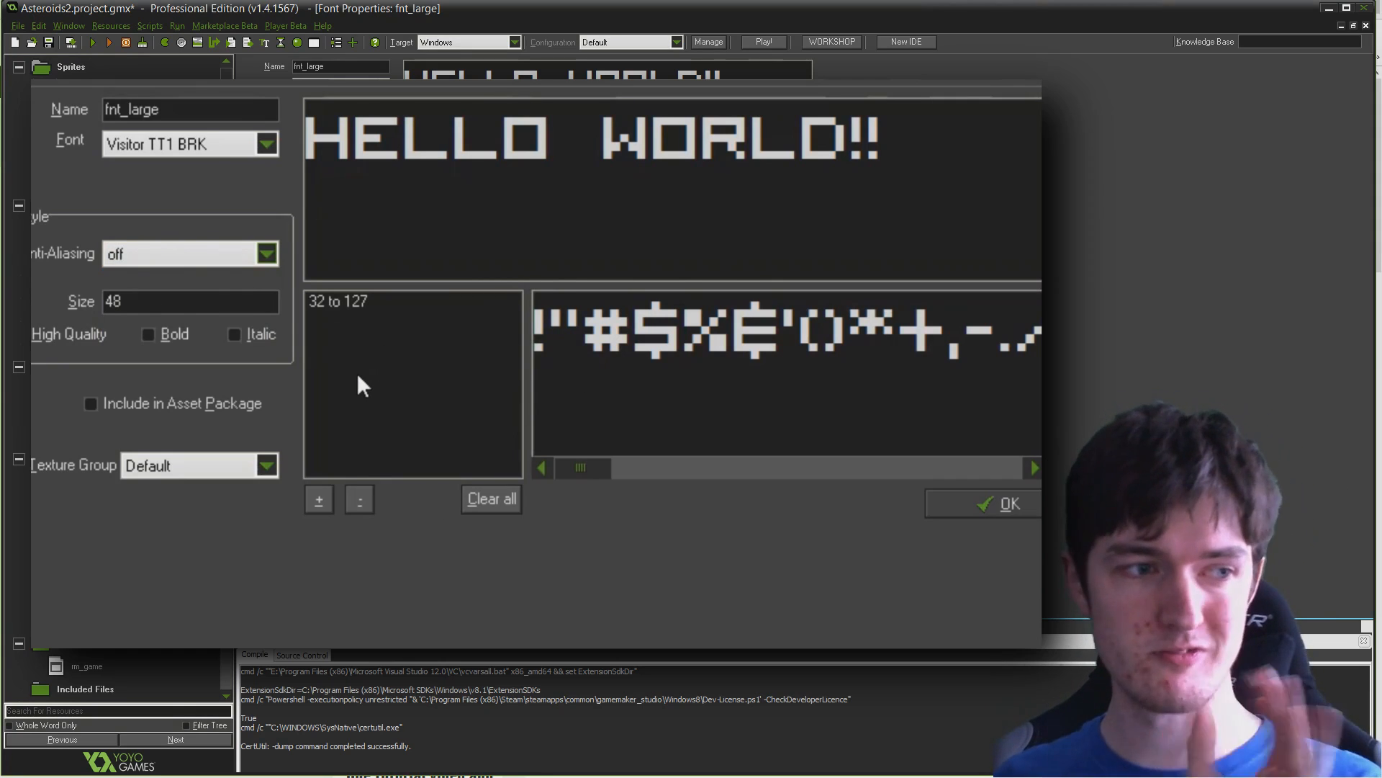
mouse_move(487, 592)
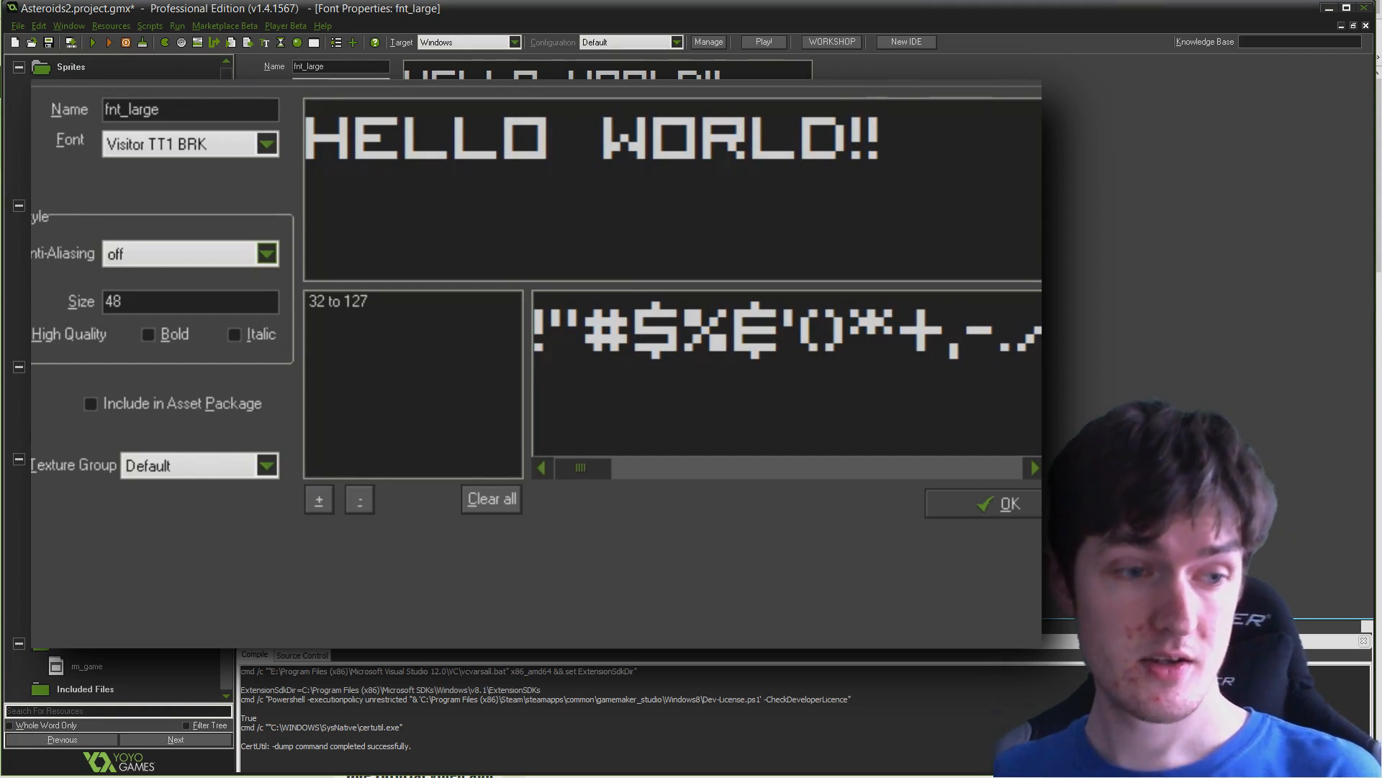
Limit fnt_large's character range to 33 and 65–122, and type sample preview text
click(491, 498)
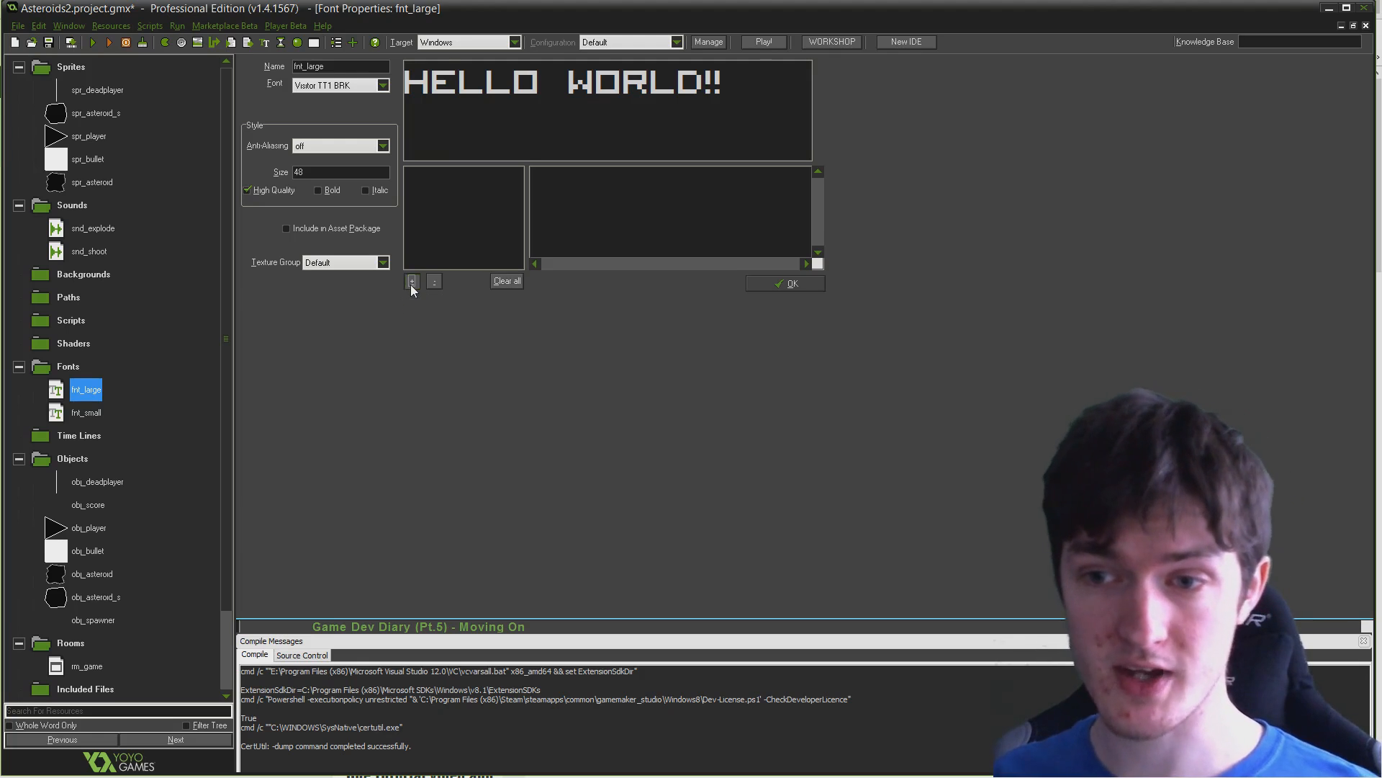
click(411, 280)
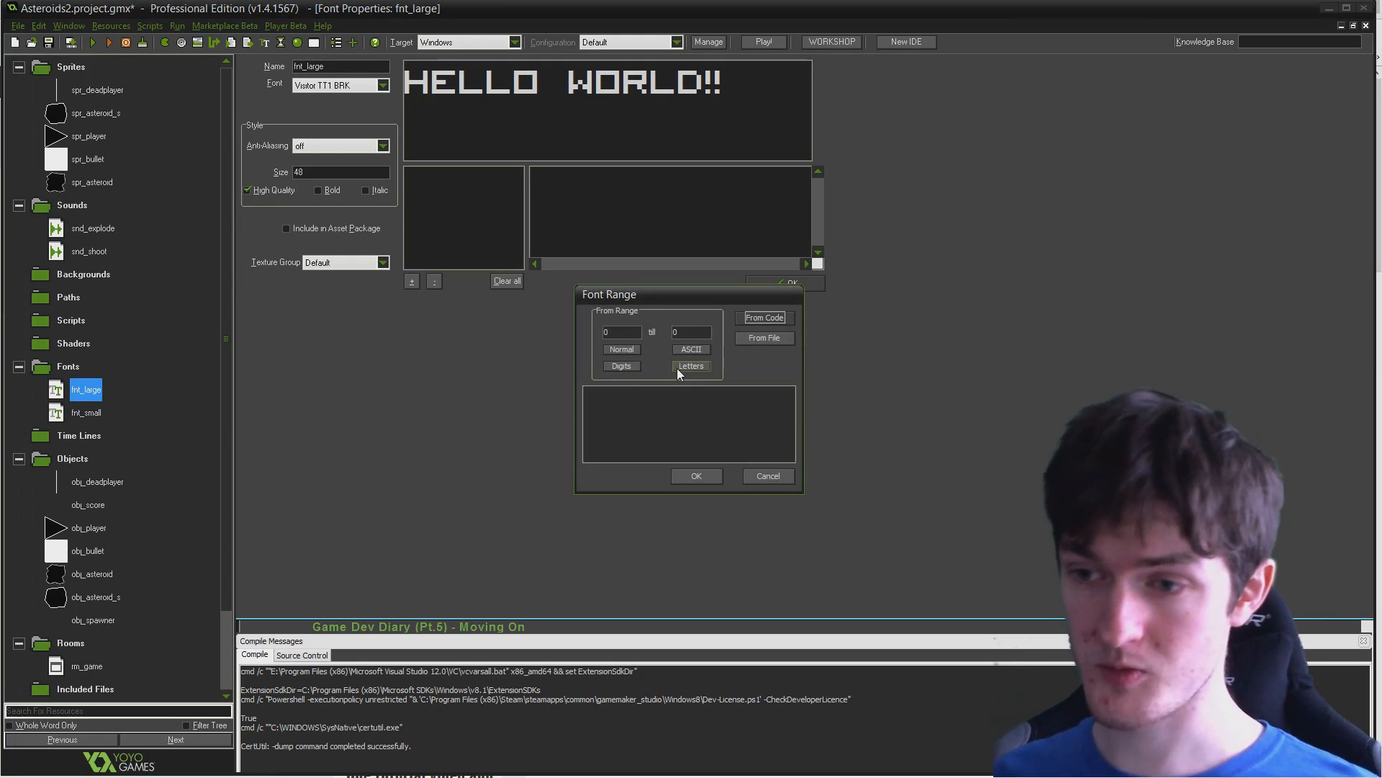
click(691, 366)
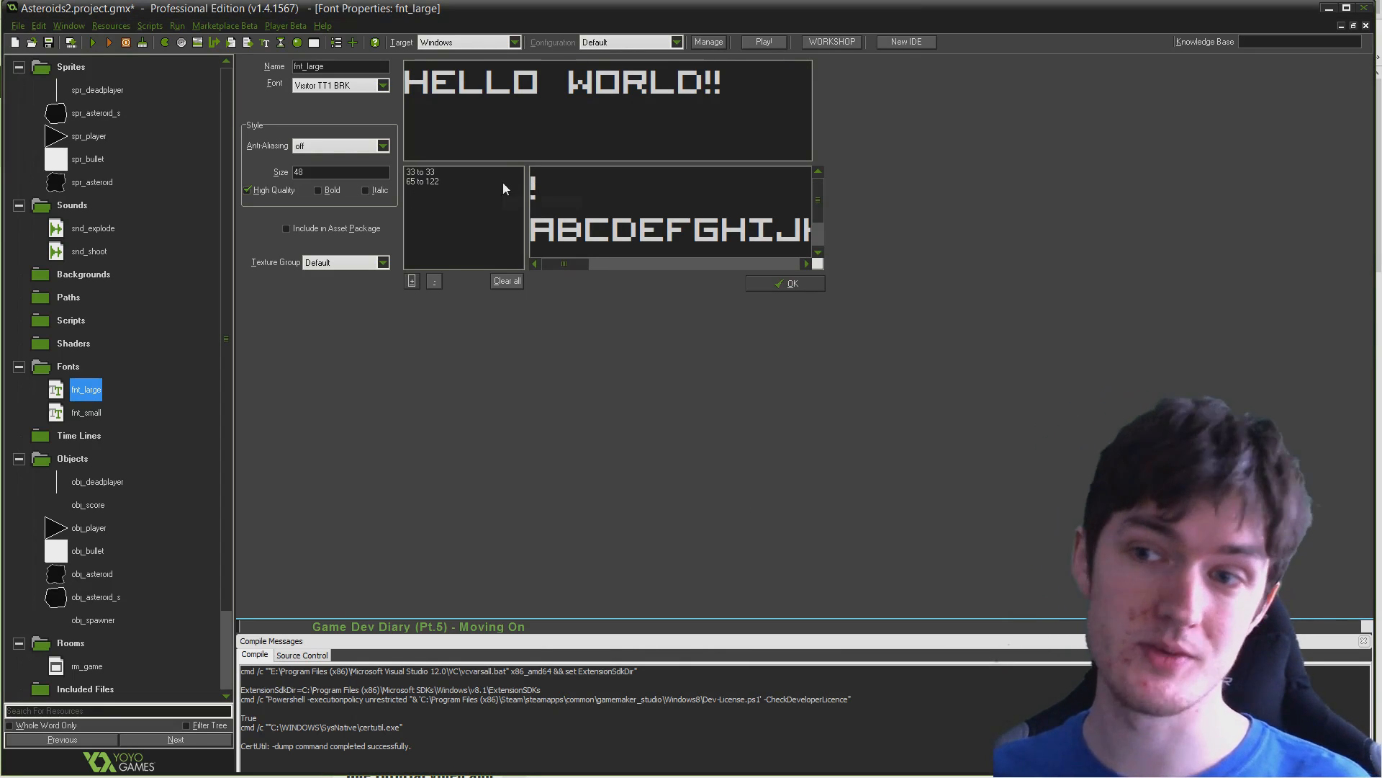
click(463, 181)
text(SDF)
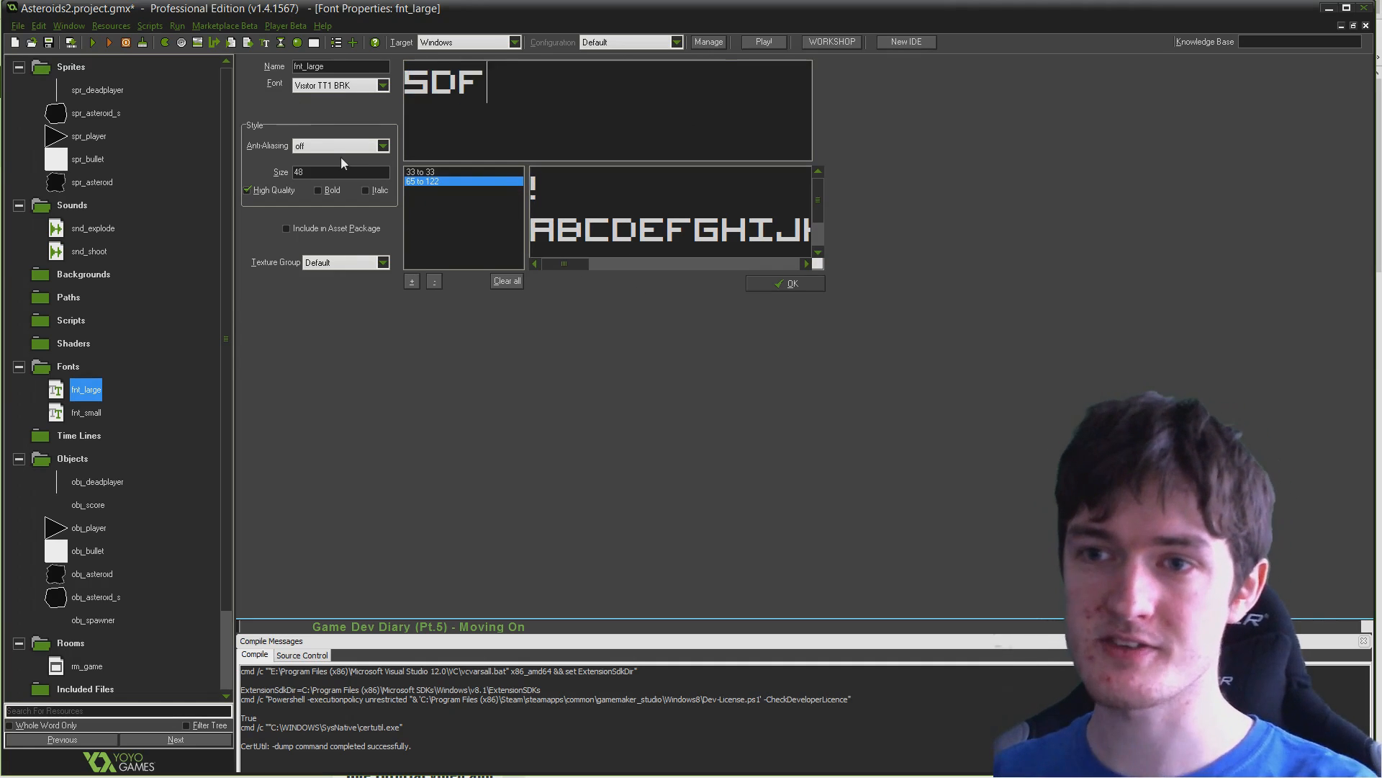
text(SD4TFGS4DRH)
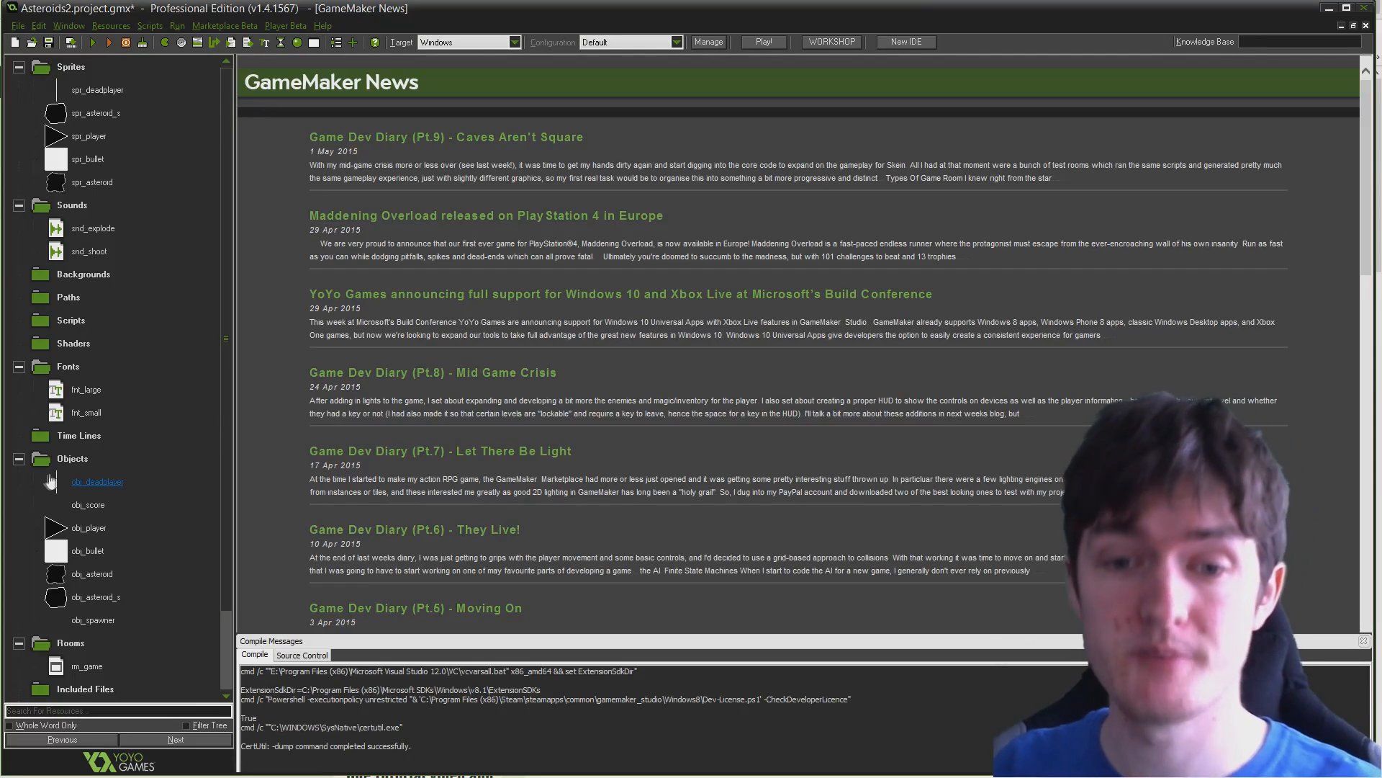
Create a new object resource and begin naming it obj_gameover
right_click(72, 388)
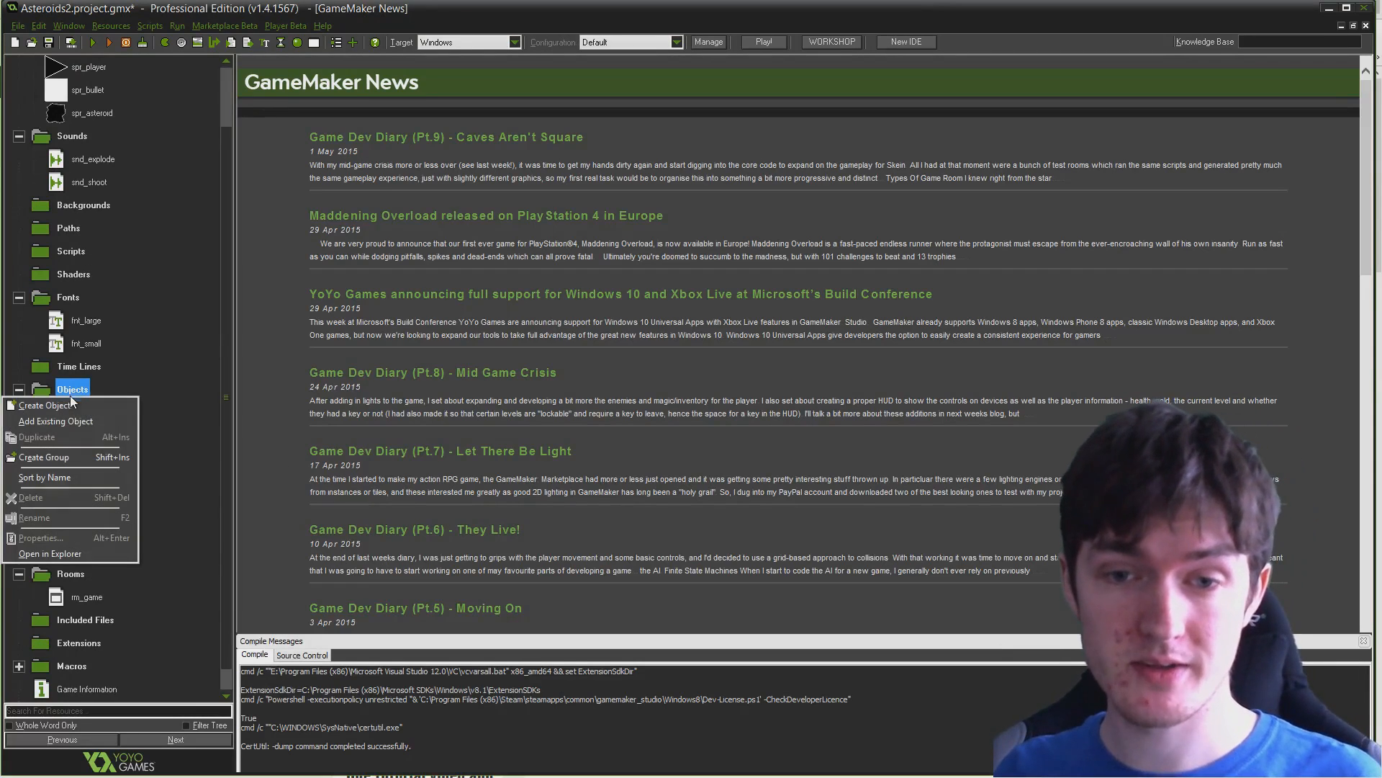
click(42, 404)
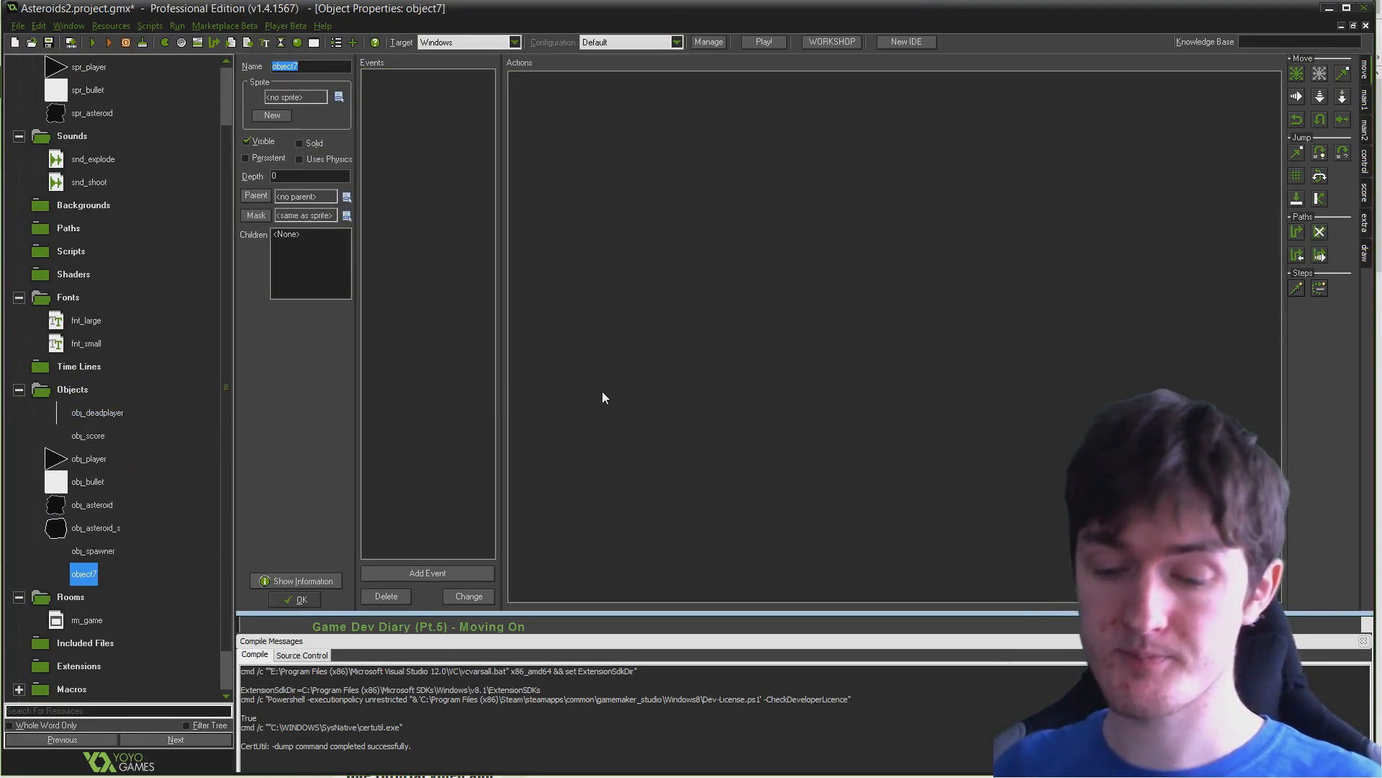
text(obj)
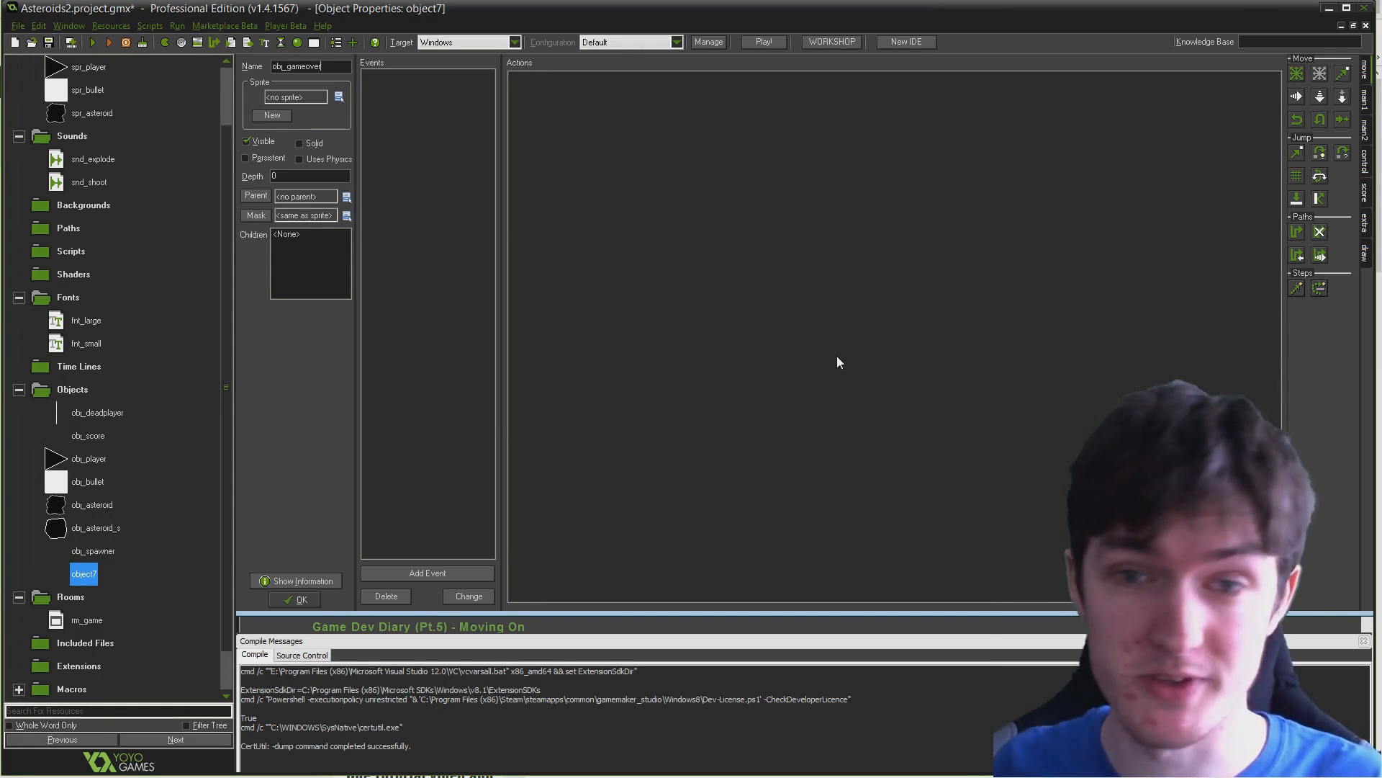
mouse_move(408, 141)
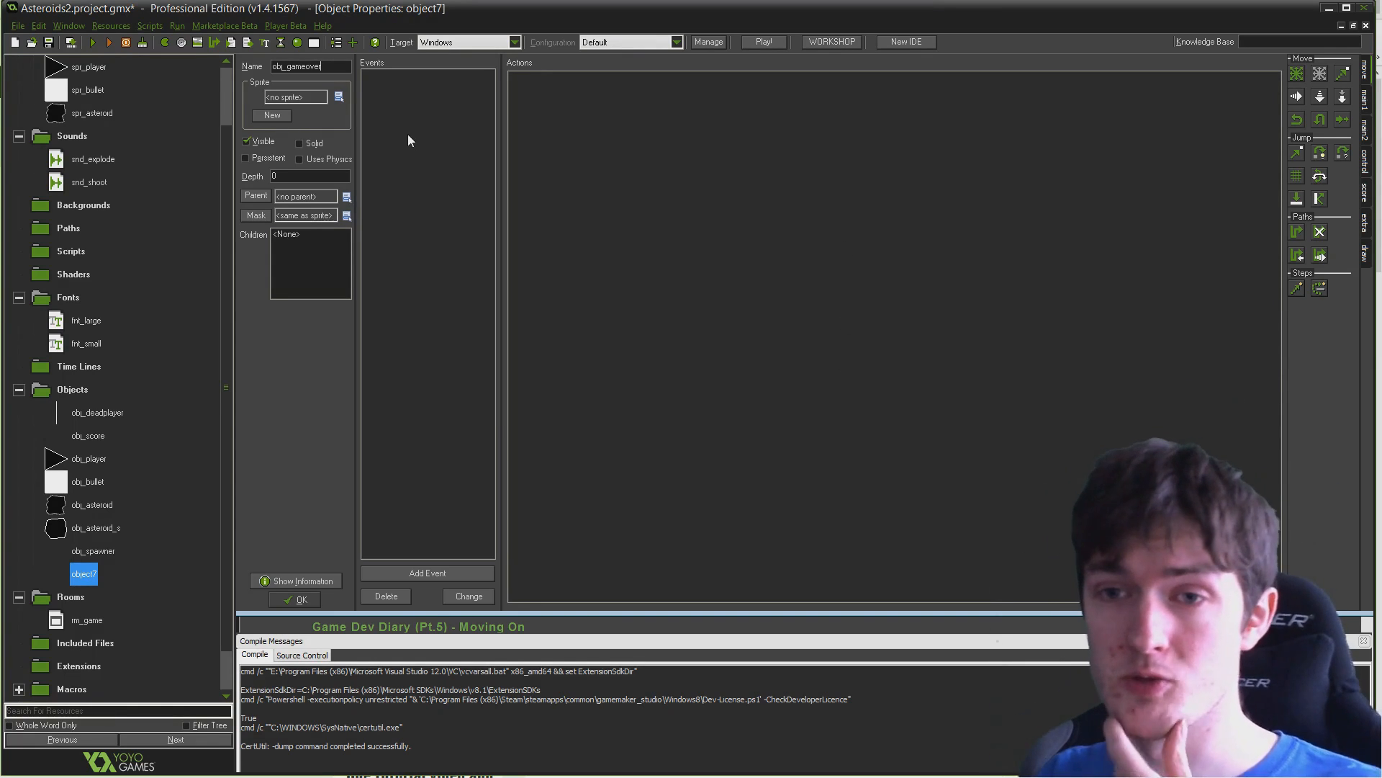
mouse_move(390, 95)
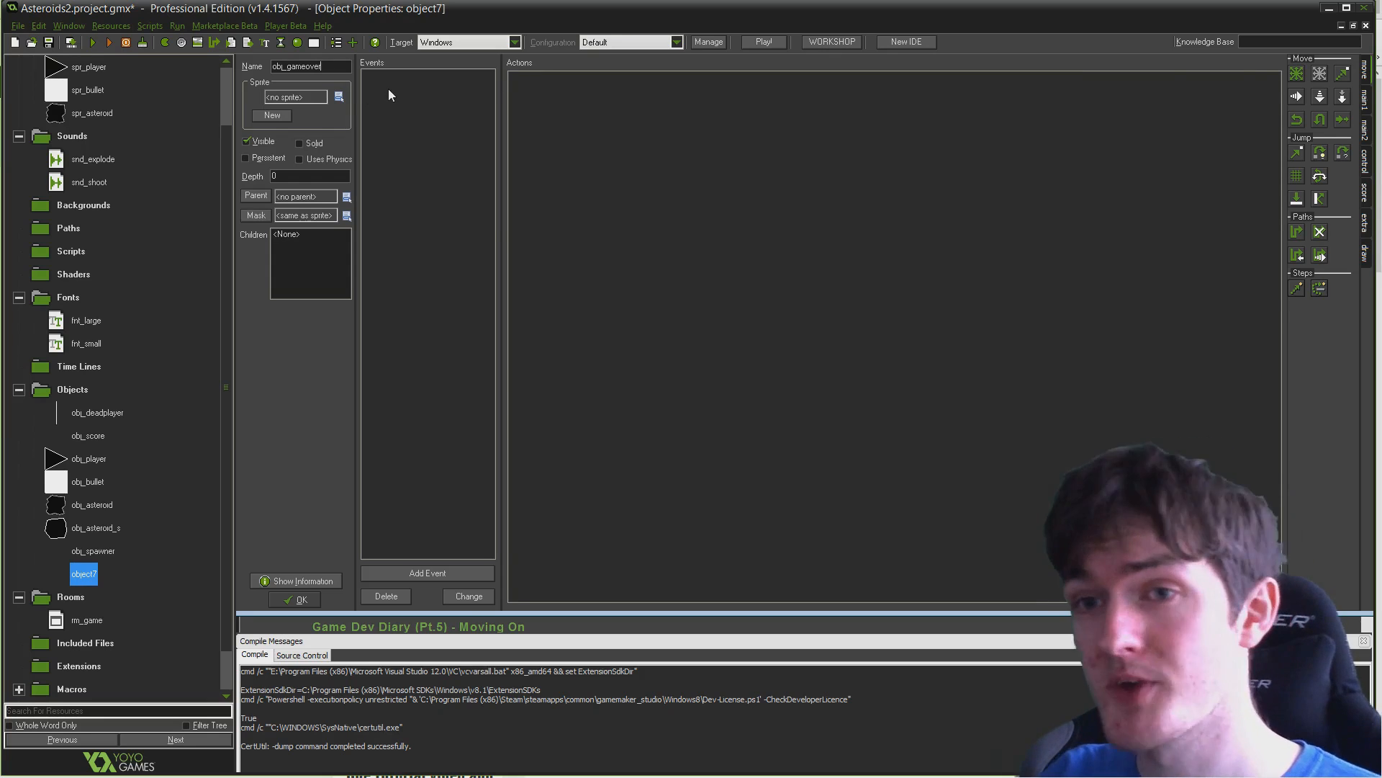
Add the standard Draw event to the obj_gameover object
click(427, 572)
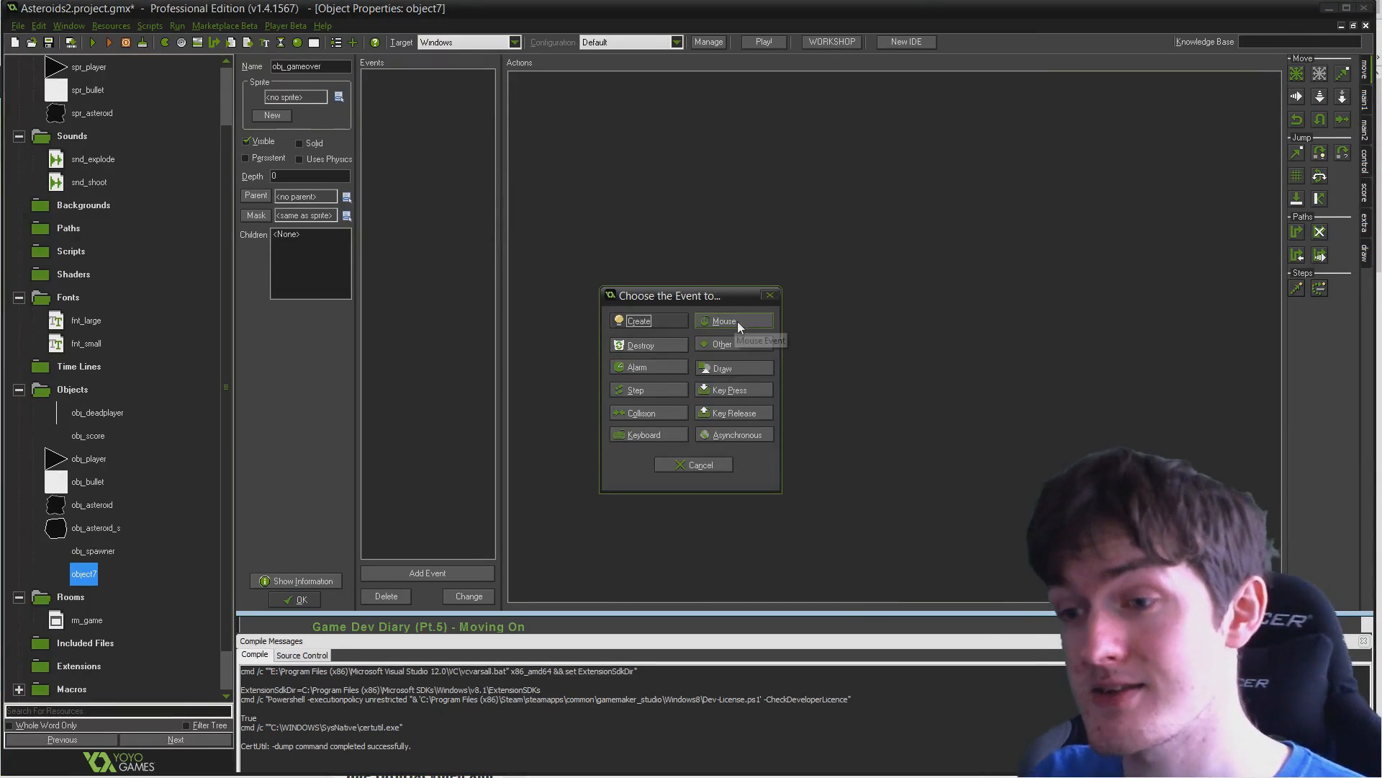
click(724, 366)
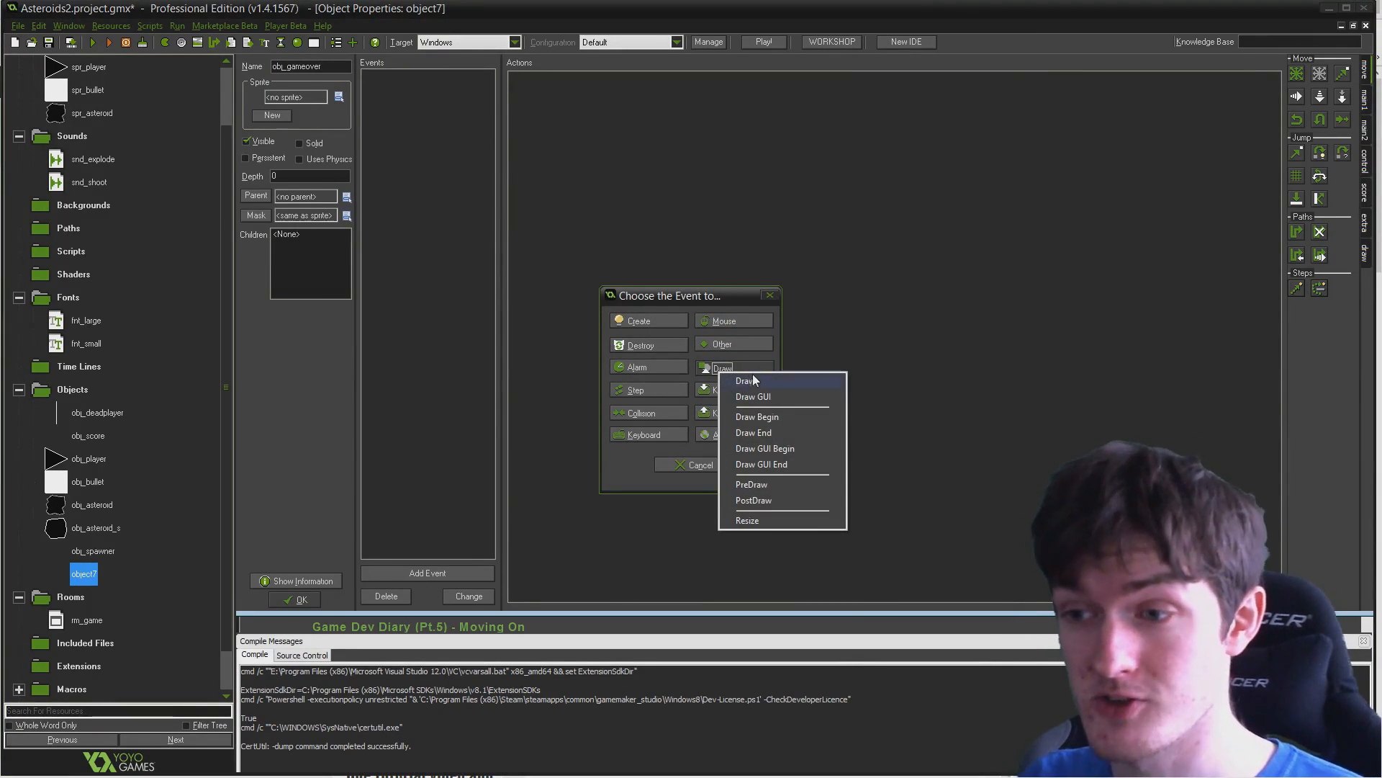
mouse_move(758, 388)
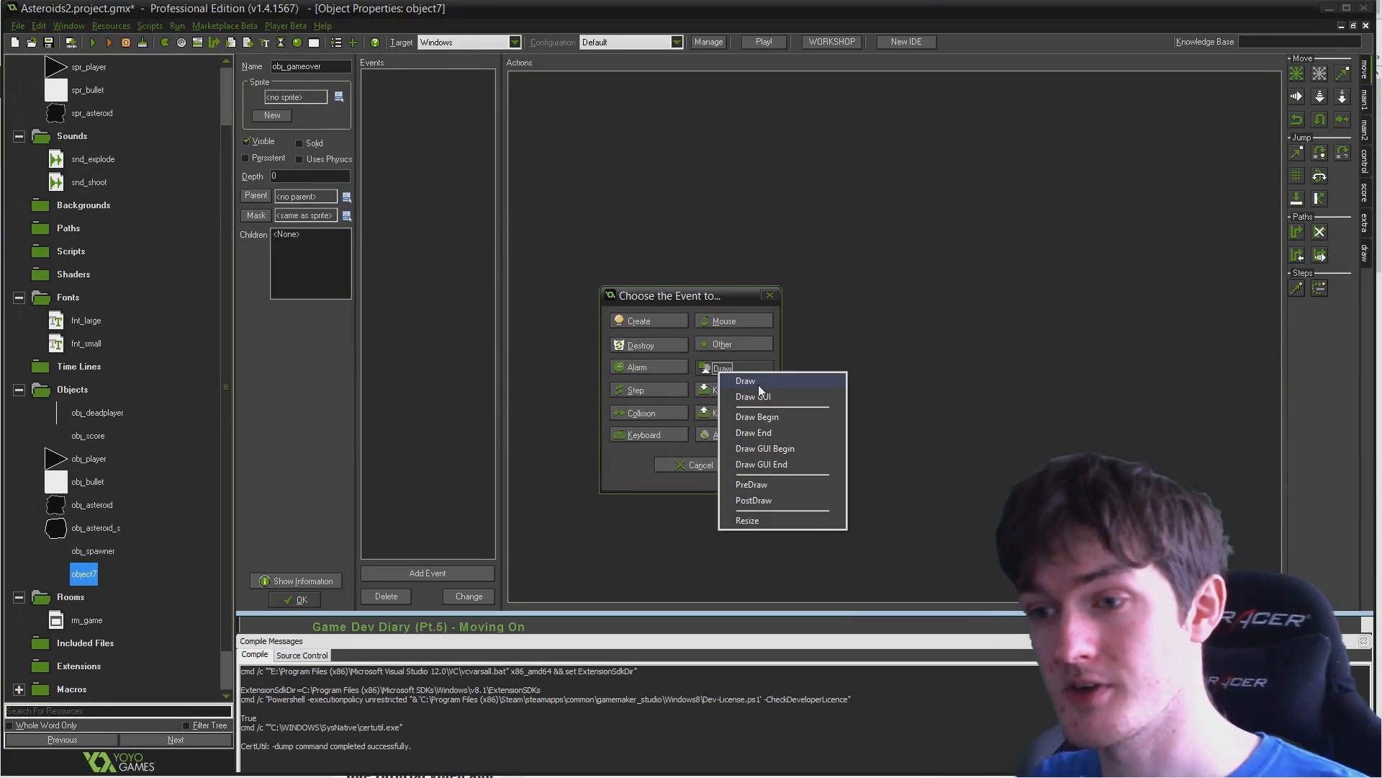
click(746, 380)
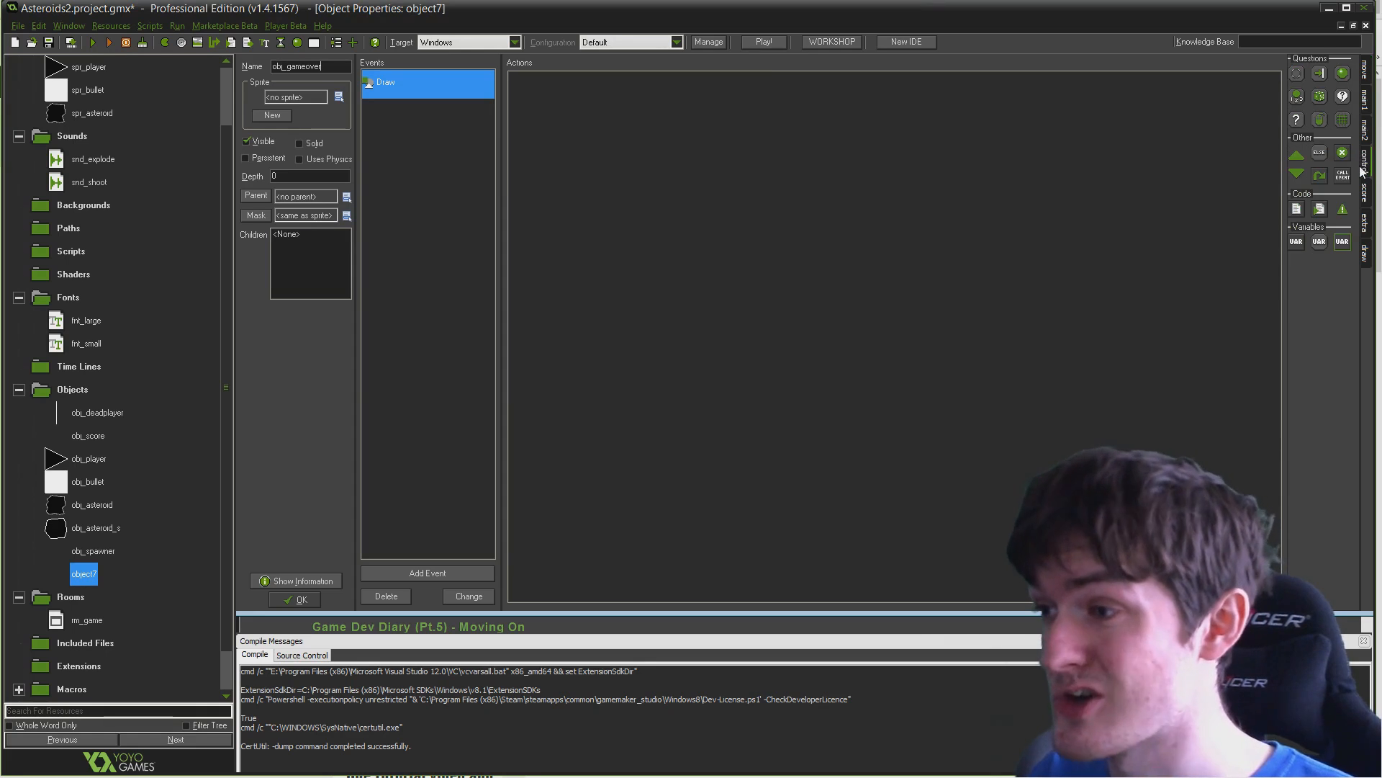
Open a blank code script for obj_gameover's Draw event
double_click(385, 82)
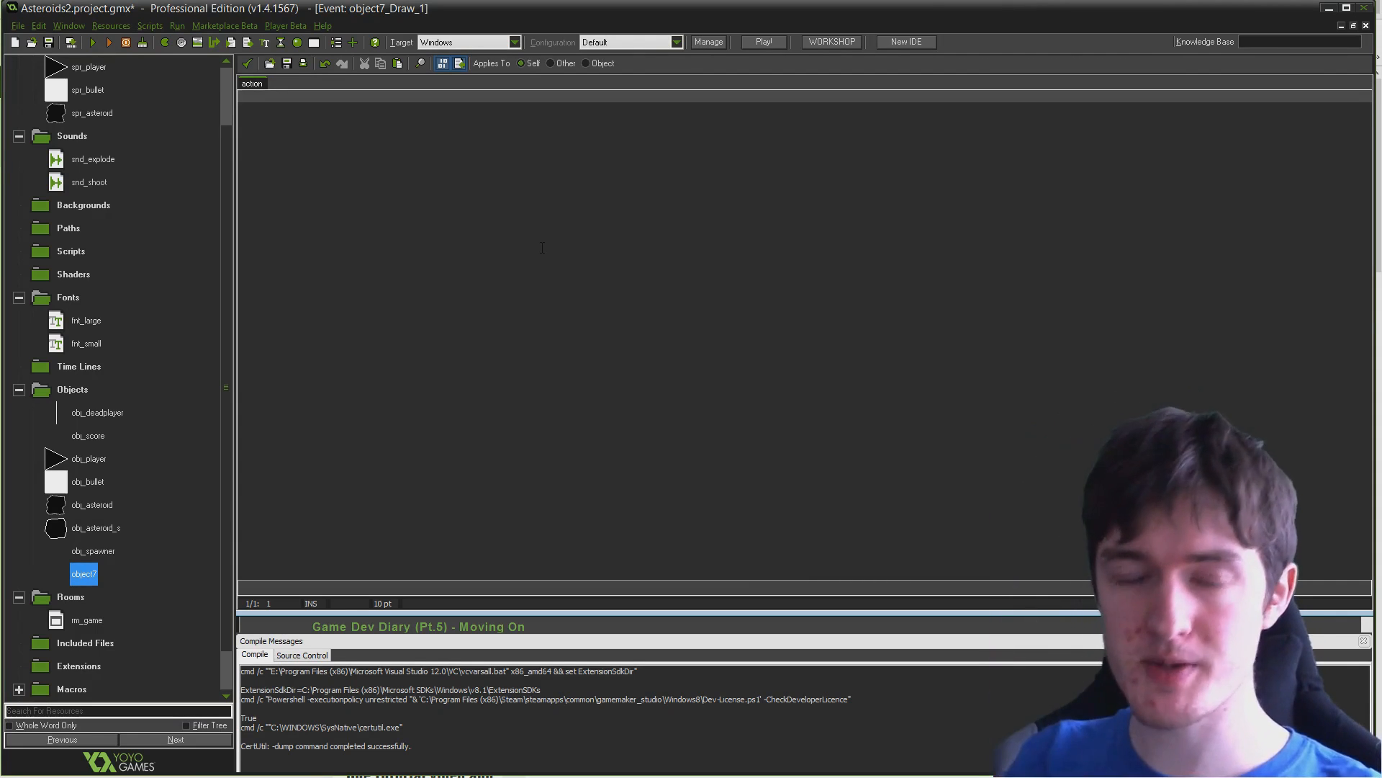
Write draw_set_halign(fa_center); as the first line of the Draw code
text(d)
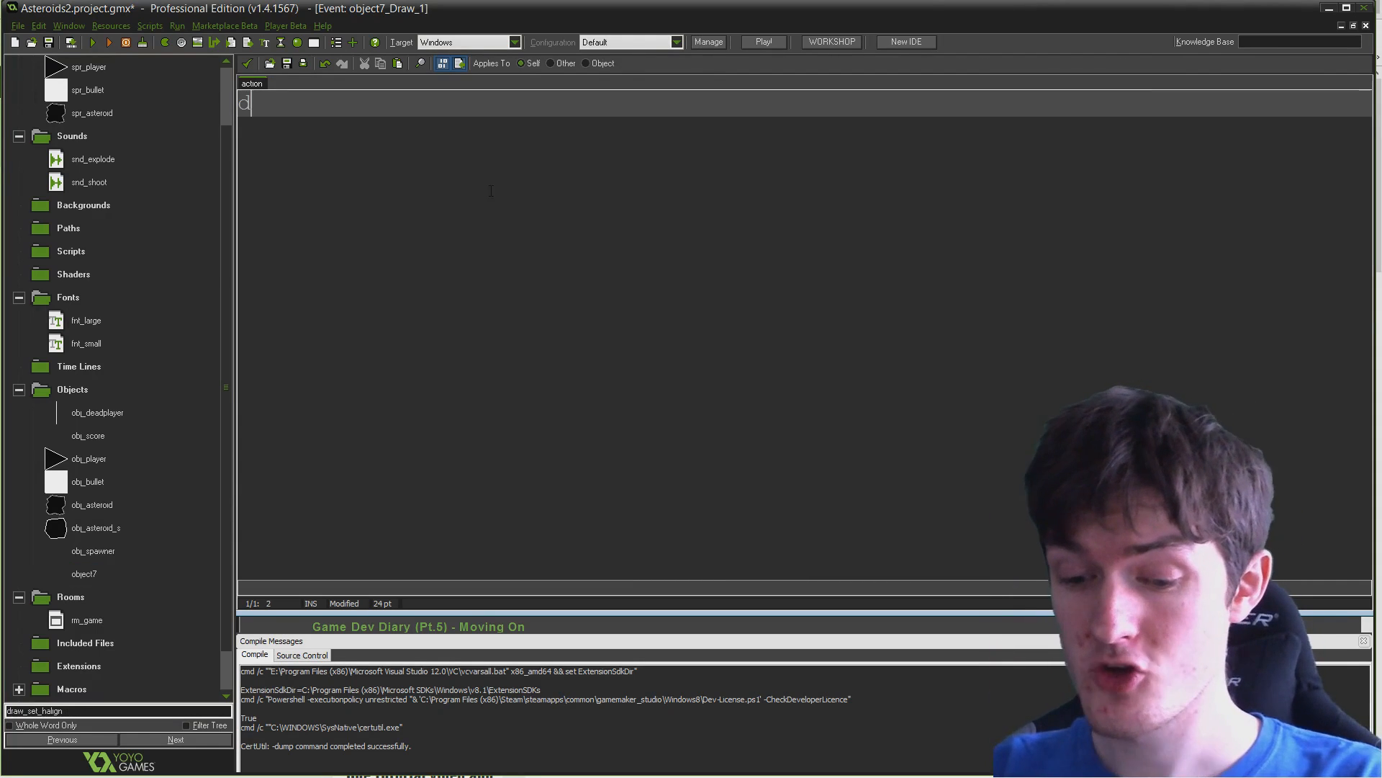
text(draw_set_hal)
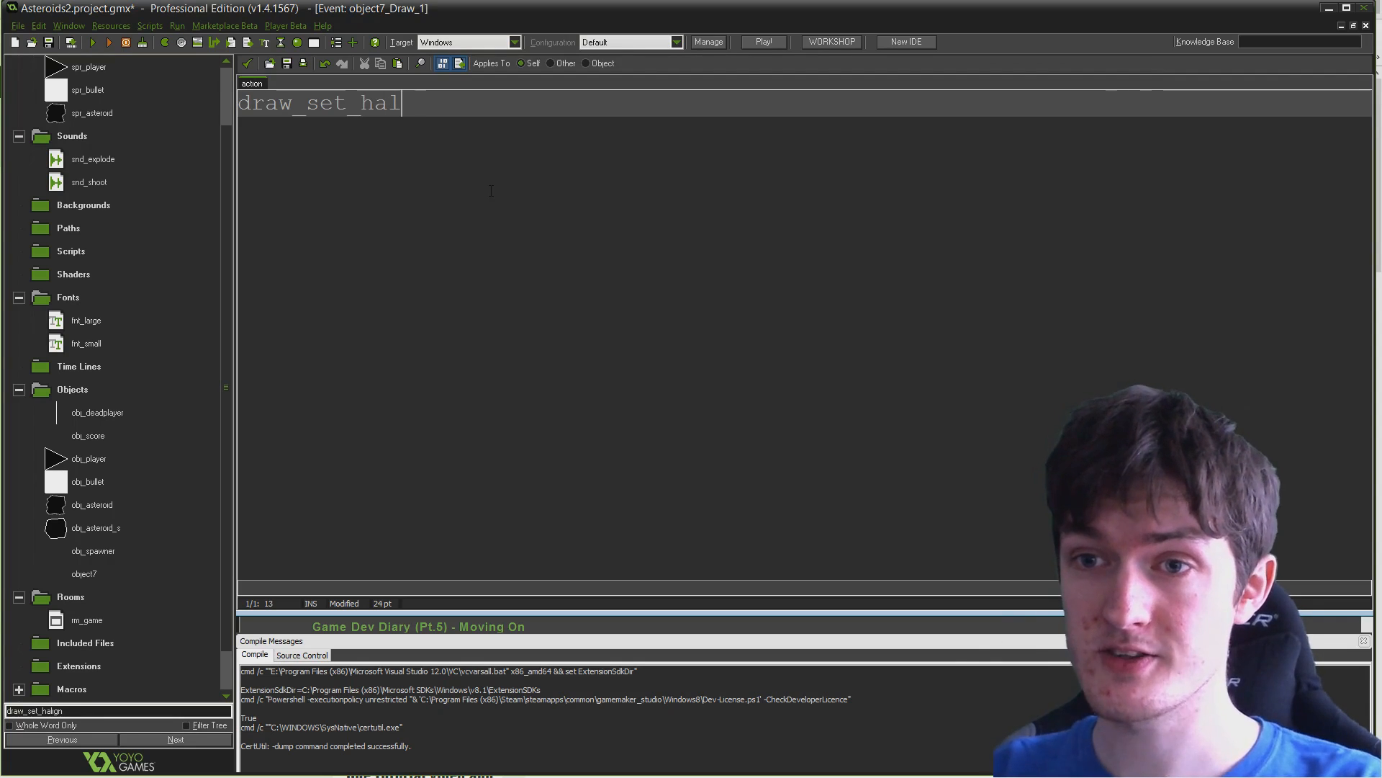
text(ign()
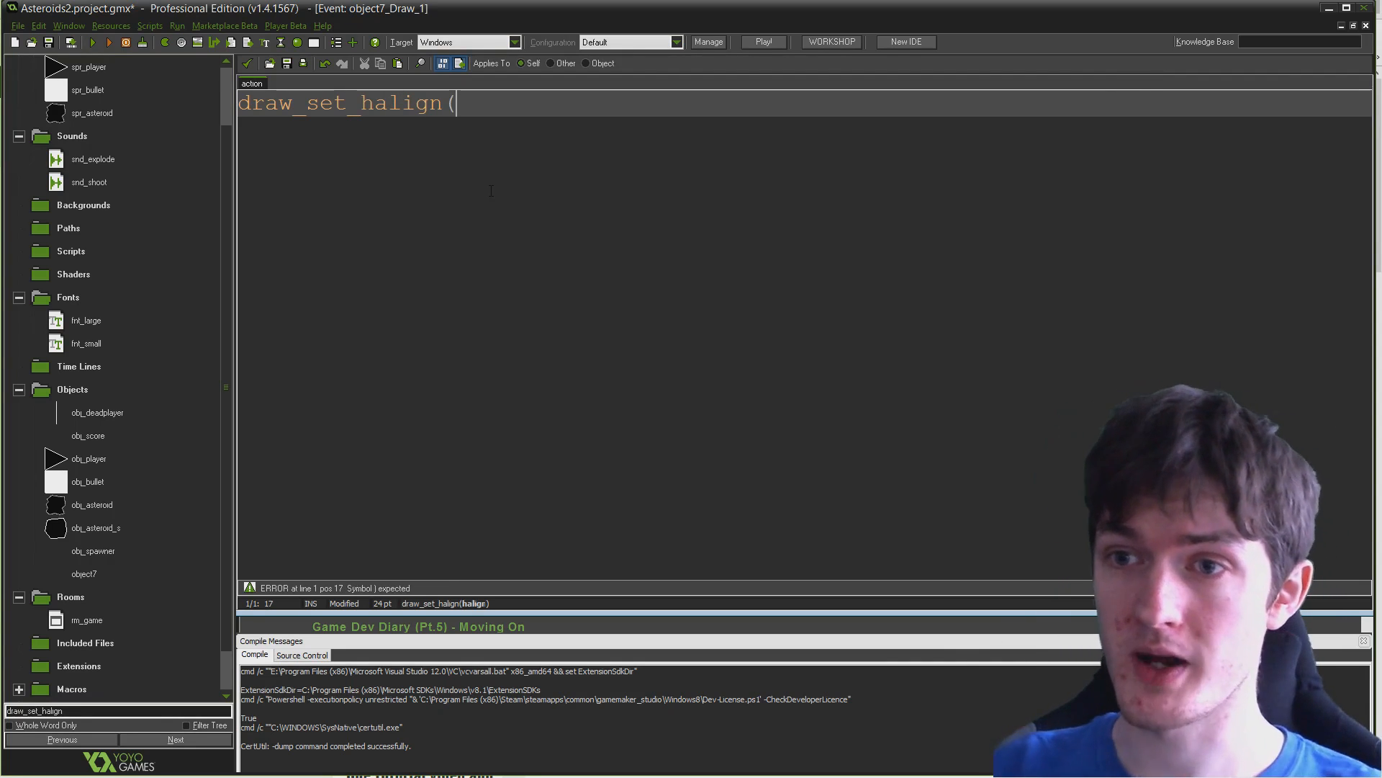
text(fa)
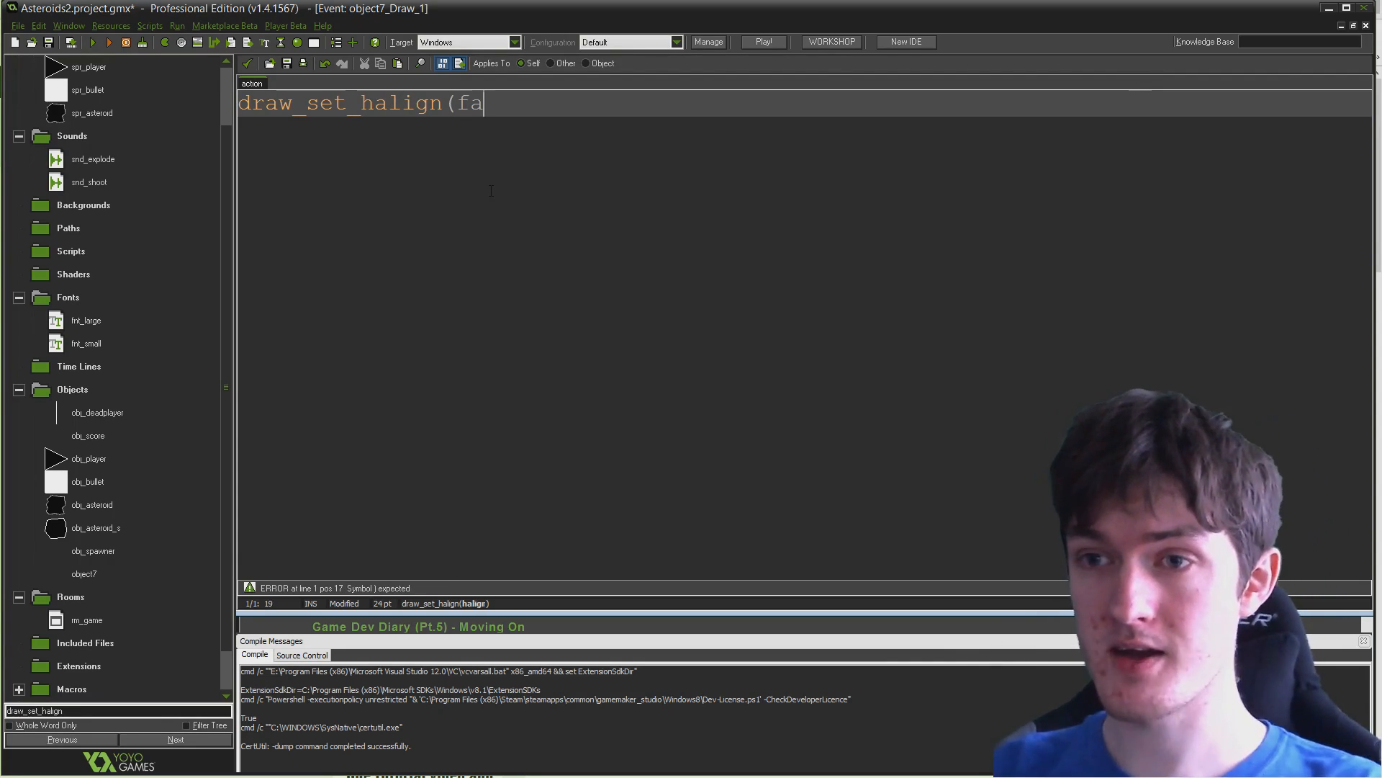
text(_center);)
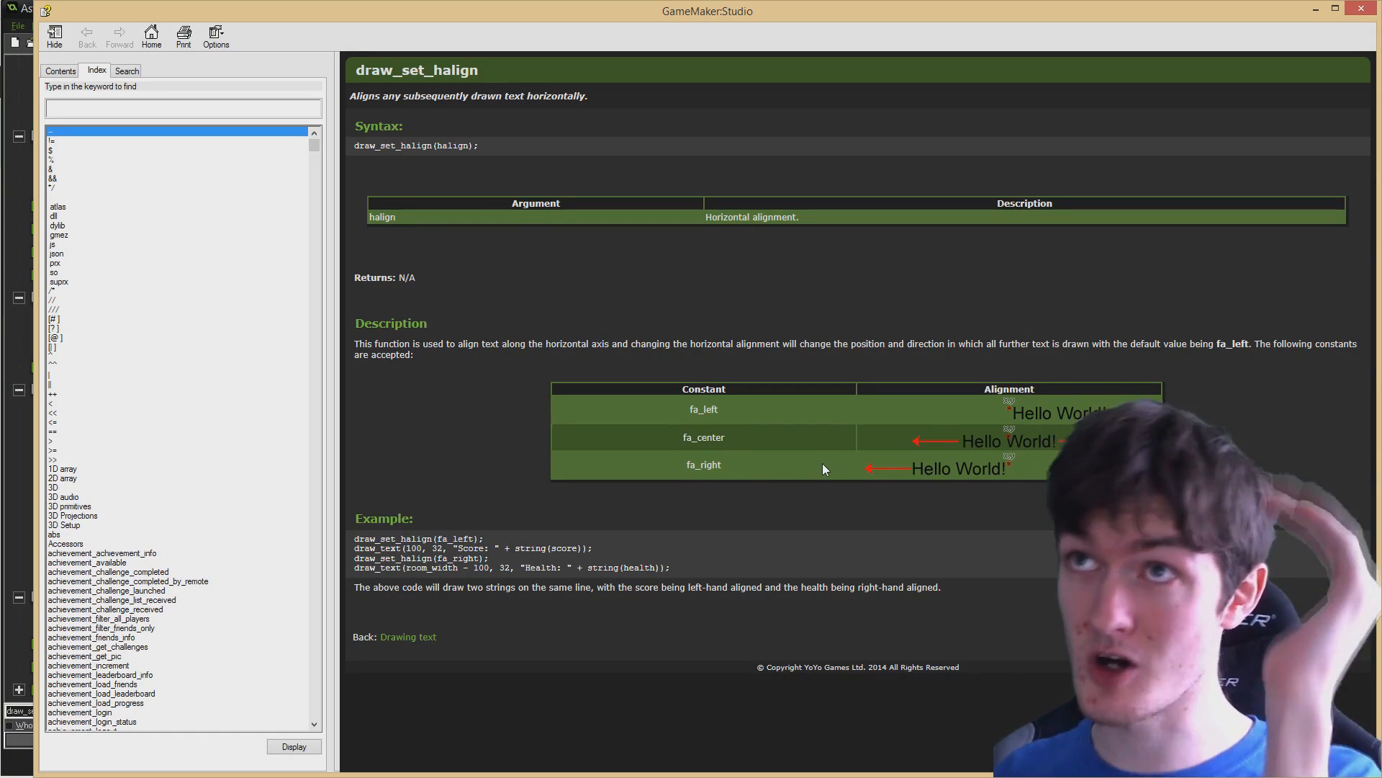
mouse_move(837, 496)
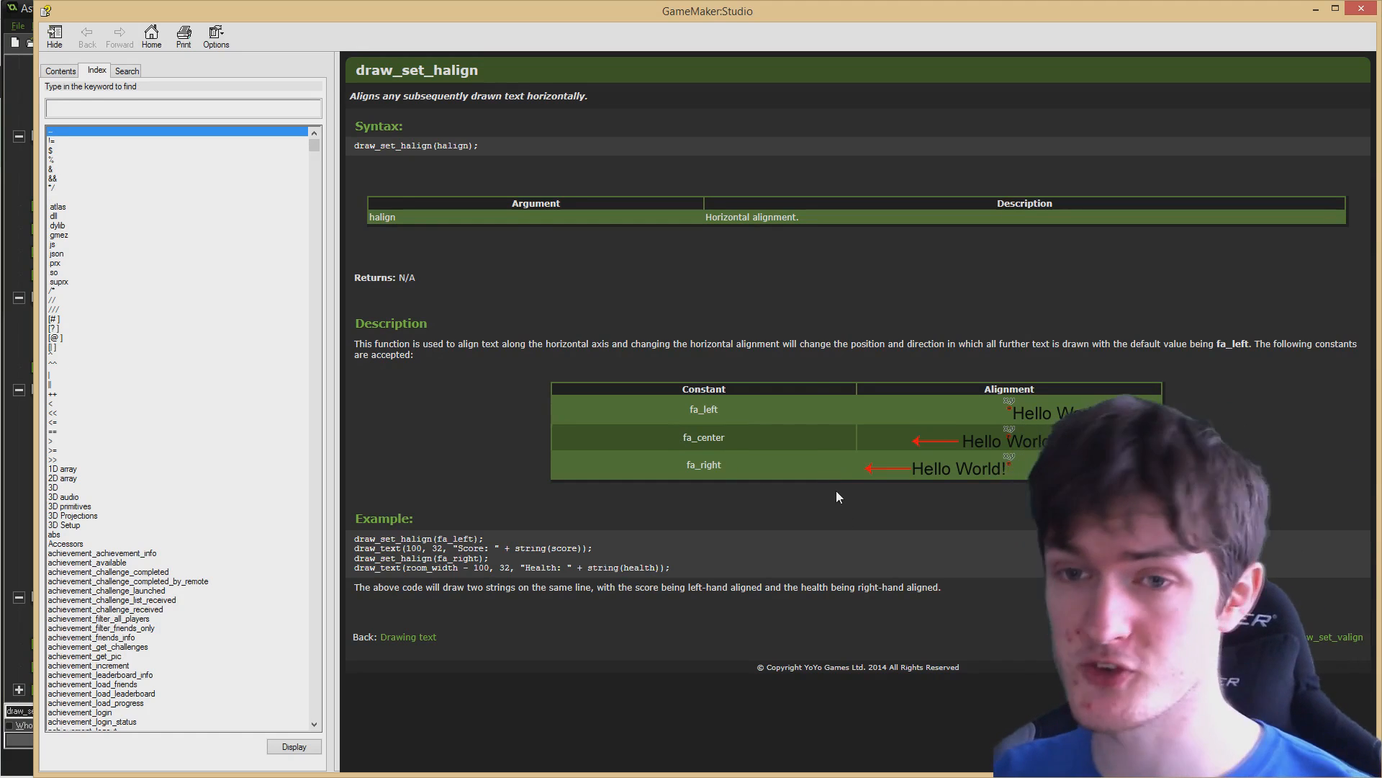
mouse_move(1084, 307)
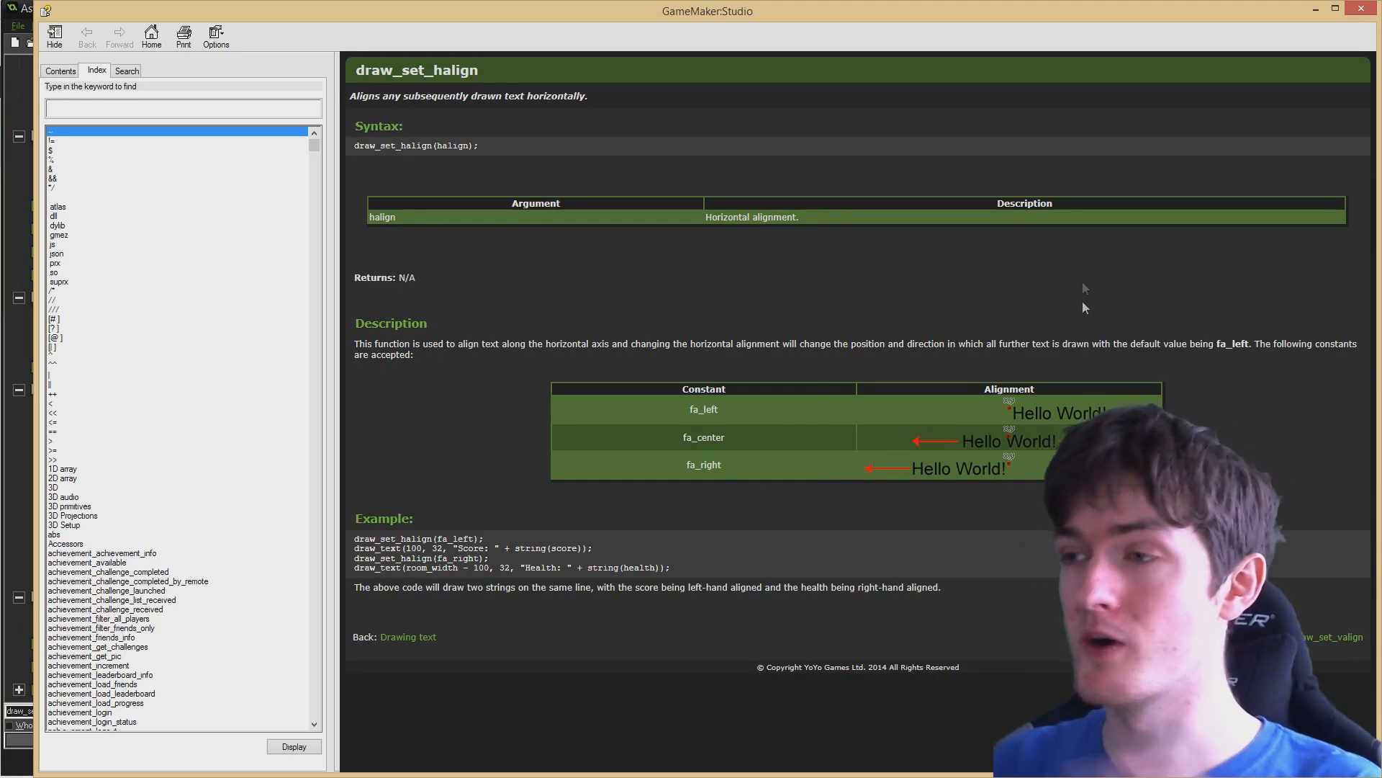
mouse_move(1102, 176)
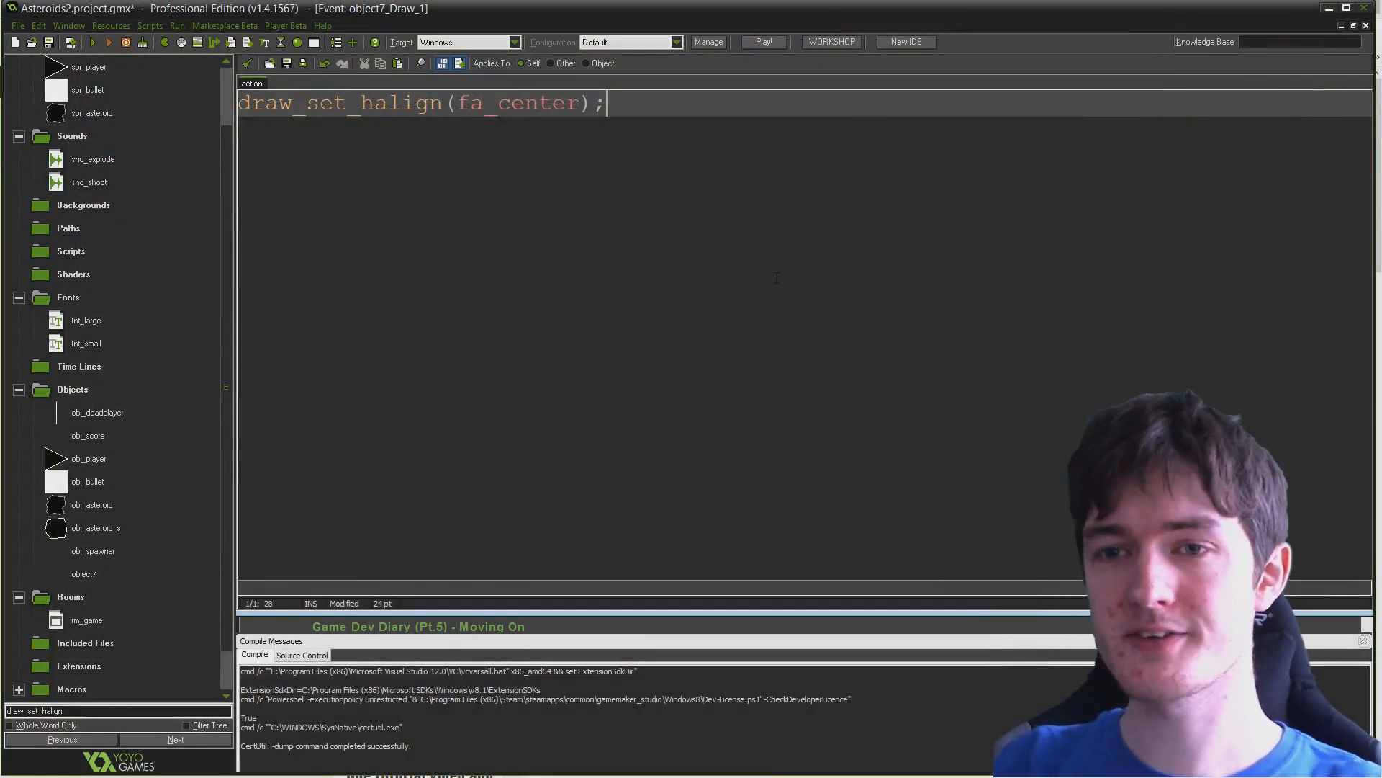
Add draw_set_valign(fa_middle), draw_set_font(fnt_large) and draw_set_color(c_white) lines
text(draw_set_va)
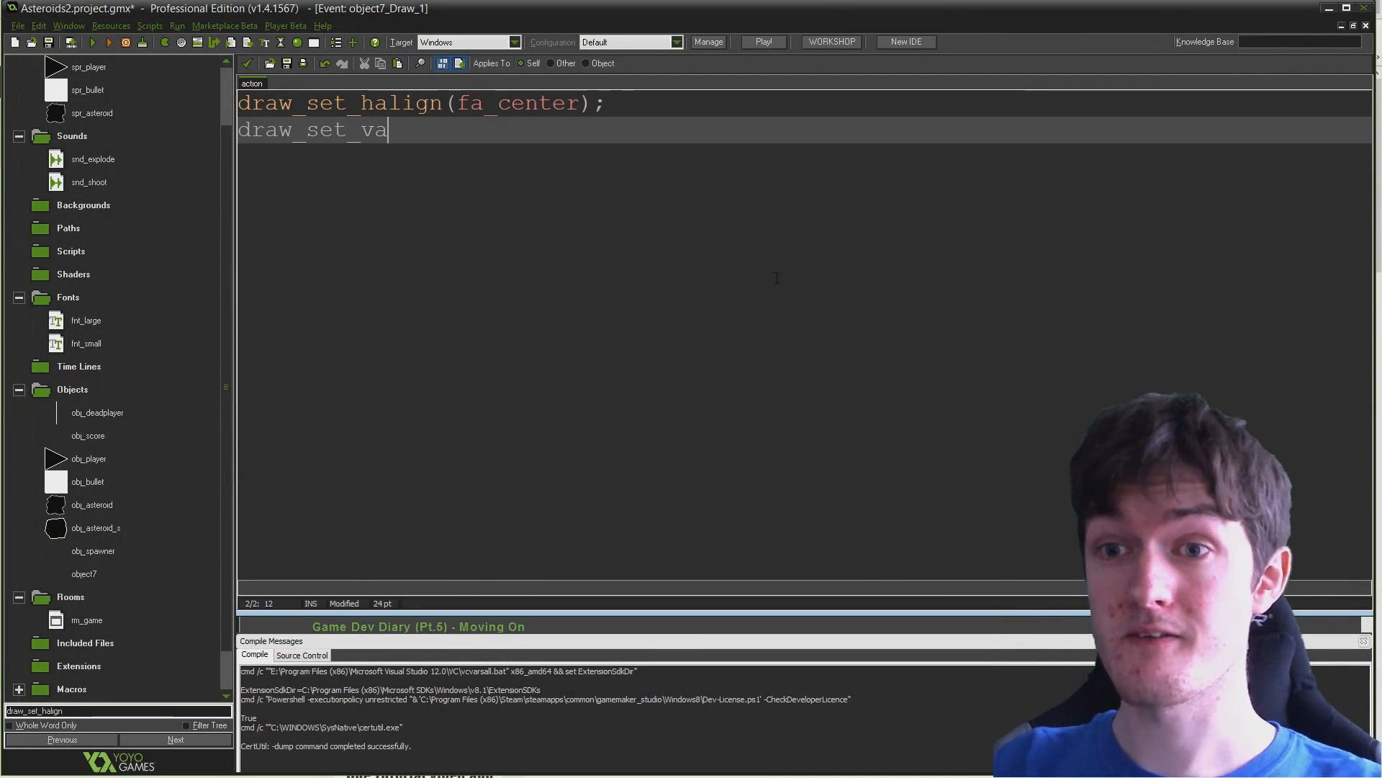
text(lign(fa_m)
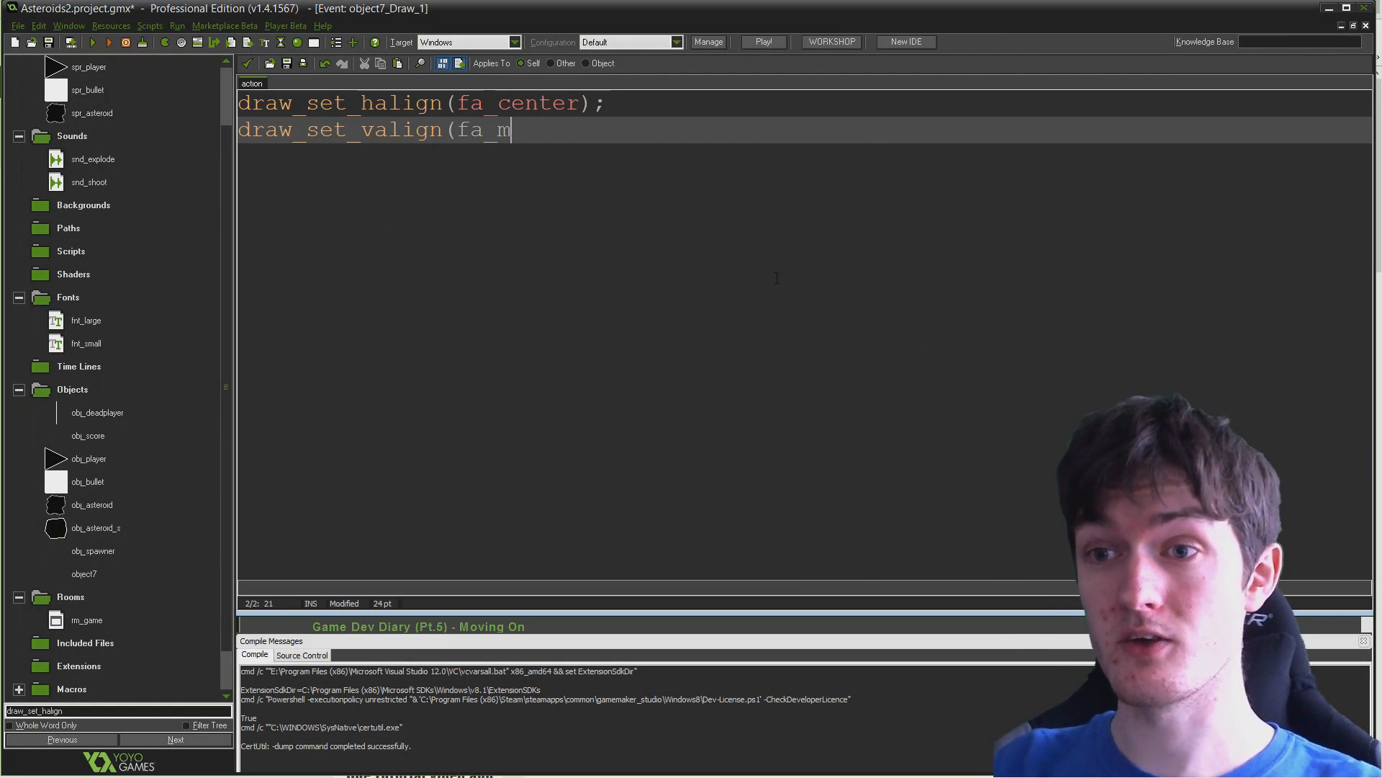
text(iddle);)
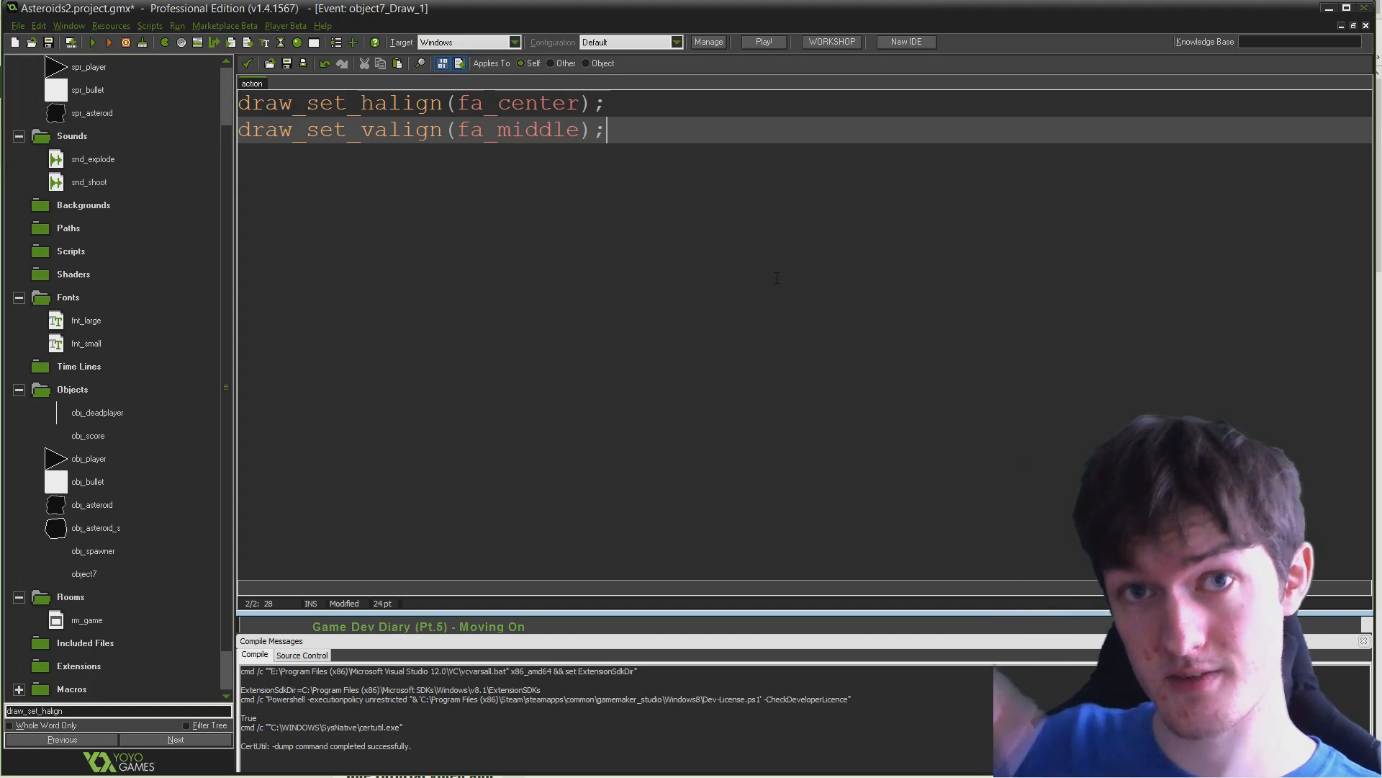
text(draw)
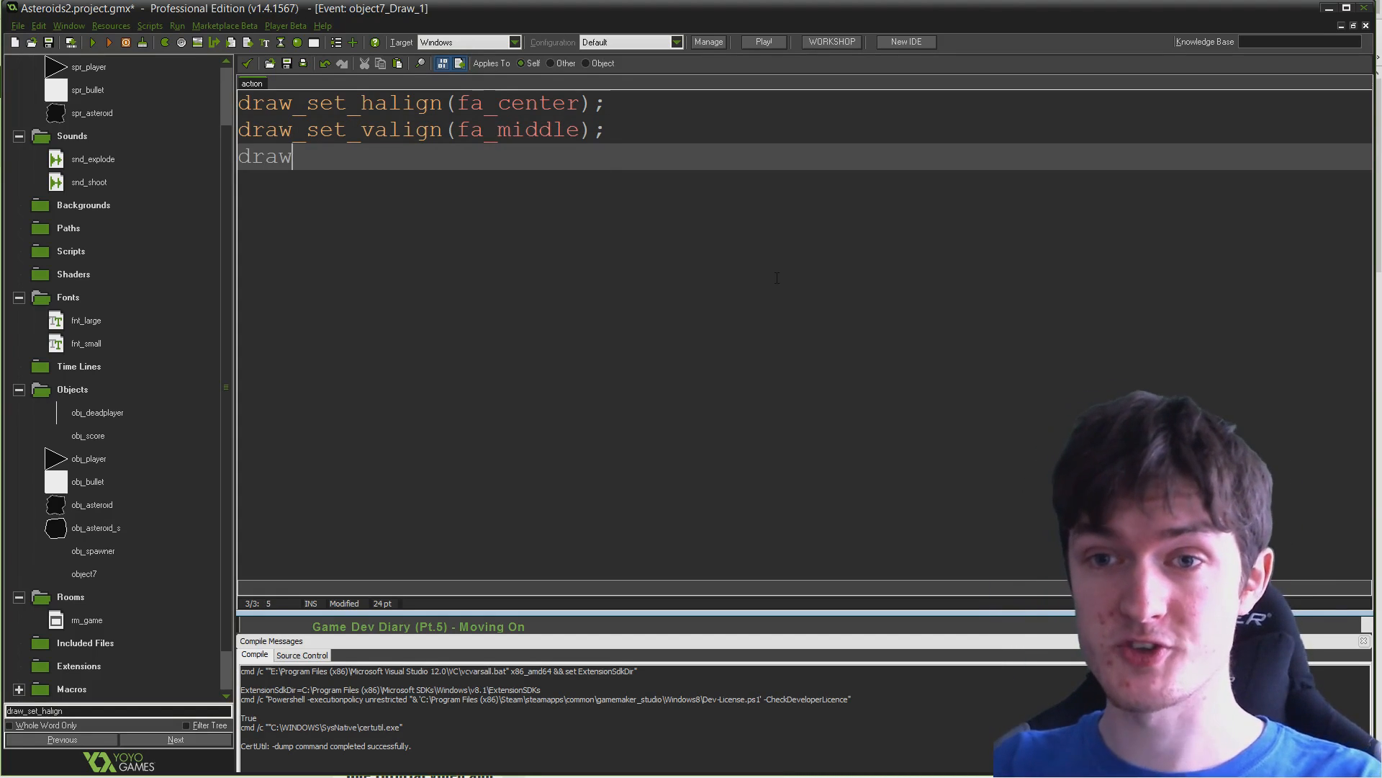
text(_set_font)
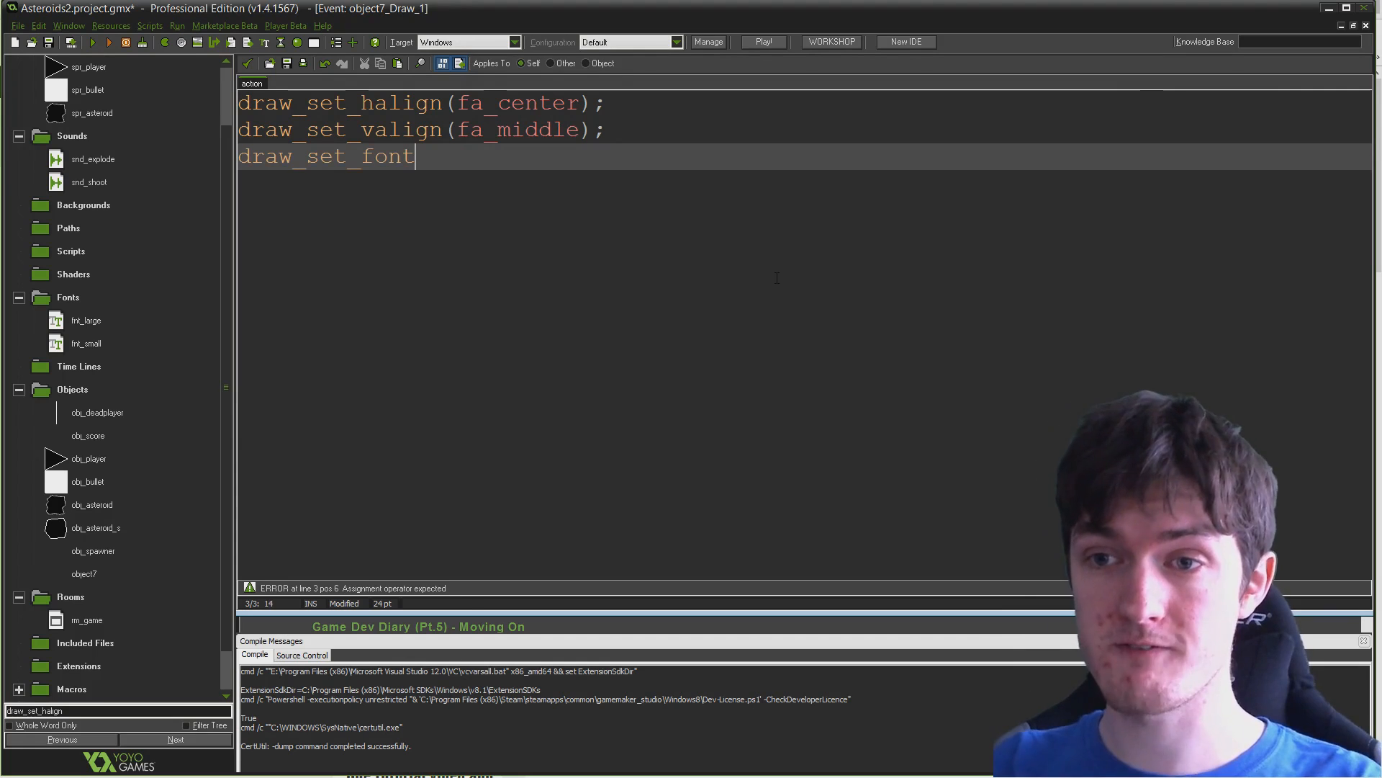
text((fnt)
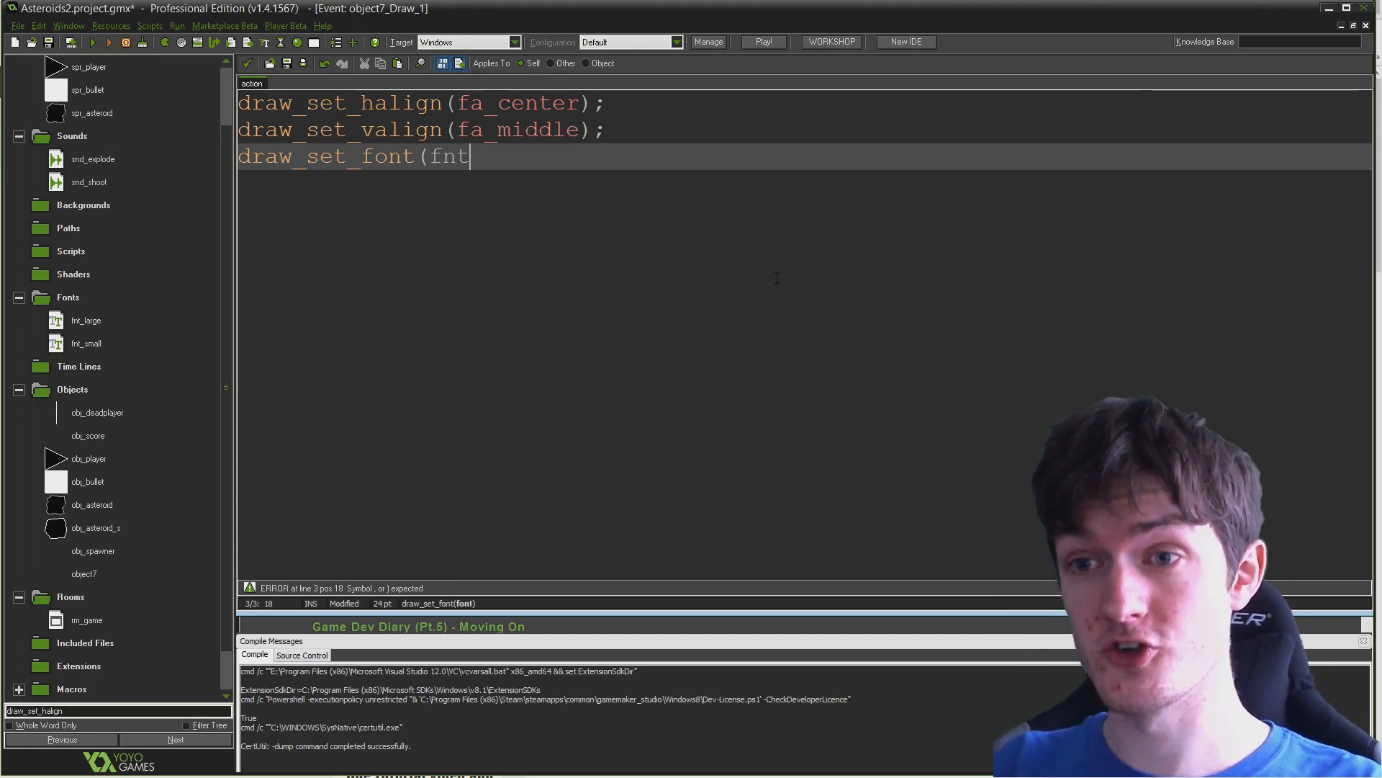
text(_large);)
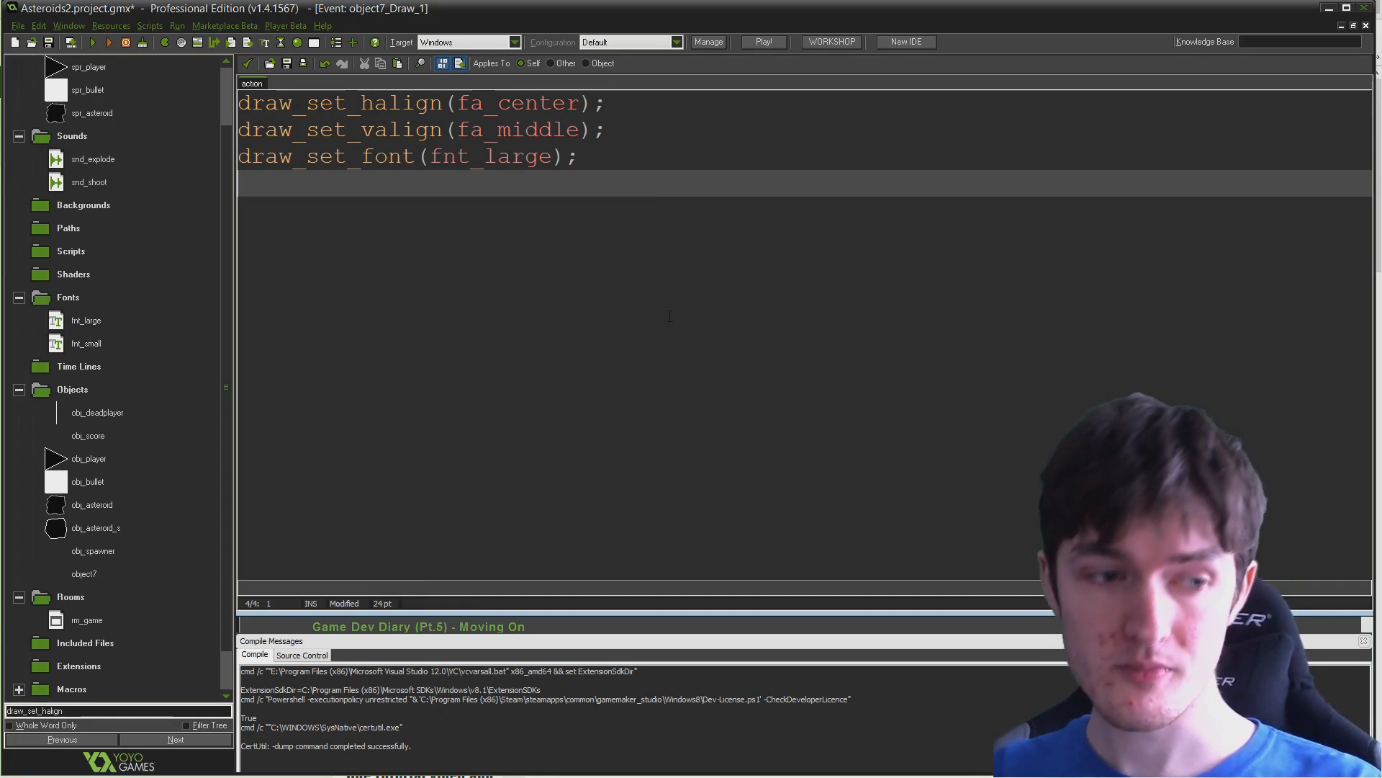
text(draw)
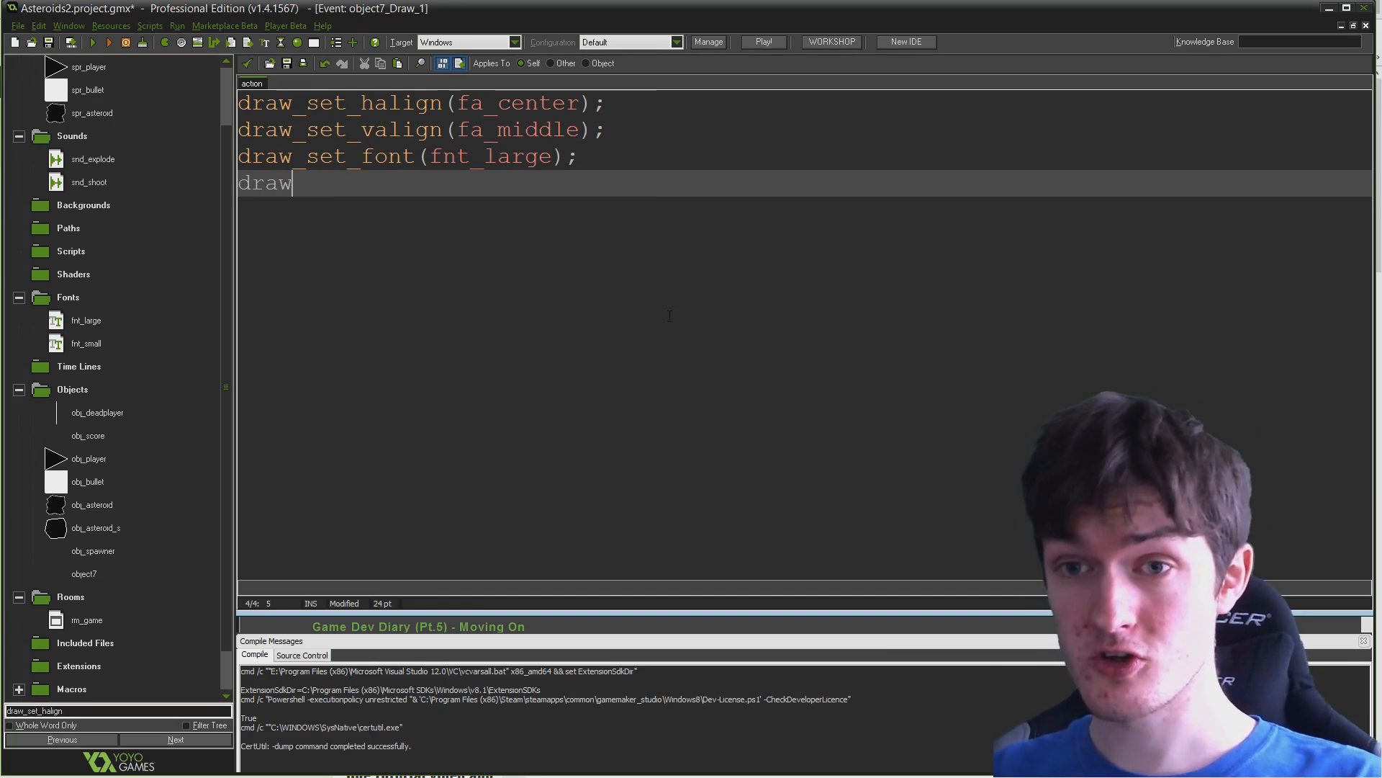
text(_set_color()
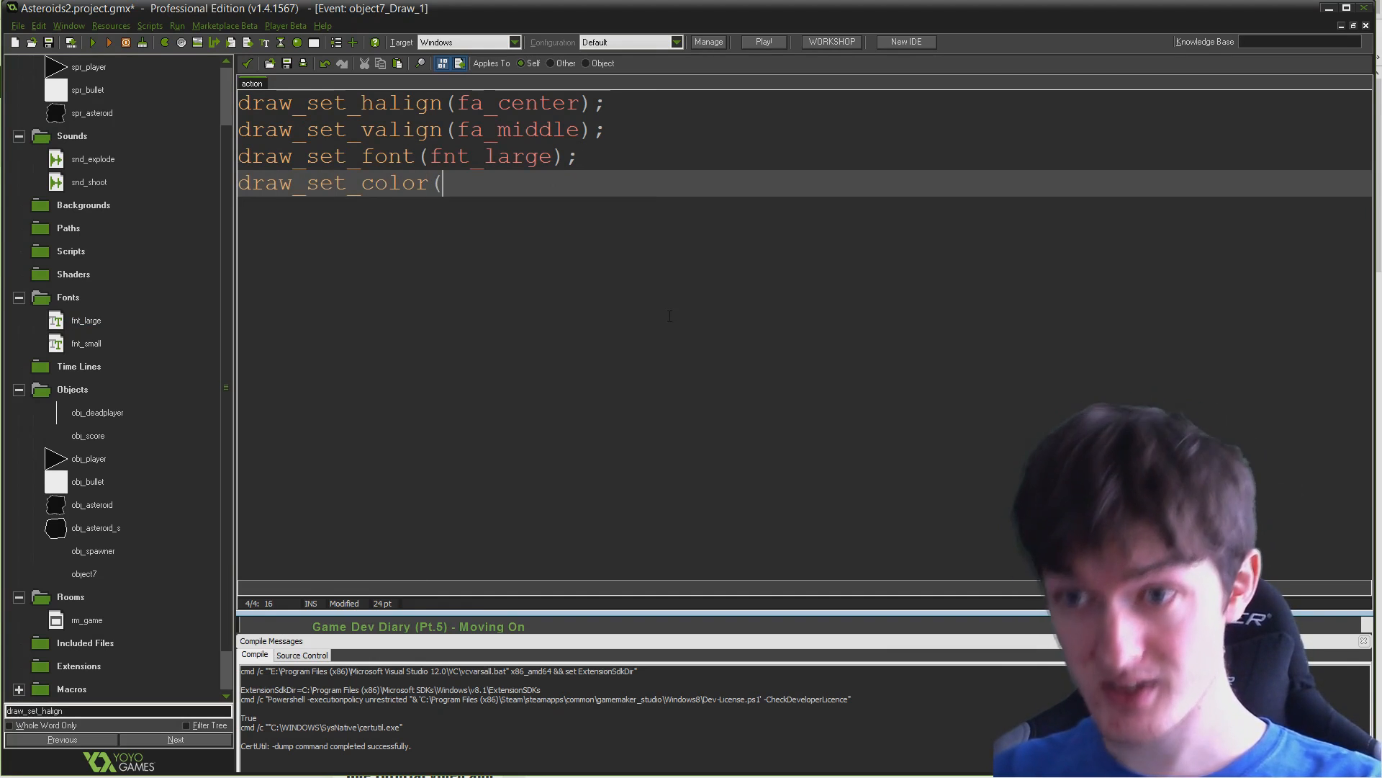
text(c_)
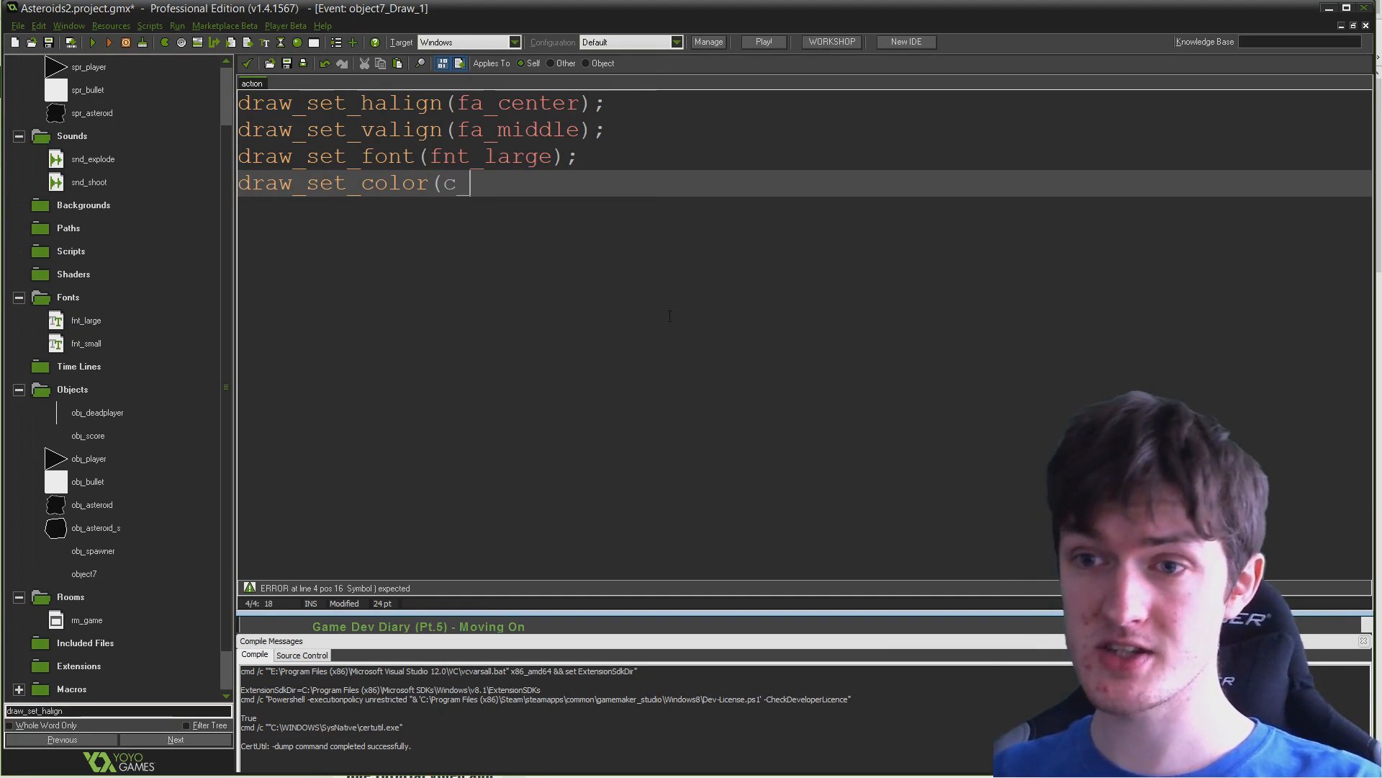
text(white);)
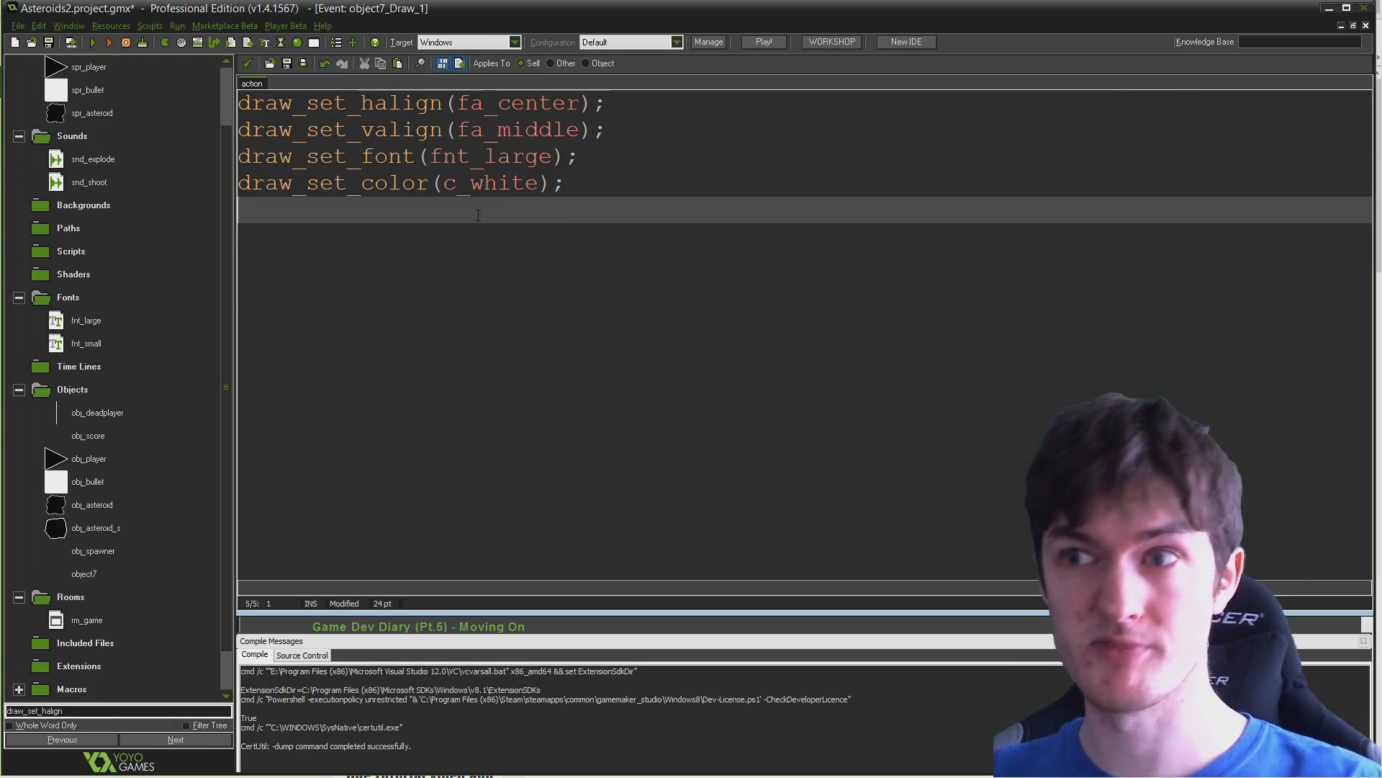
Draw "Game Over" at the room centre with draw_text(room_width/2, room_height/2, ...)
text(draw_t)
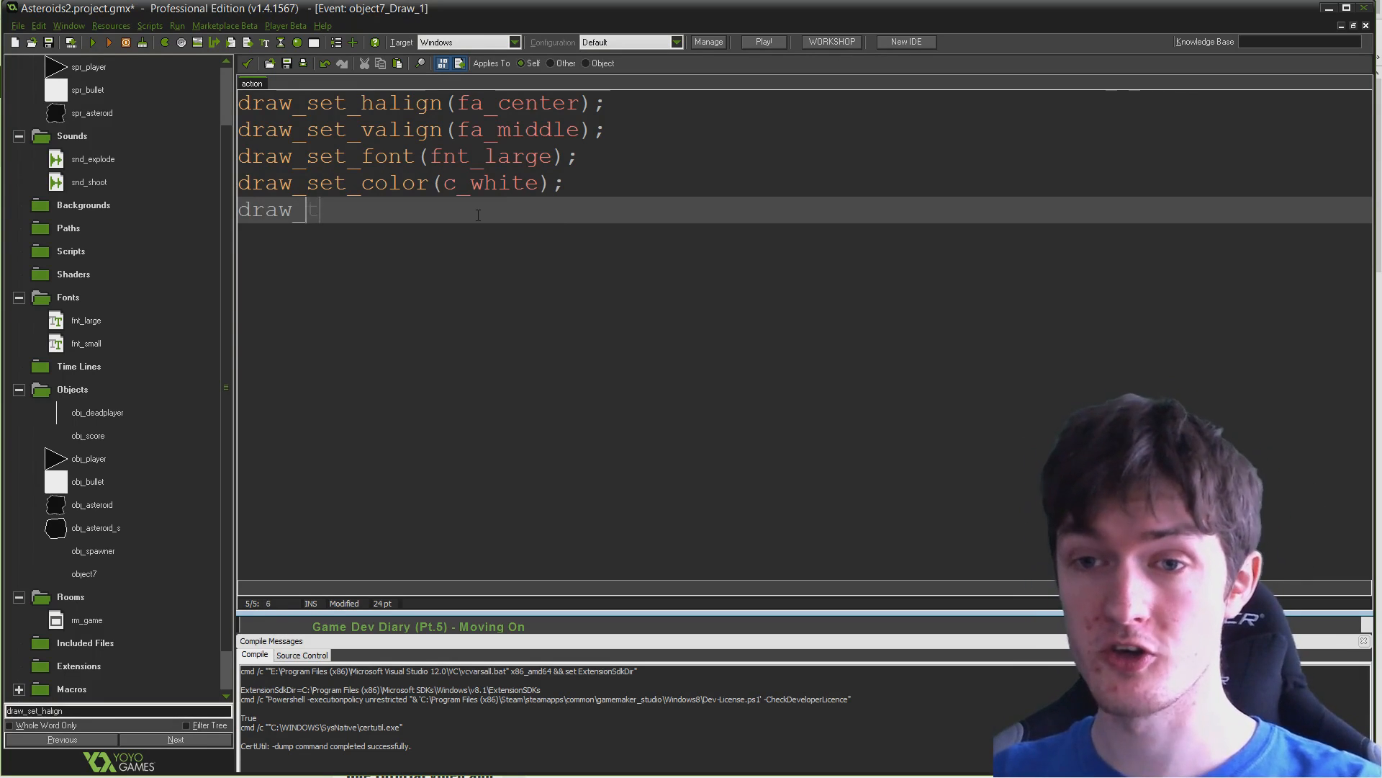
text(text()
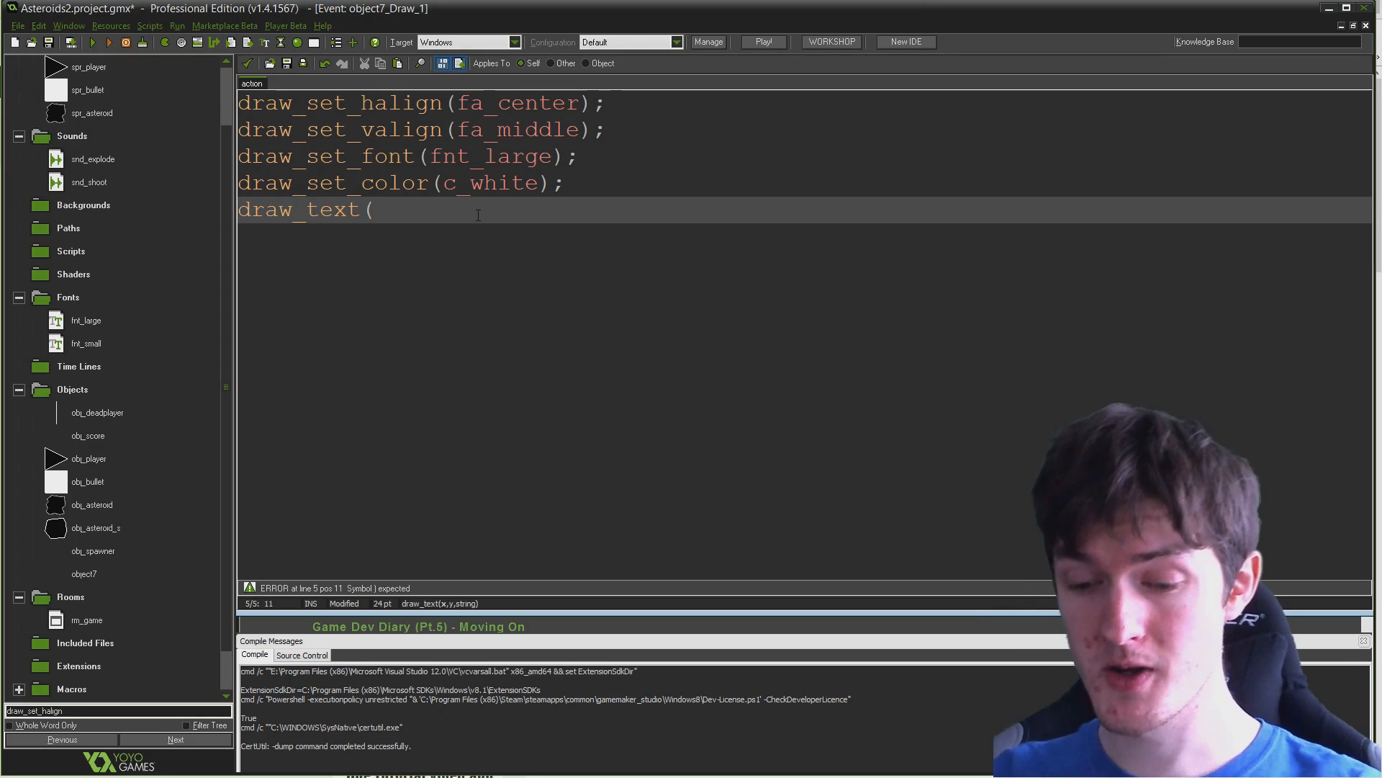
text(room_width)
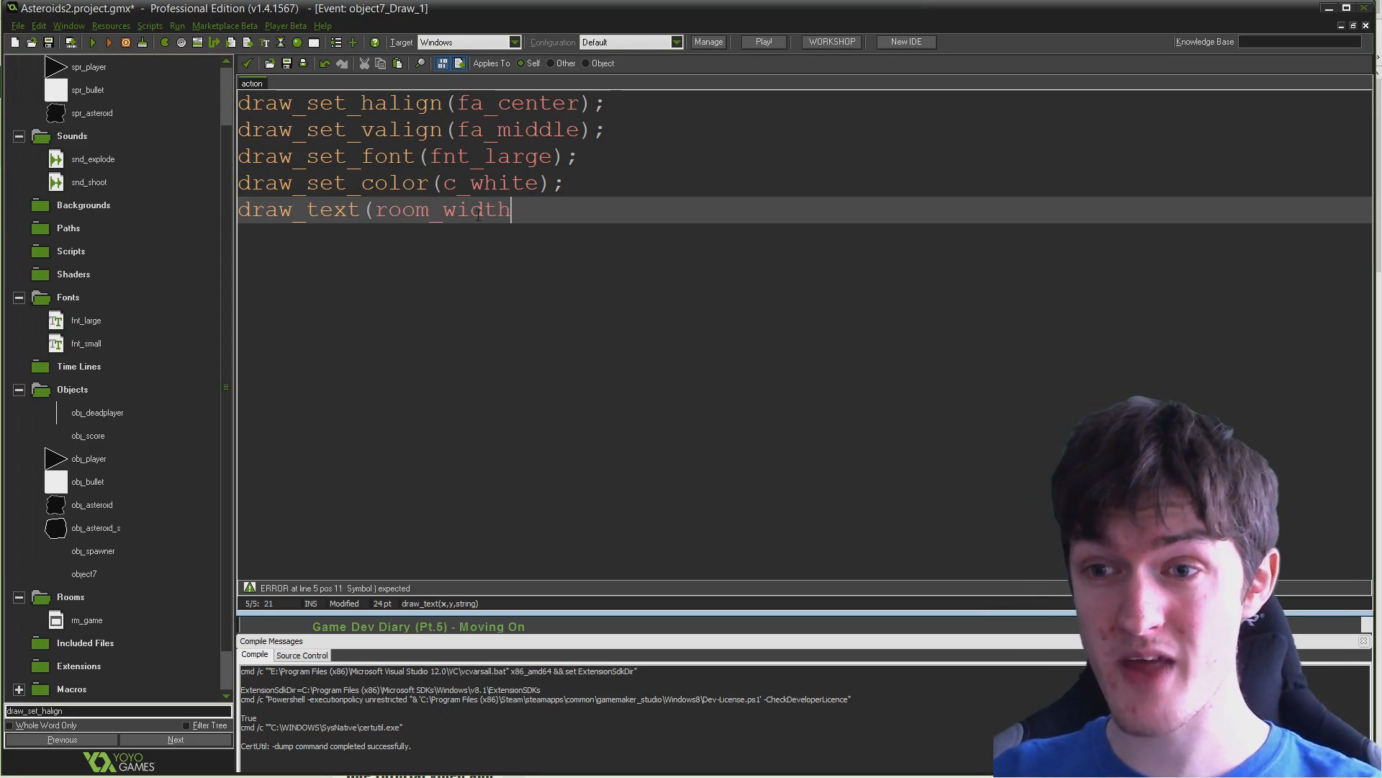
text(/2)
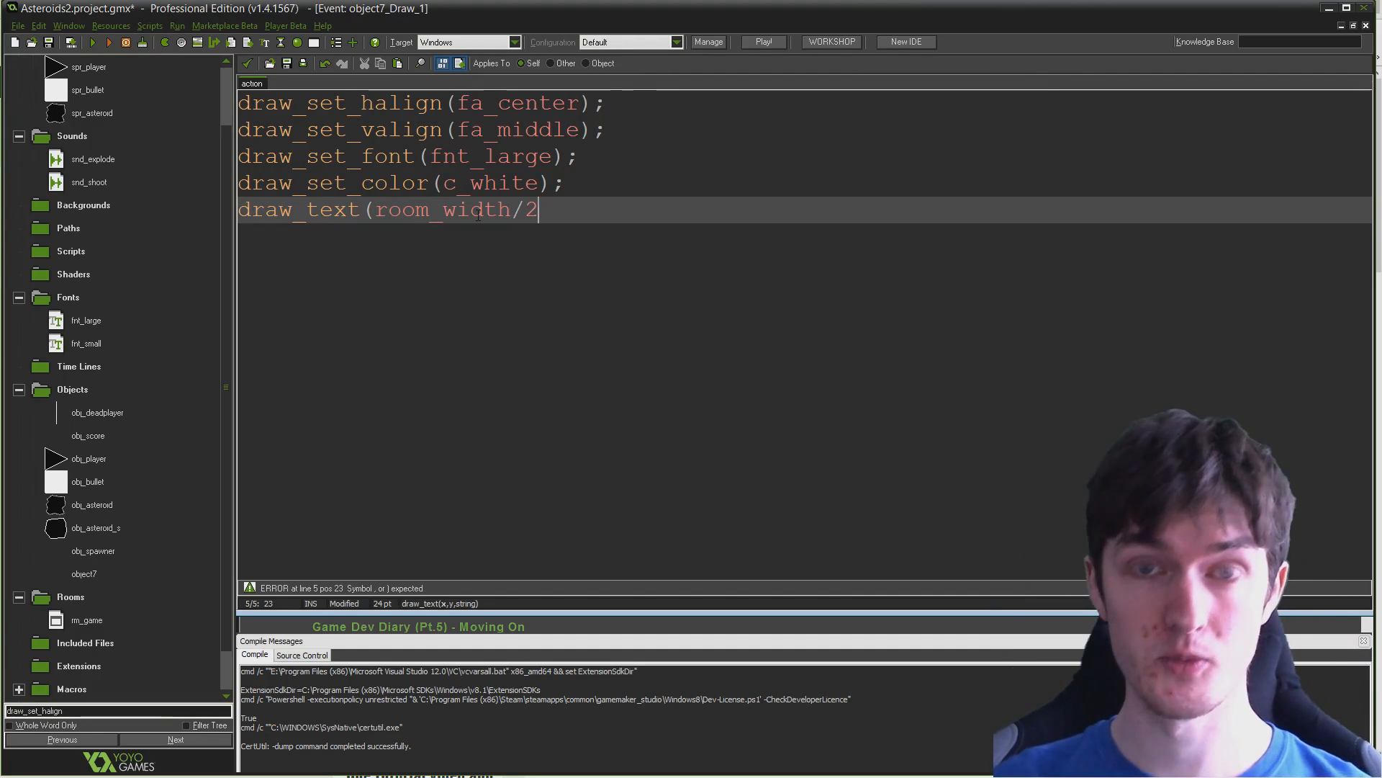
text(,room)
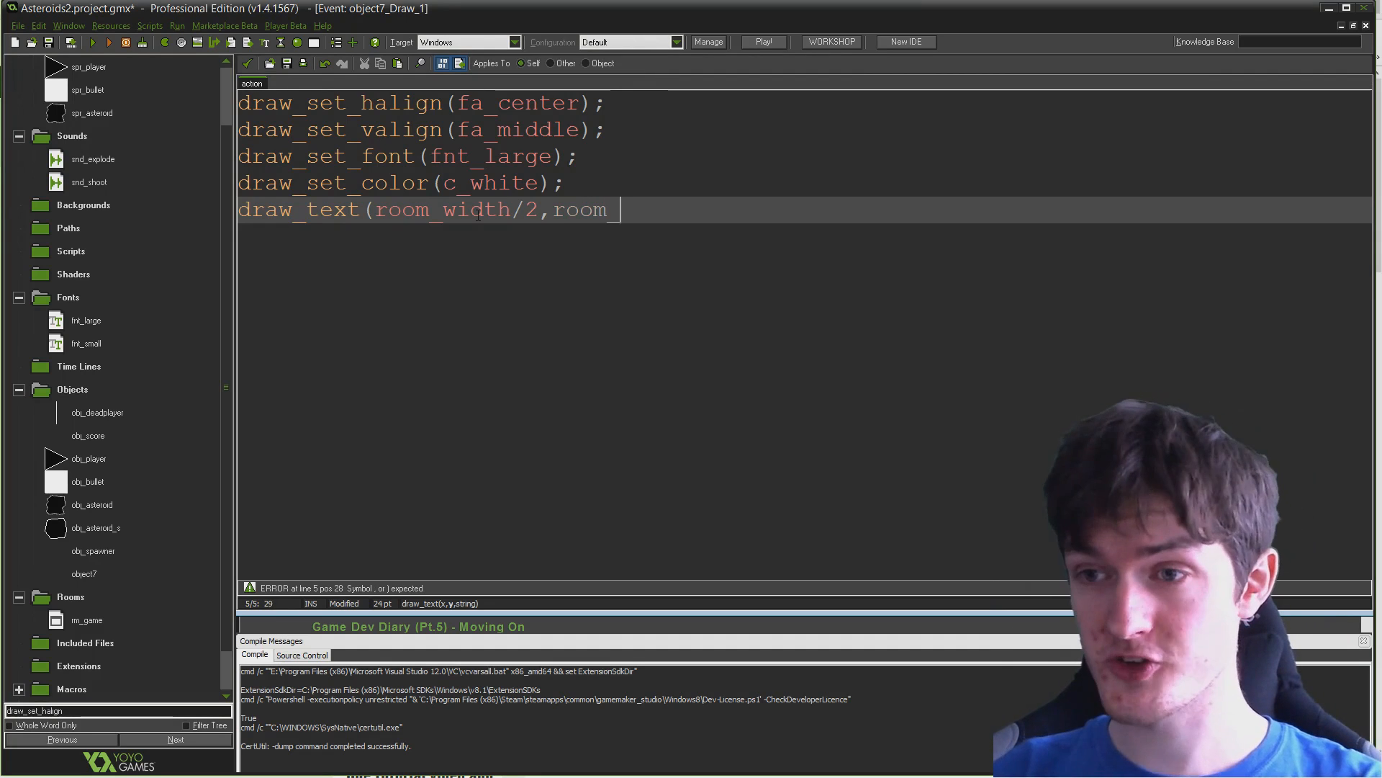
text(_height/2)
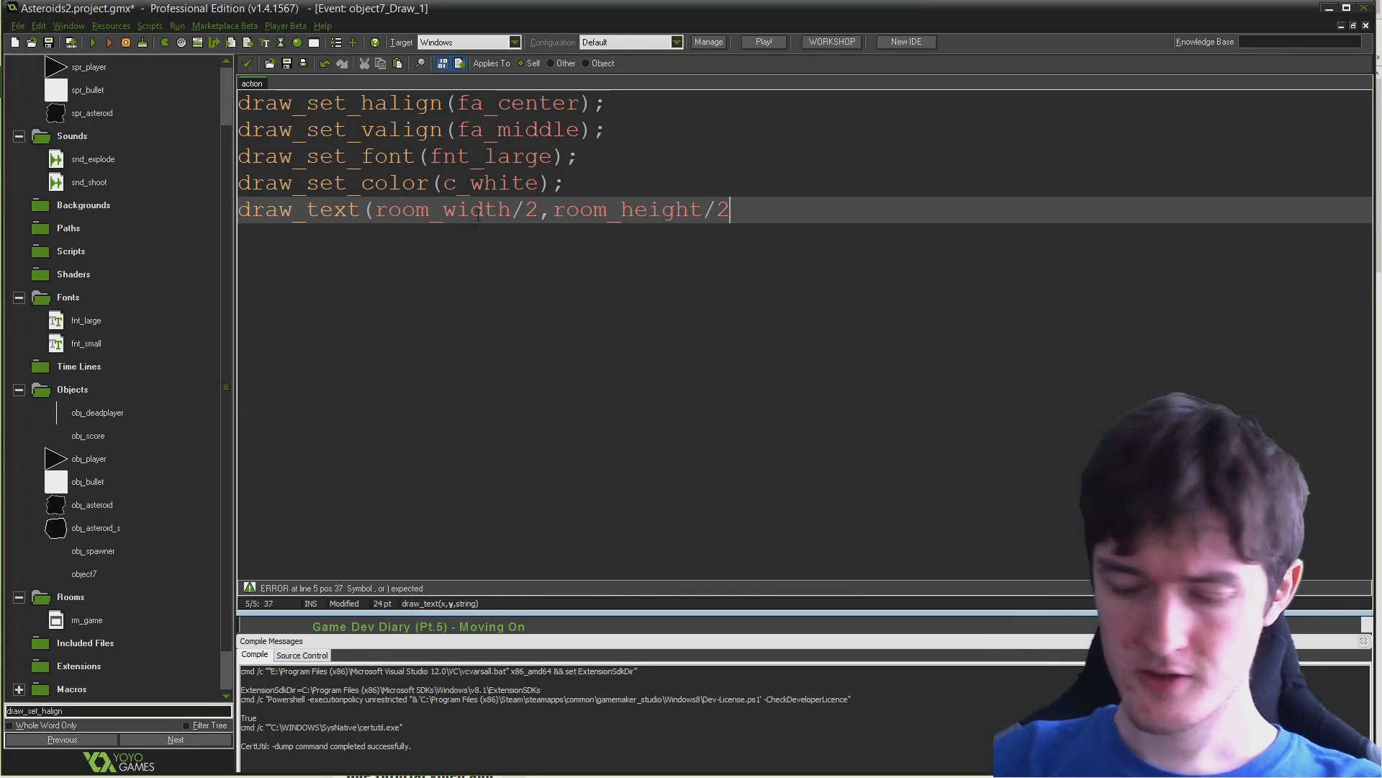
text(,)
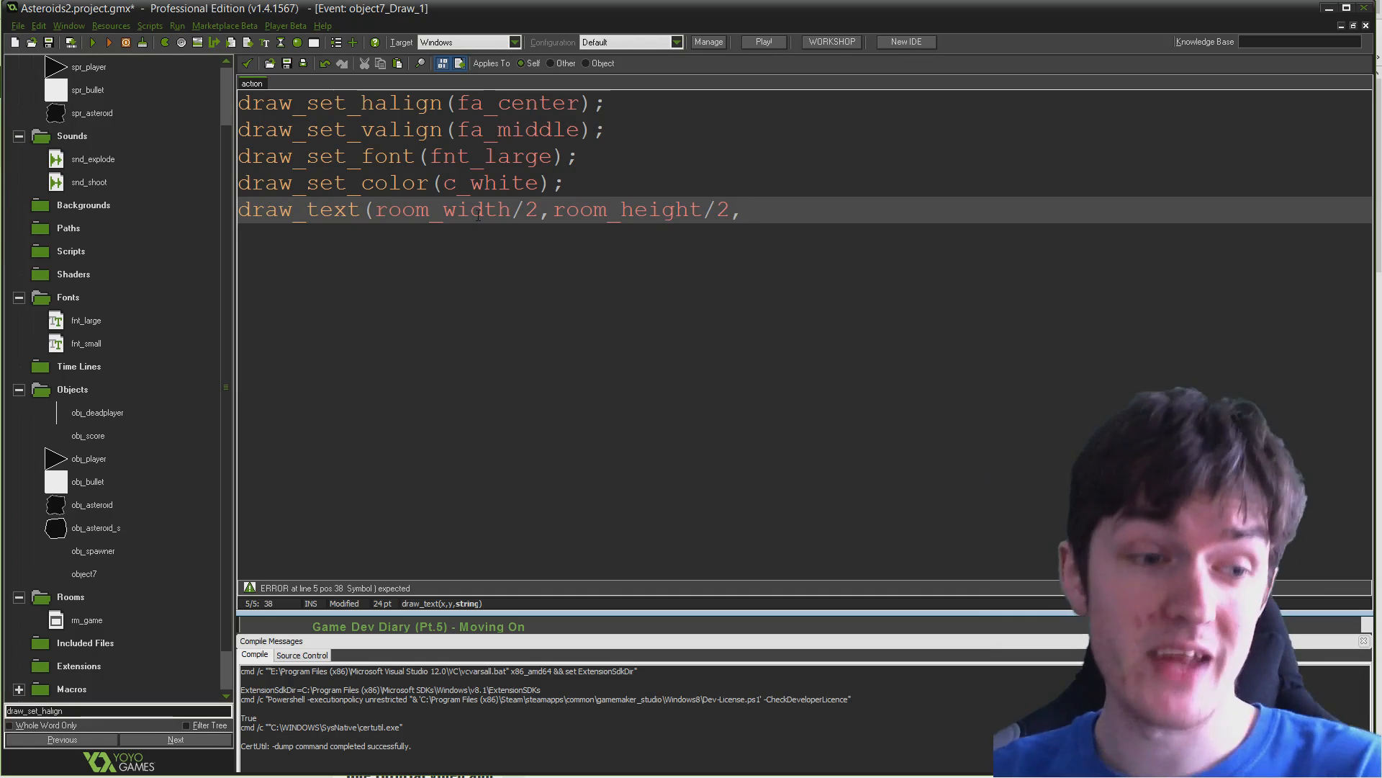
text("Game)
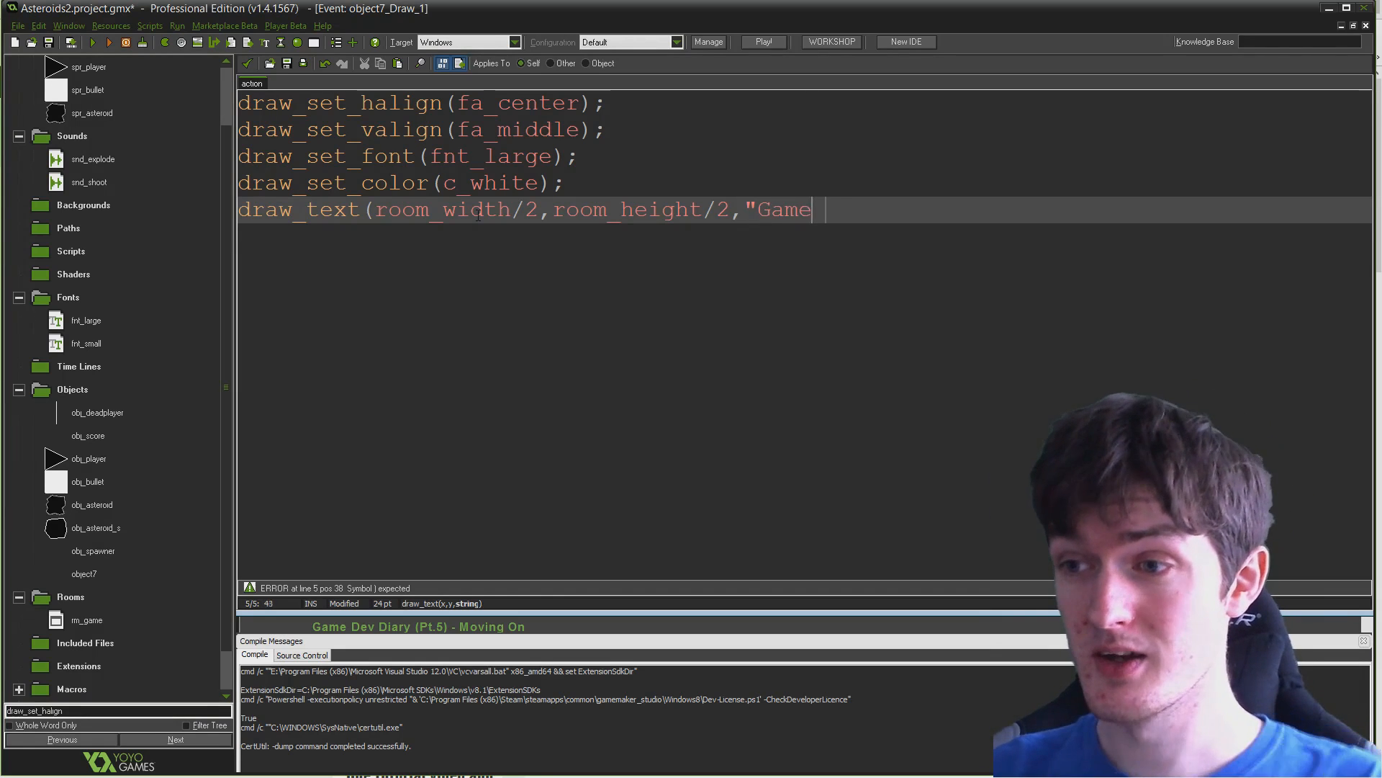
text(Over")
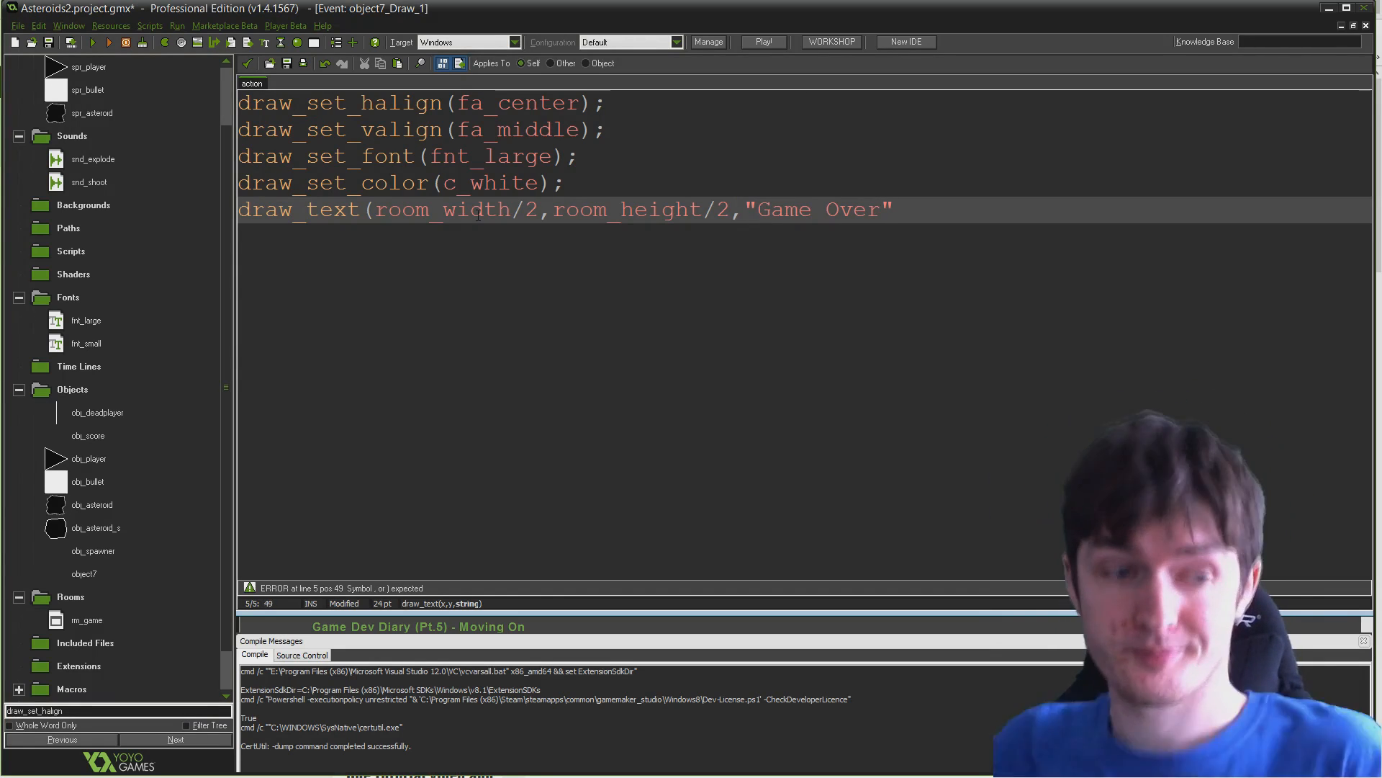
text())
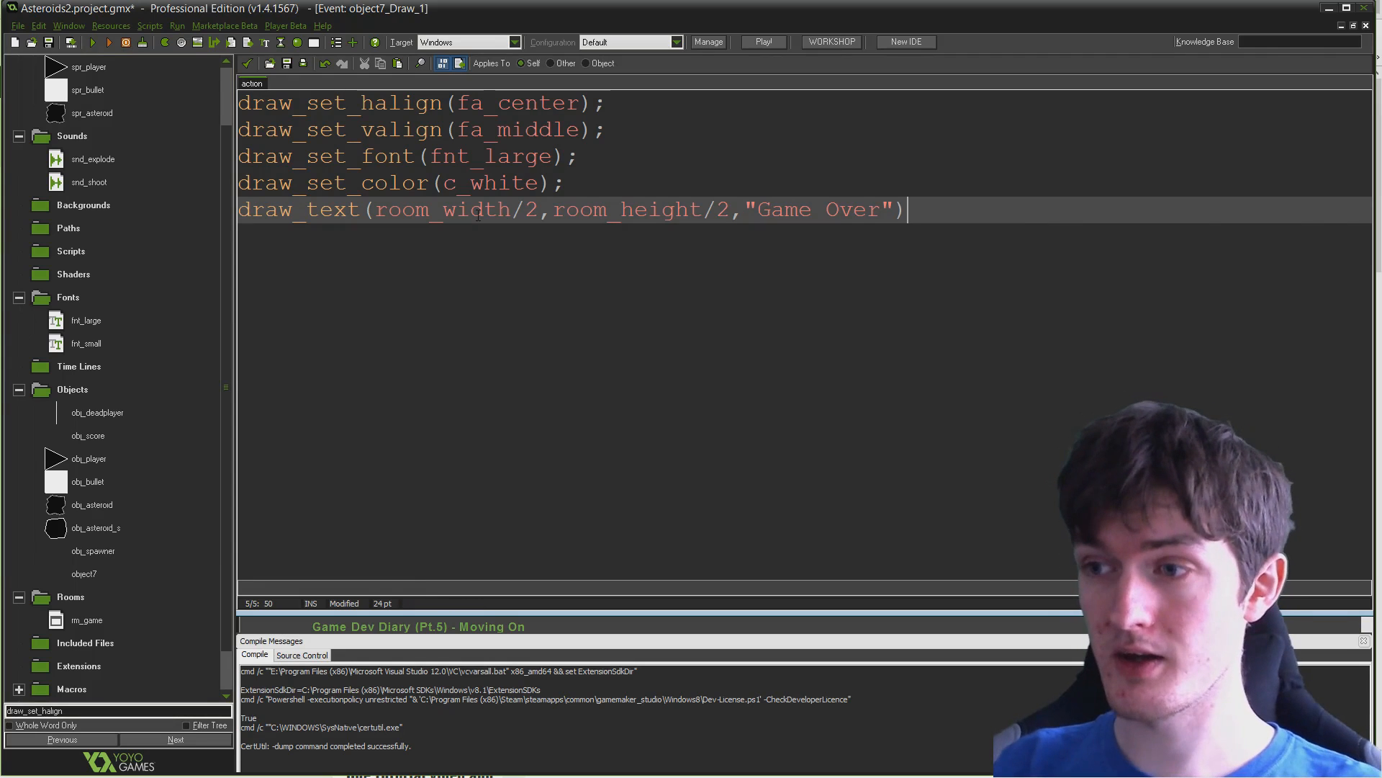
text(;)
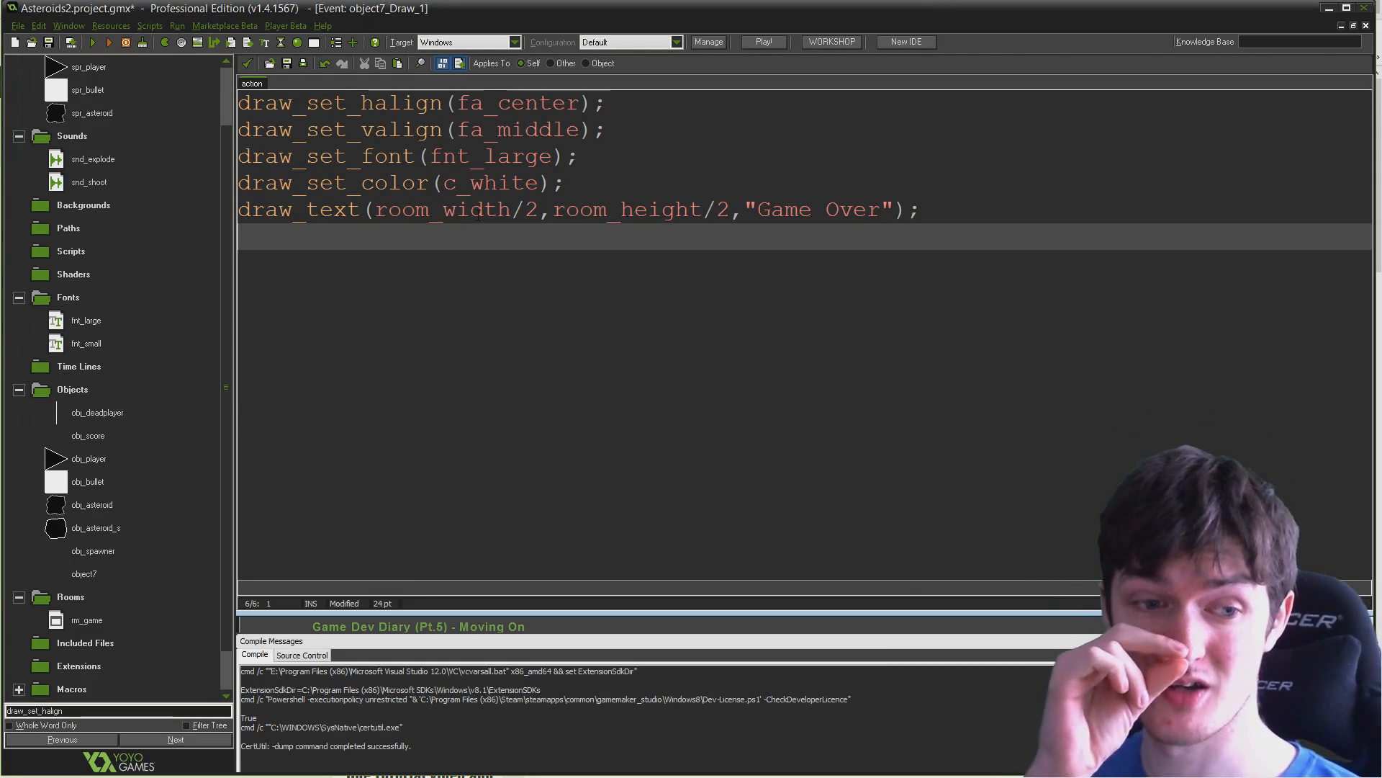
Switch to fnt_small and draw "press R to restart!" 50 pixels below centre
text(draw)
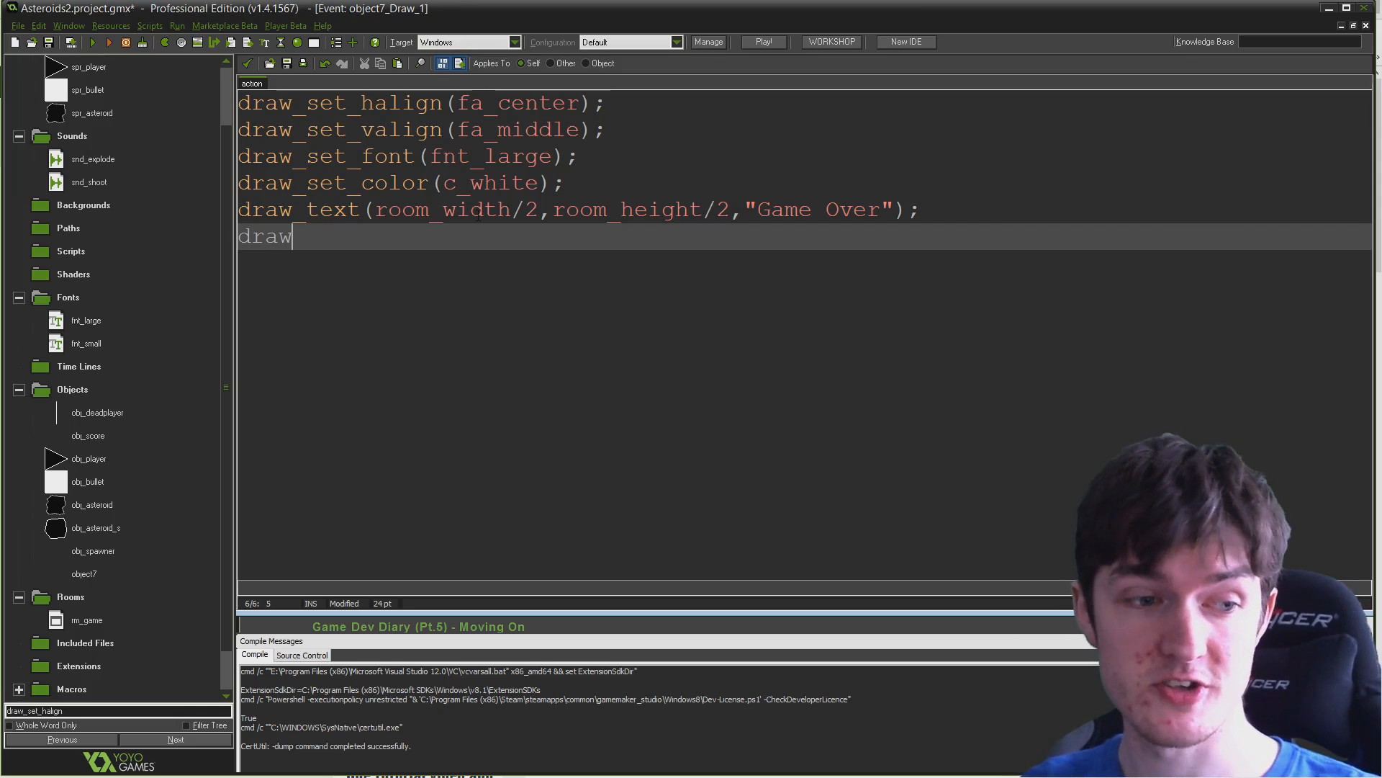
text(_set_font)
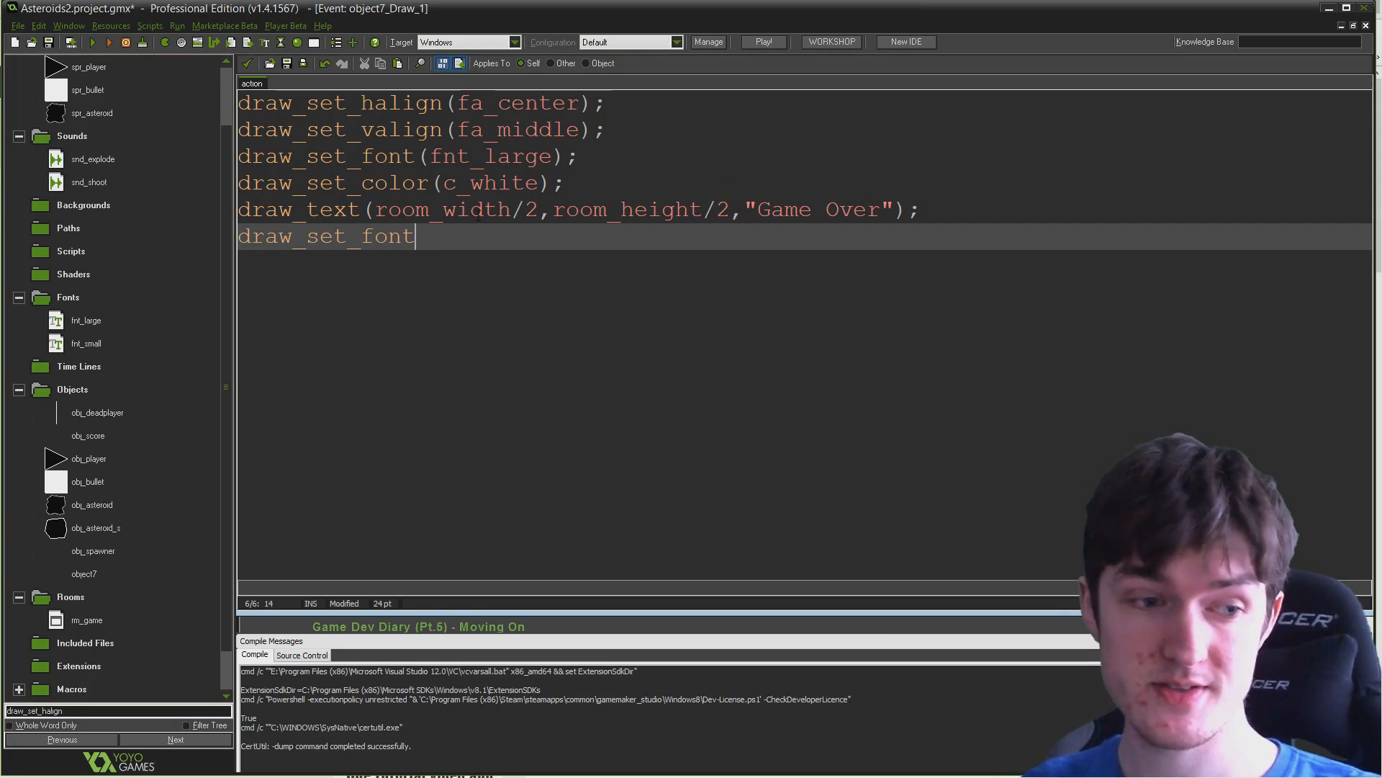
text((fnt_sma)
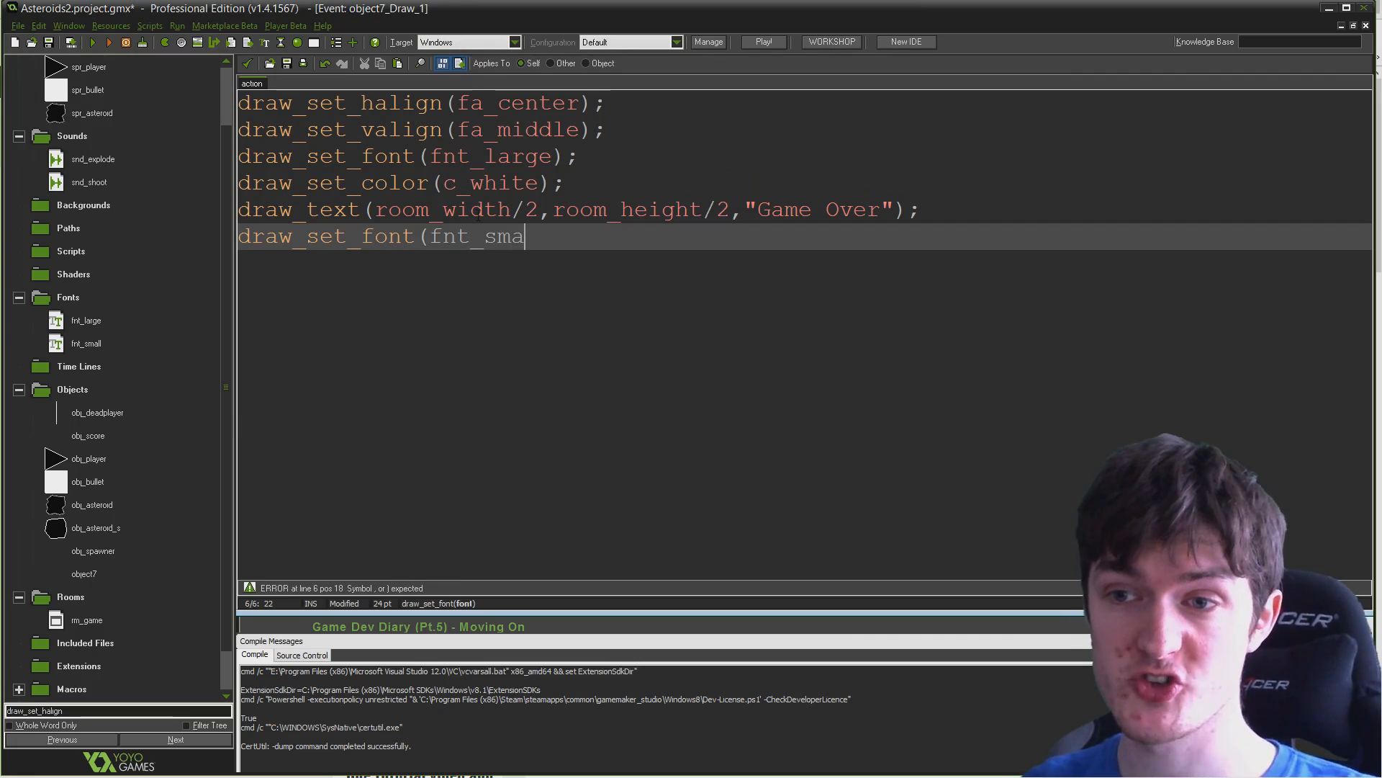
text(ll);)
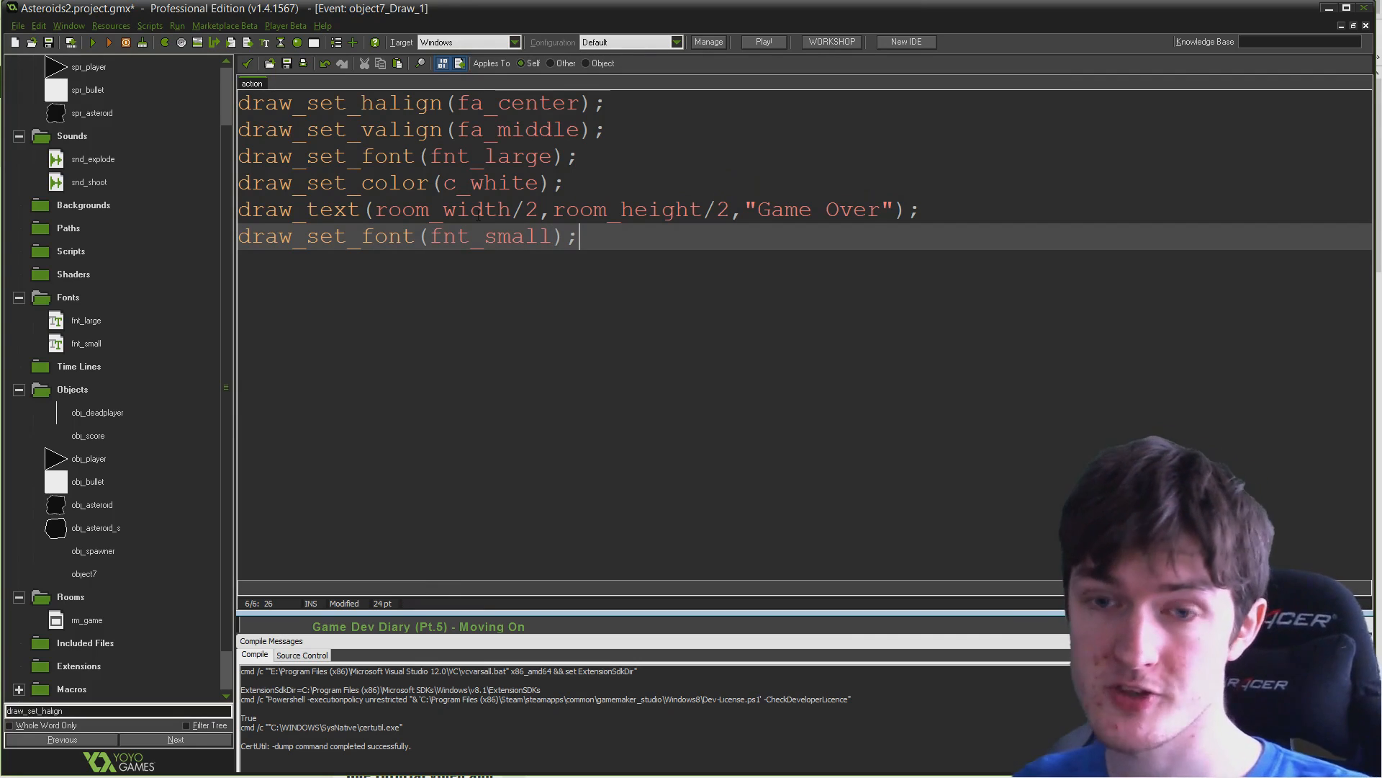
text(d)
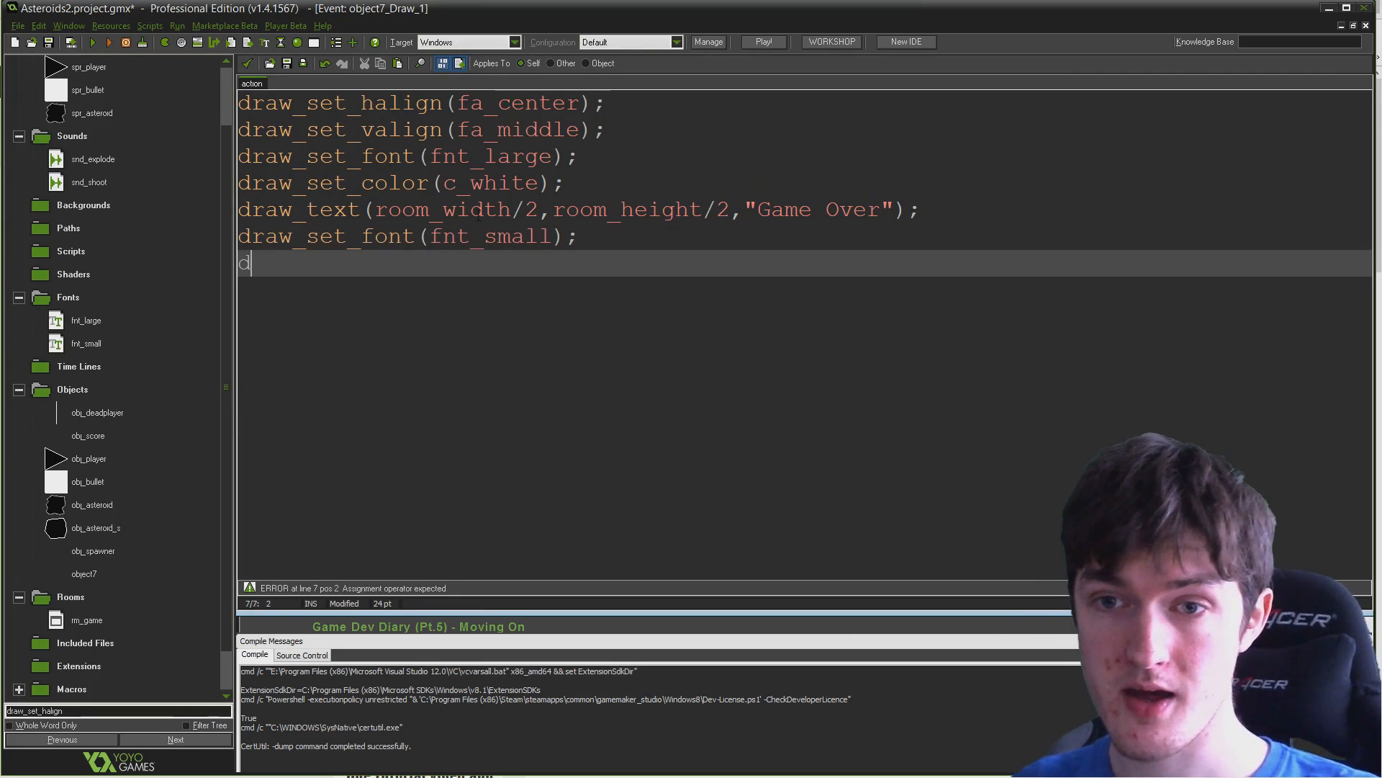
text(draw_text)
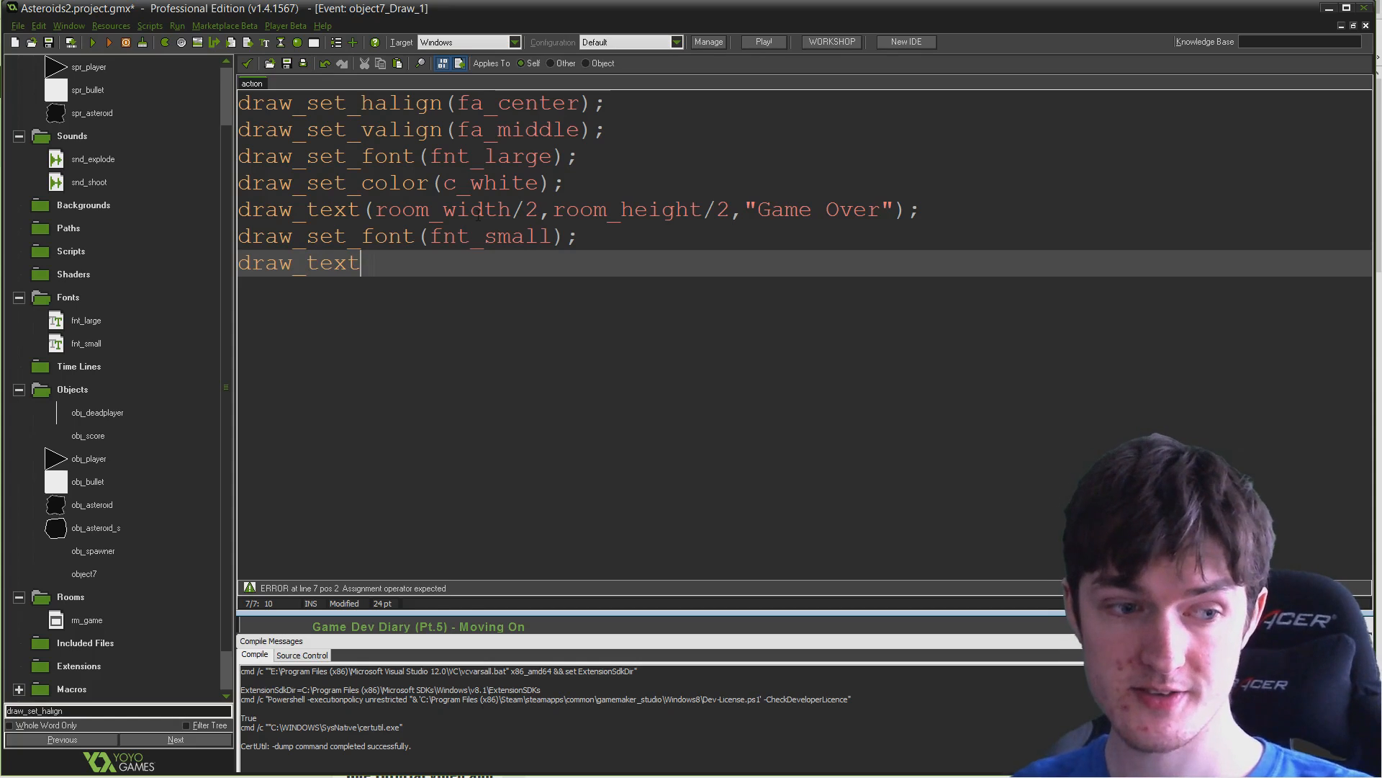
text((room)
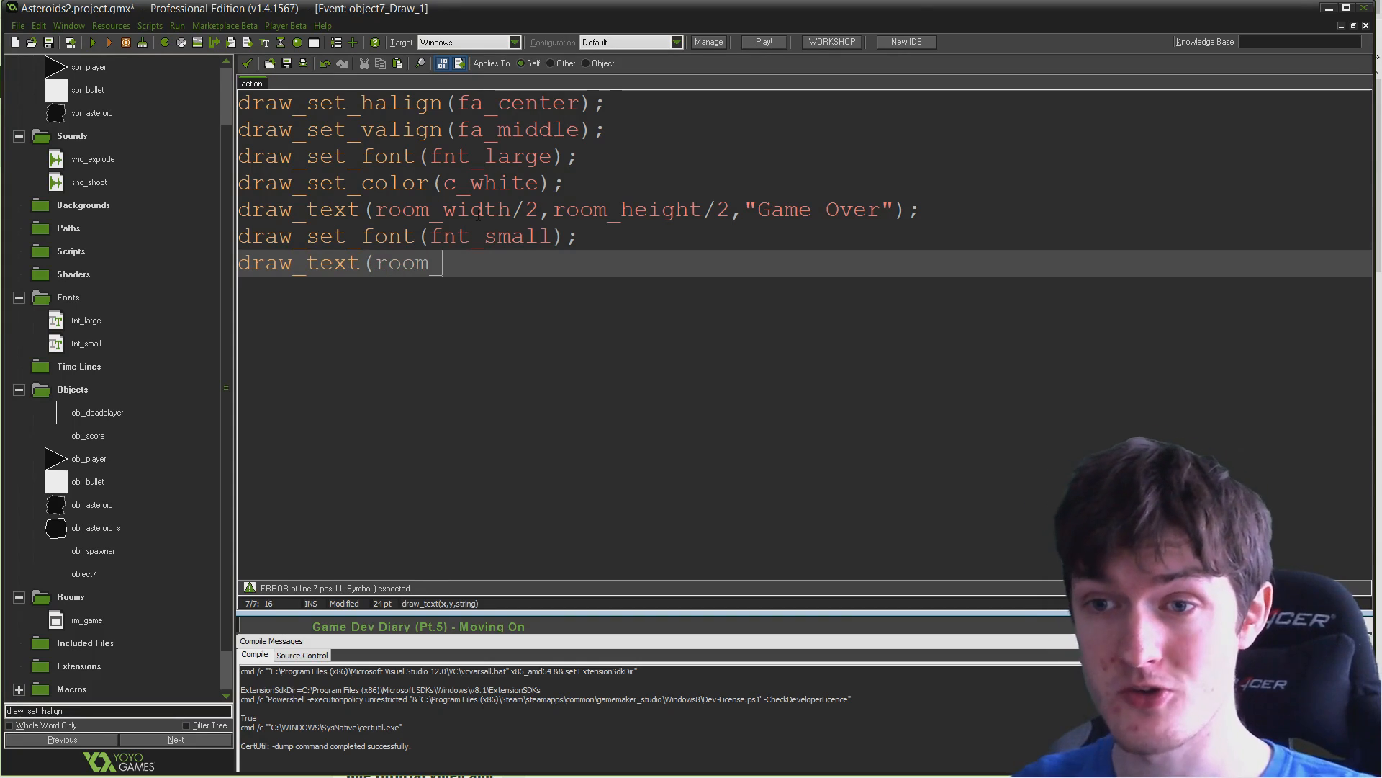
text(_width/2)
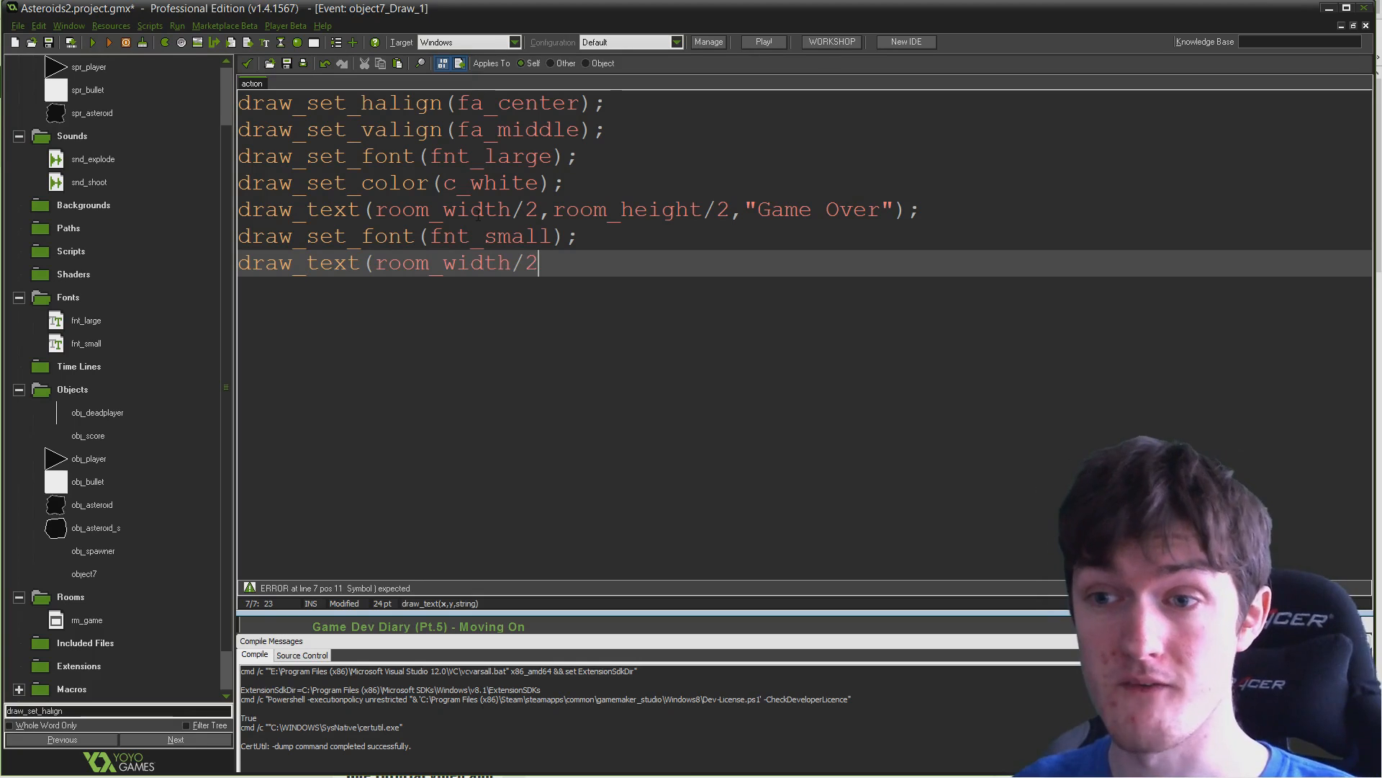
text(,roo)
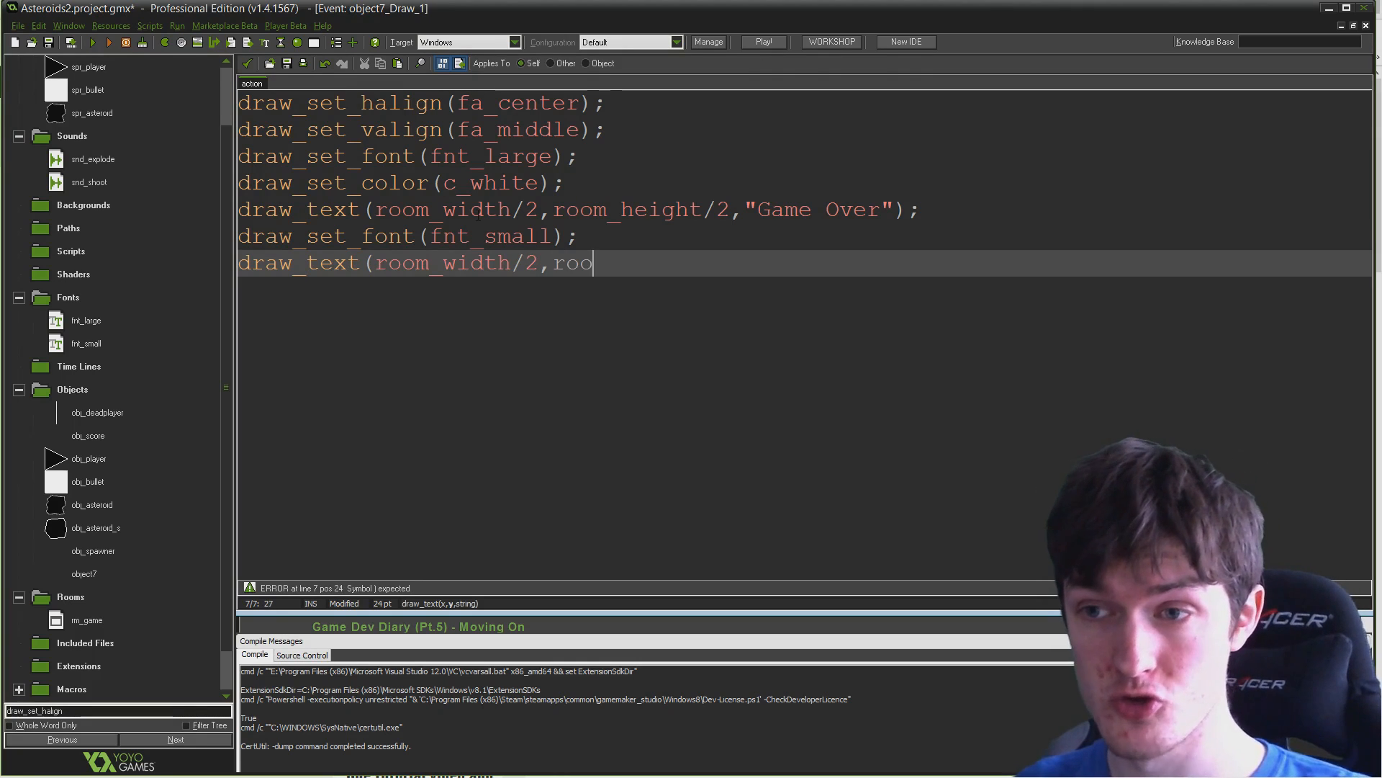
text(m_height/2)
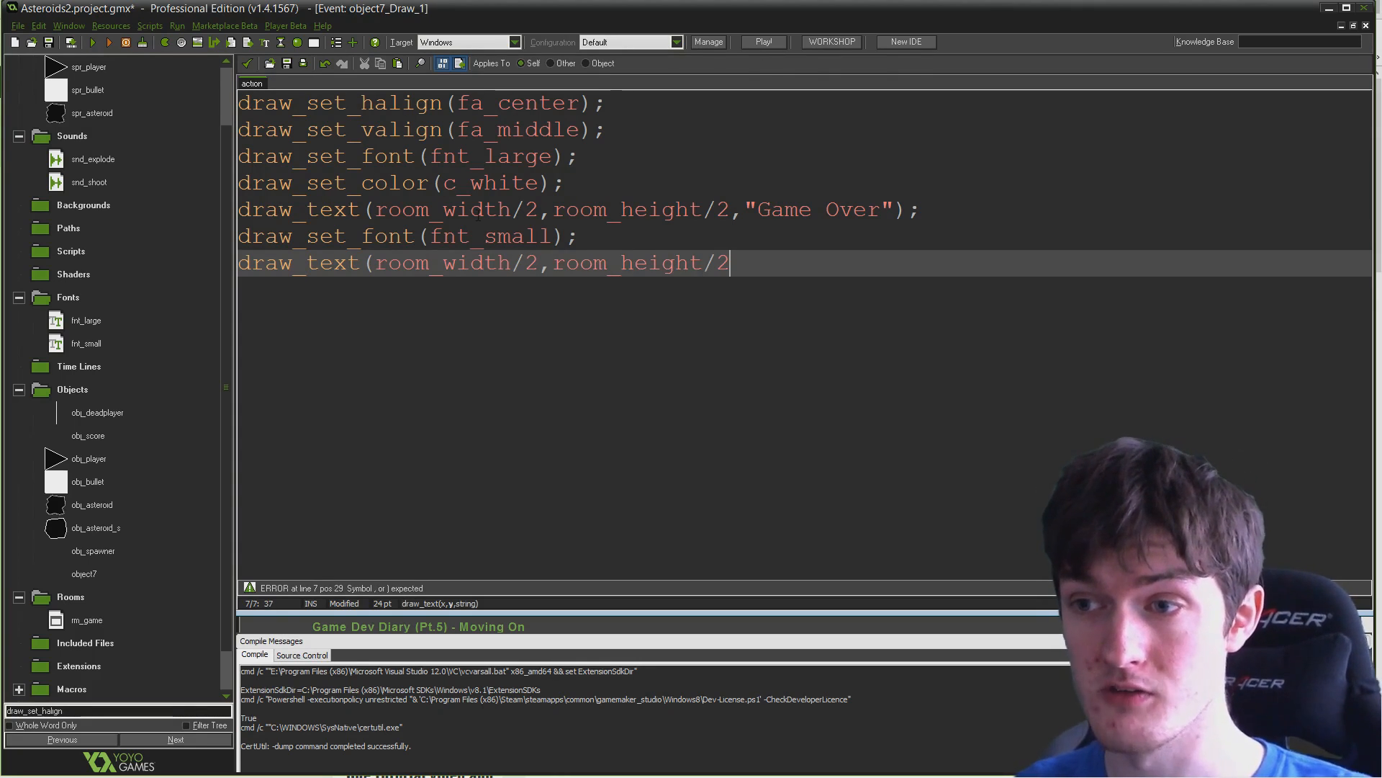
text(+ 50)
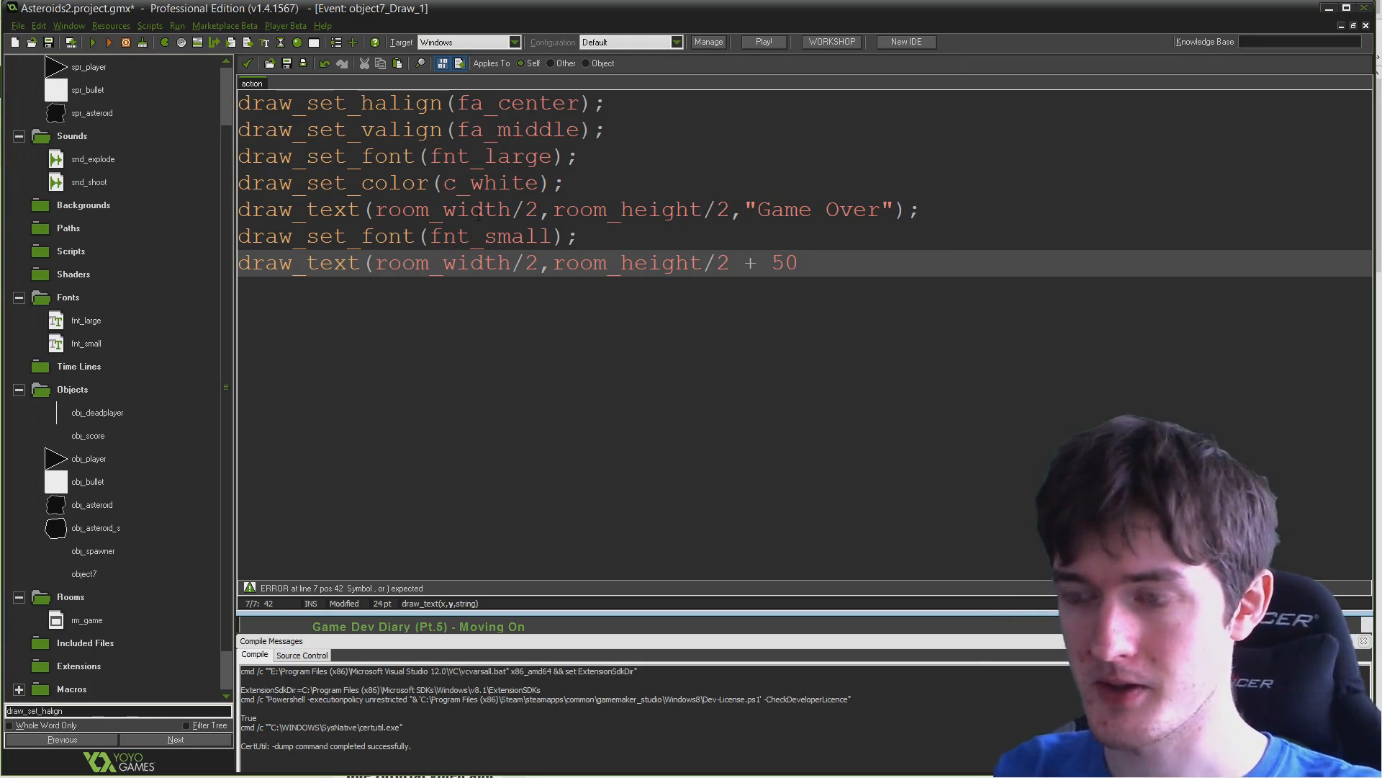
text(,")
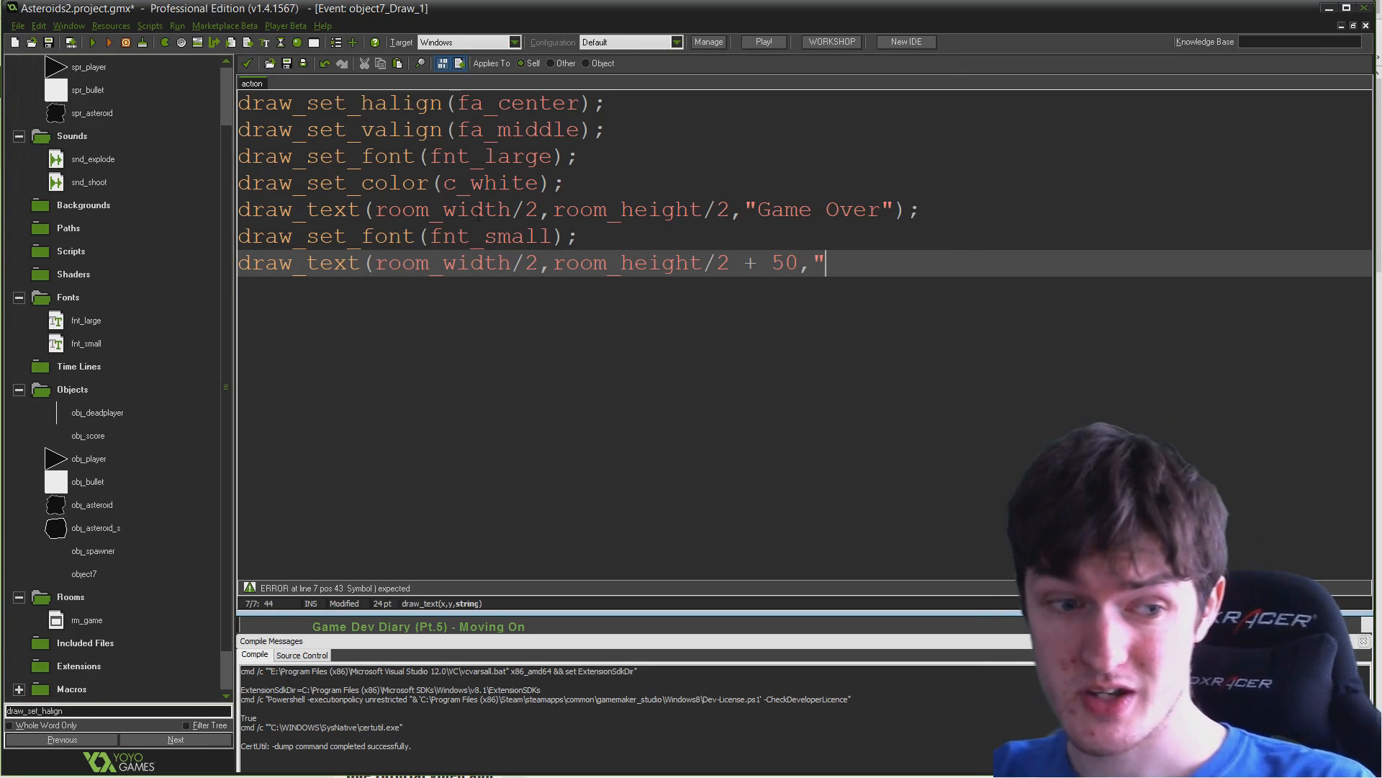
text(press R)
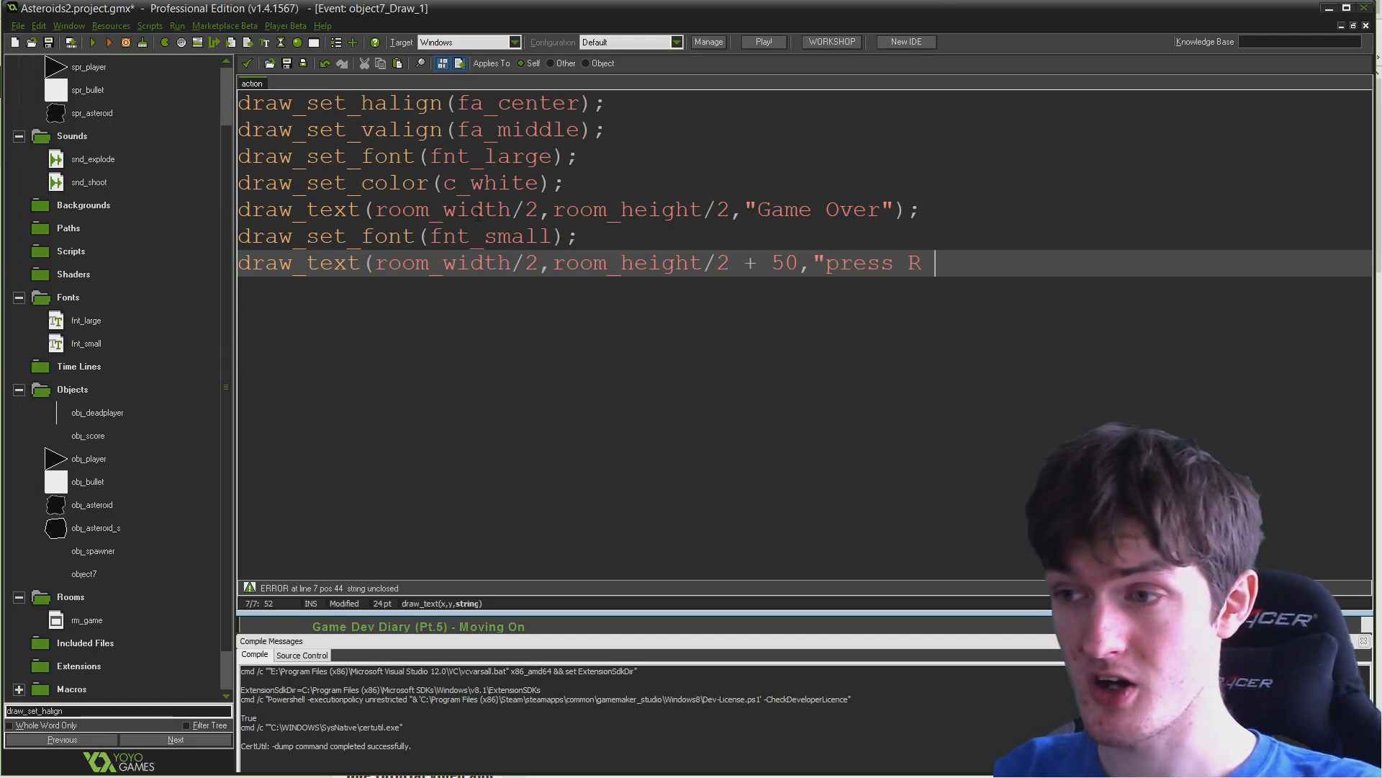
text(to restart!")
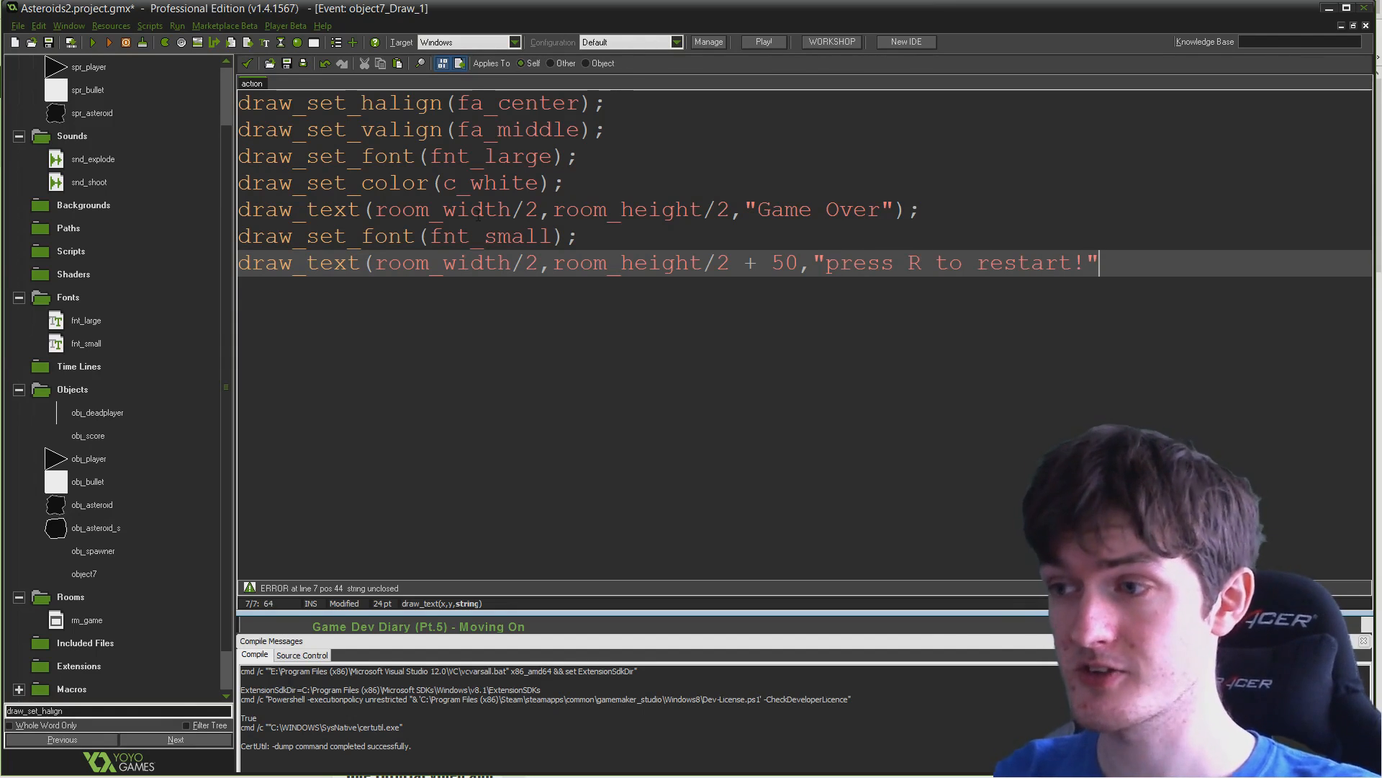
text();)
text(obj_gameover)
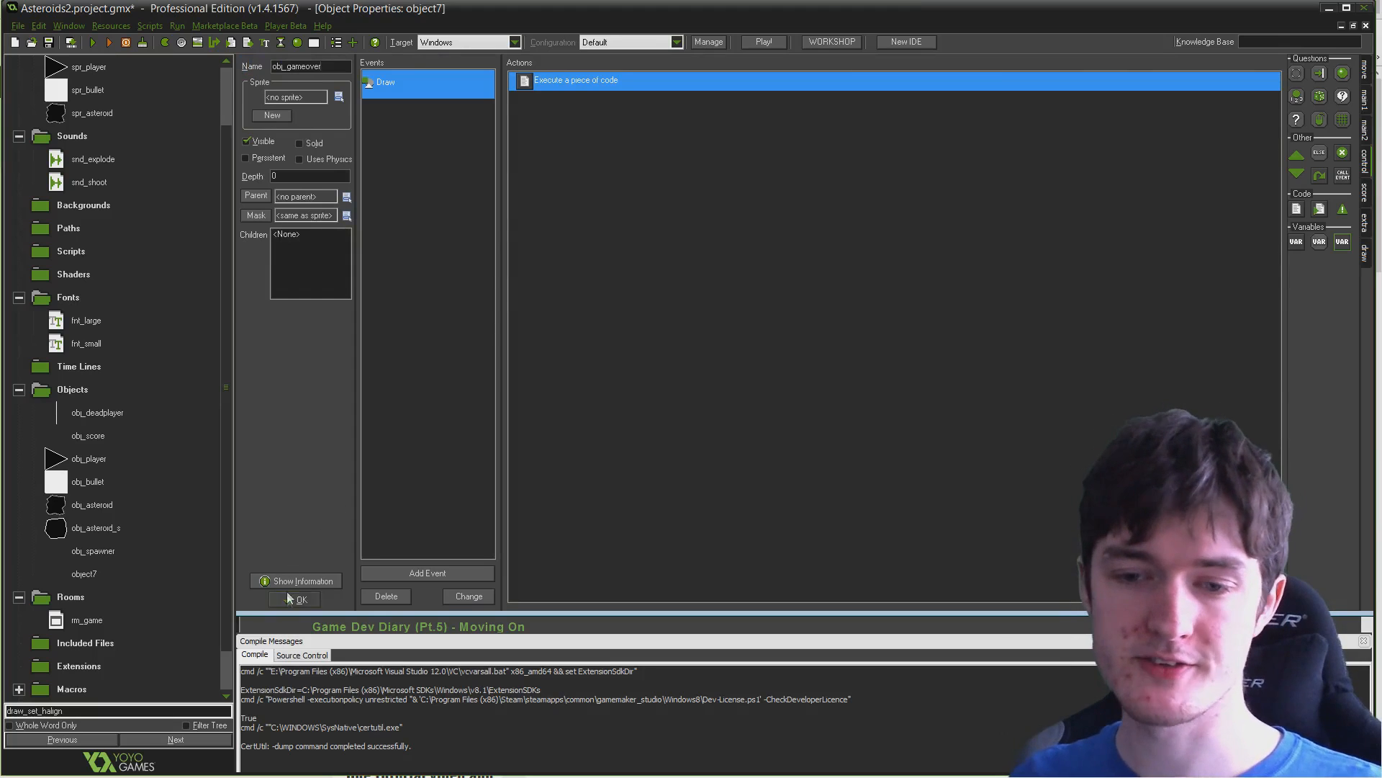
Close obj_gameover and open obj_asteroid's obj_player collision event code
click(301, 600)
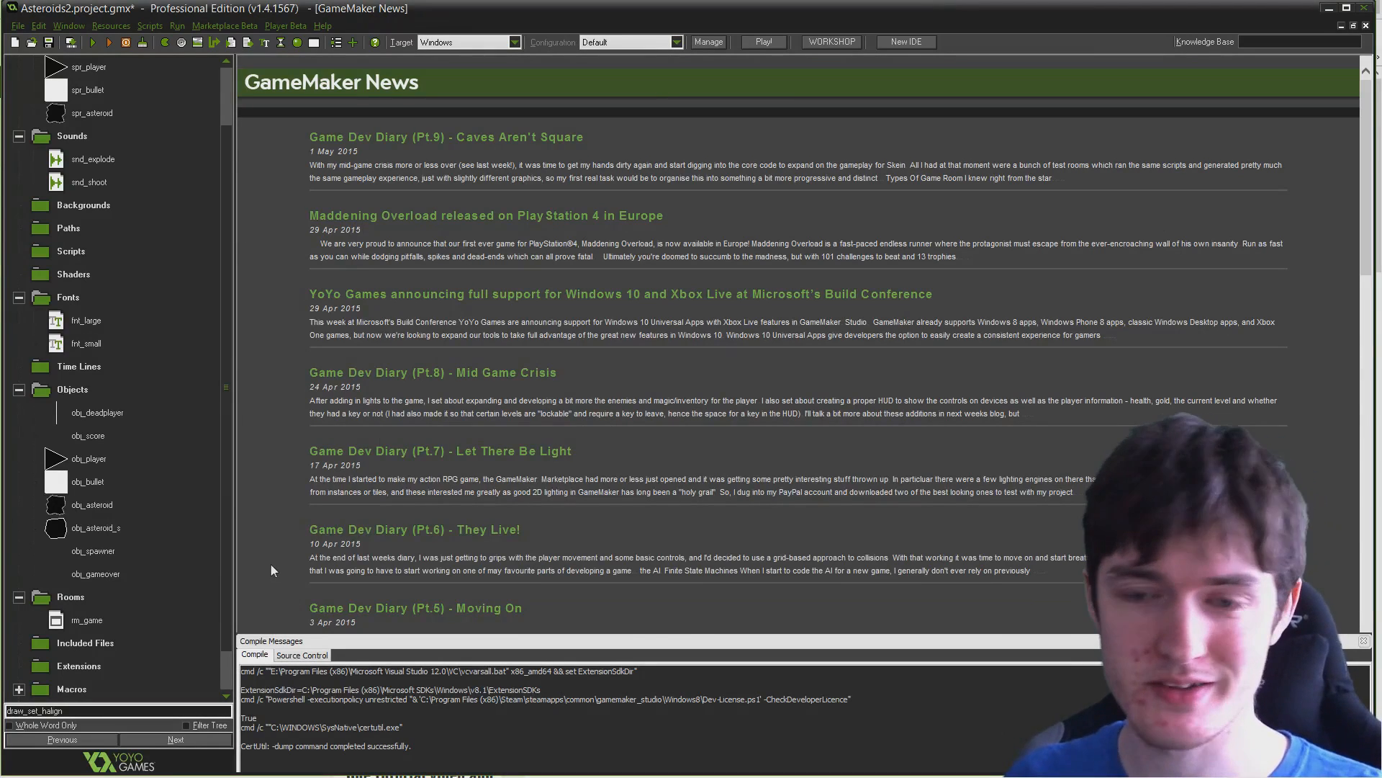
click(94, 550)
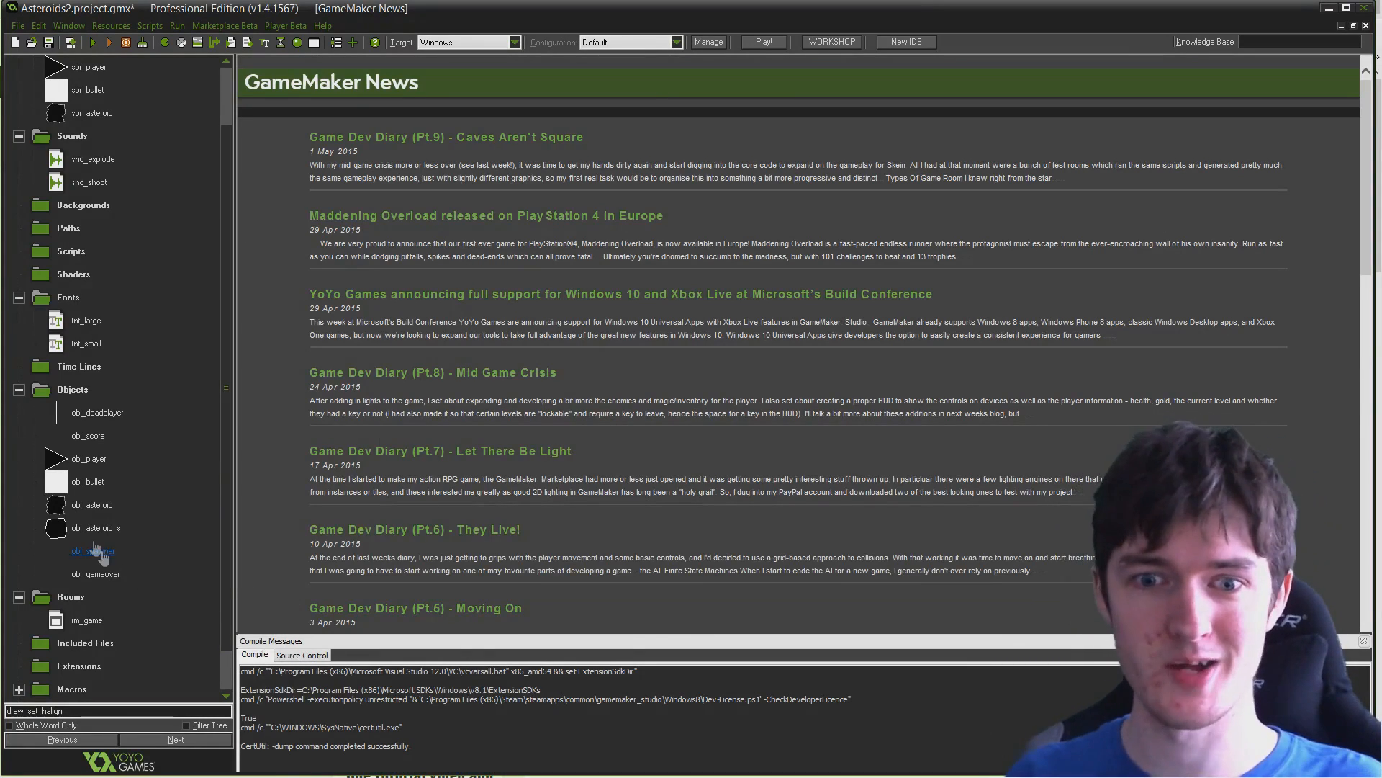
double_click(91, 504)
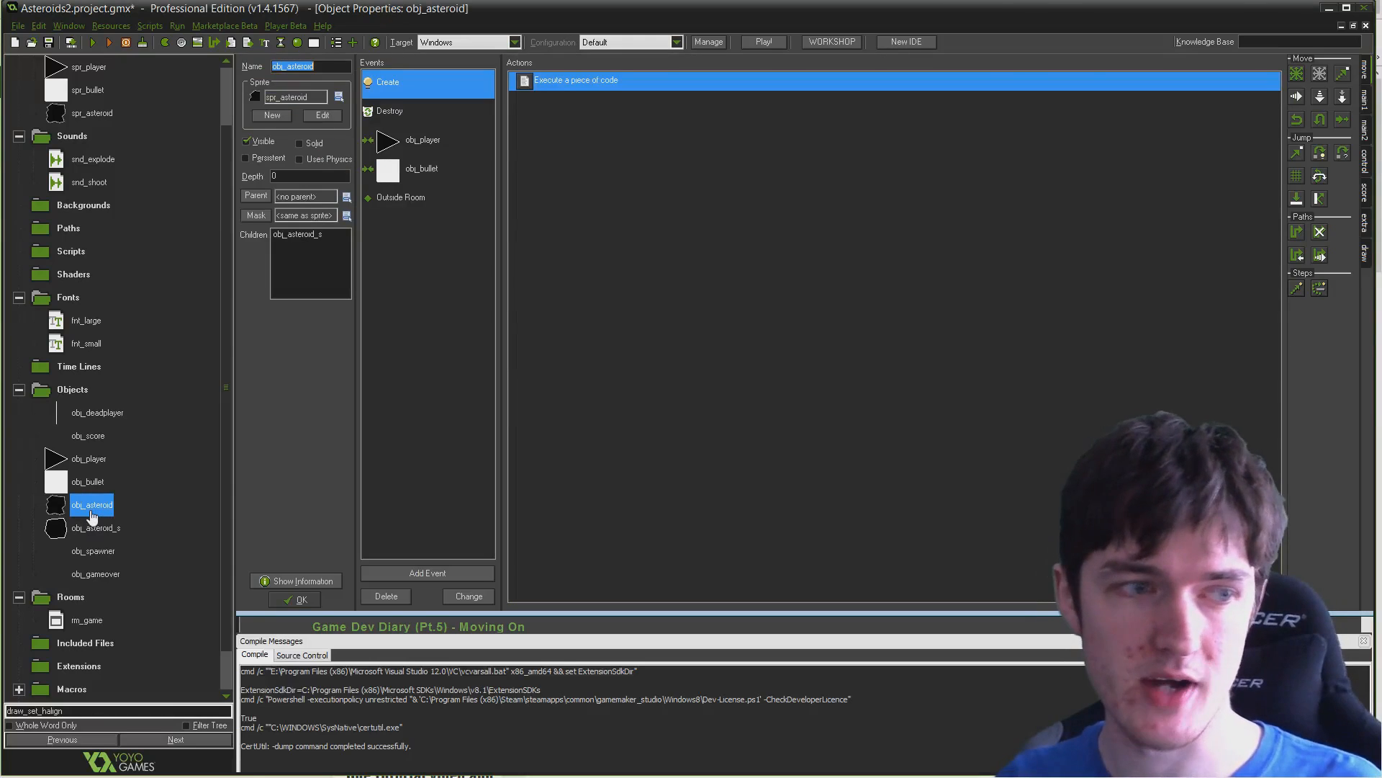
click(421, 140)
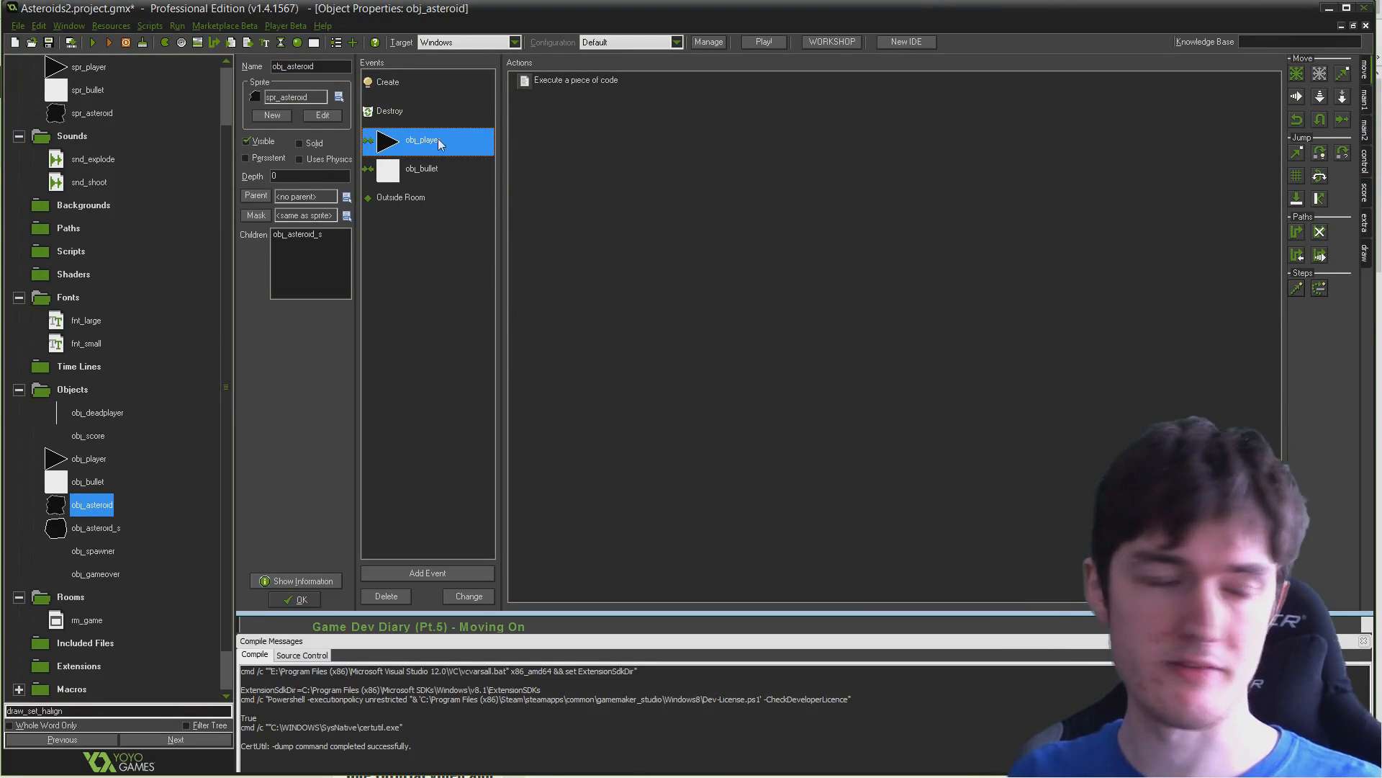
double_click(576, 80)
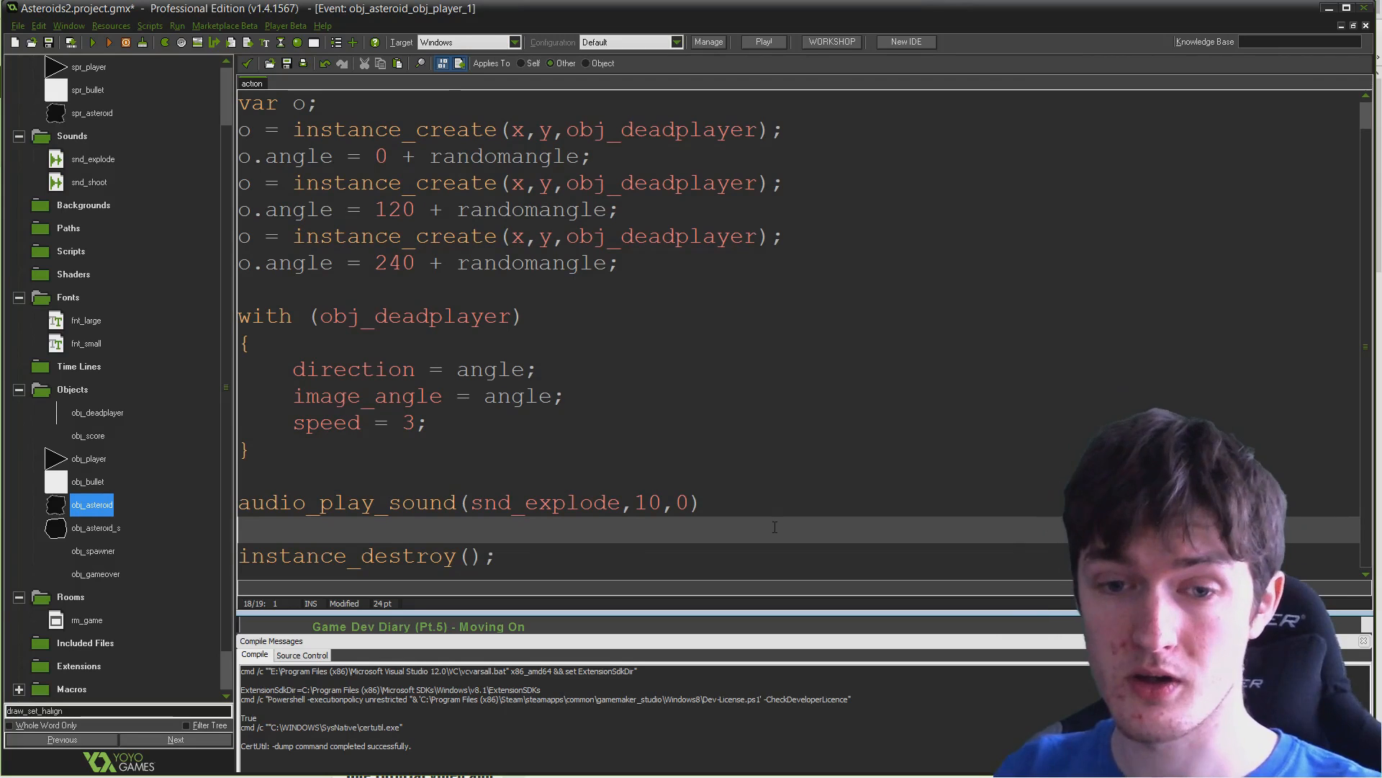
Add instance_create(0,0,obj_gameover); above instance_destroy() in the asteroid's player-collision code
text(instan)
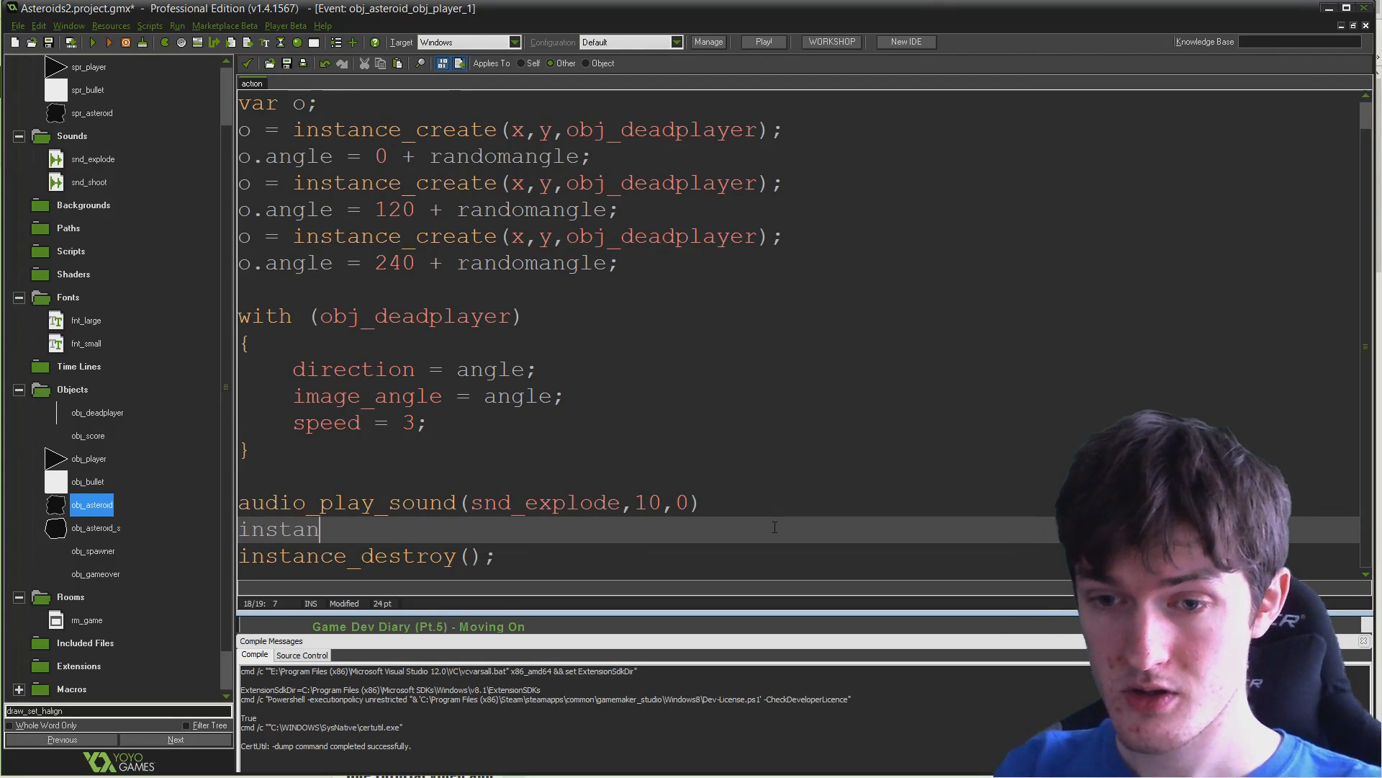
text(ce)
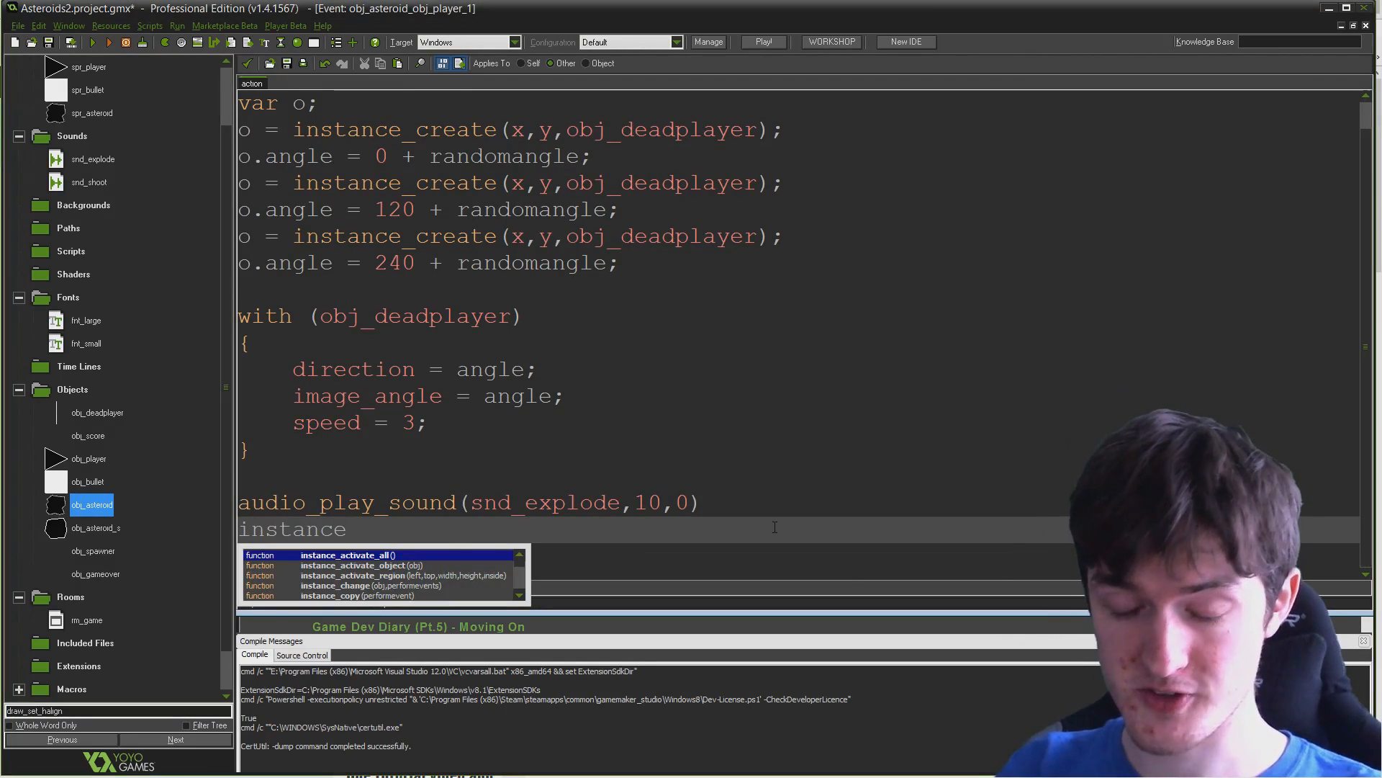
text(_create()
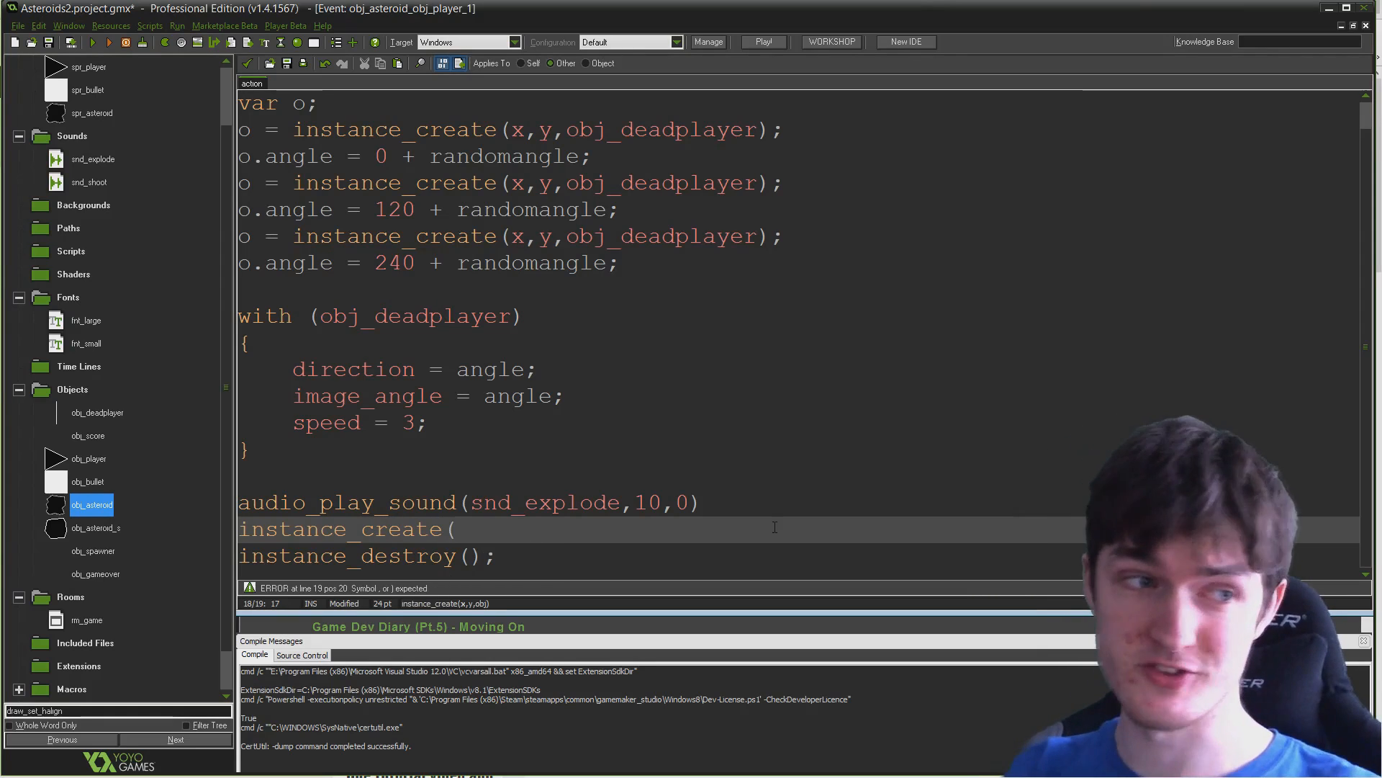
text(0,0,)
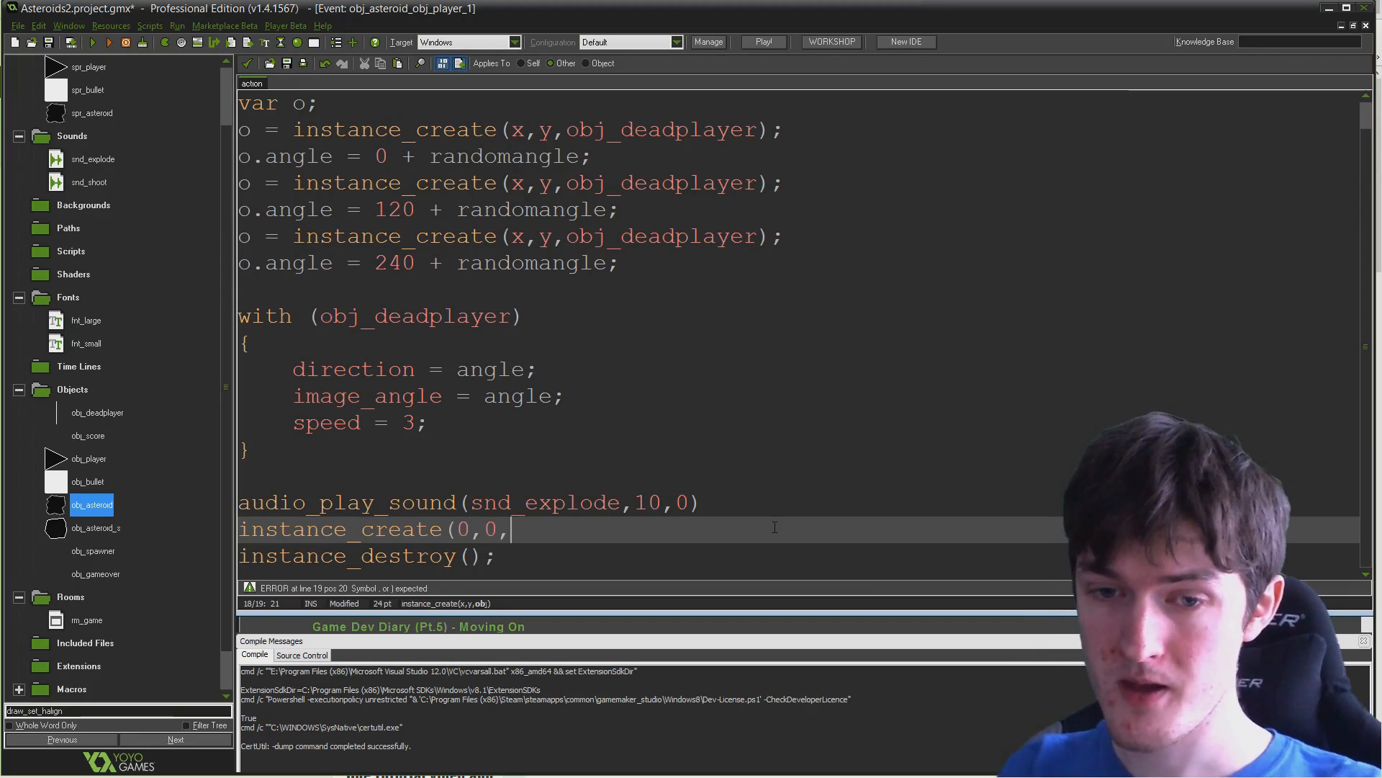
text(obj_gameove)
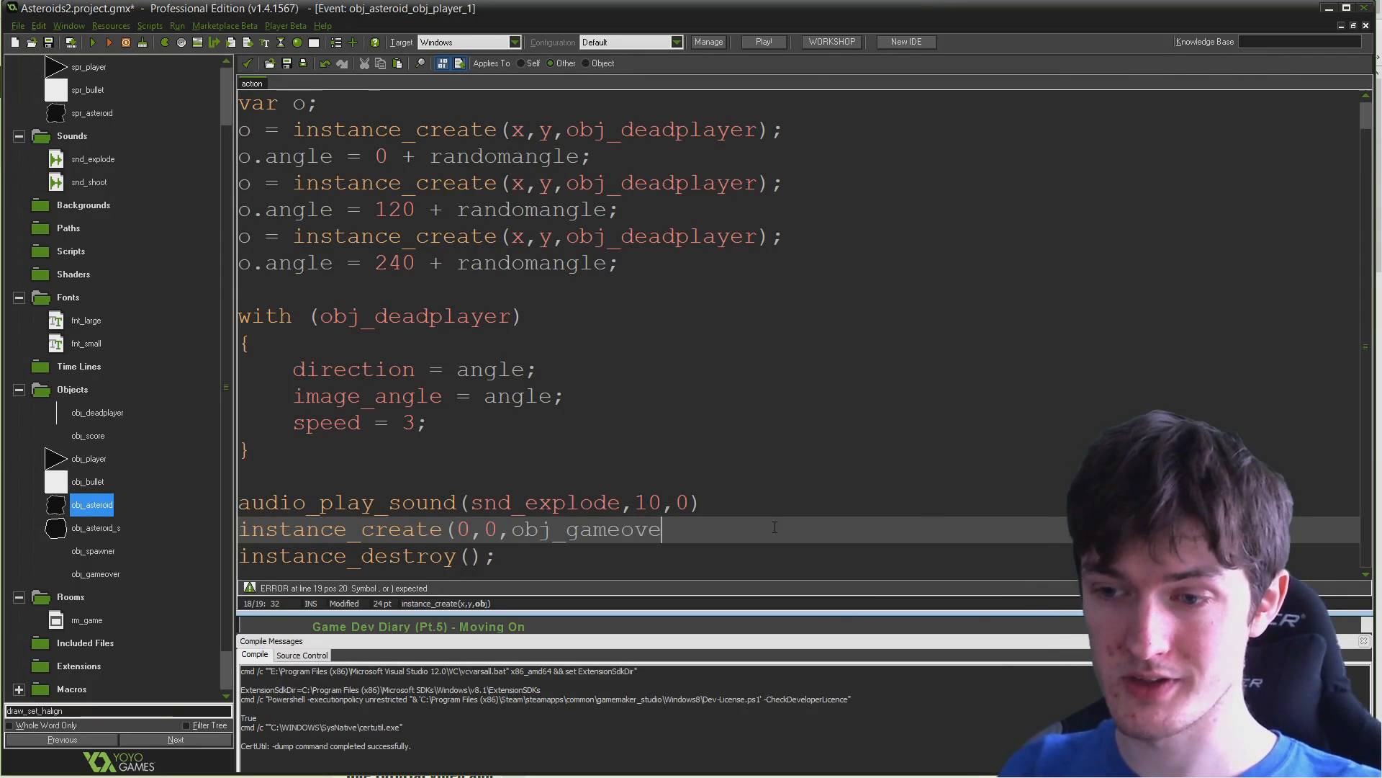
text(r);)
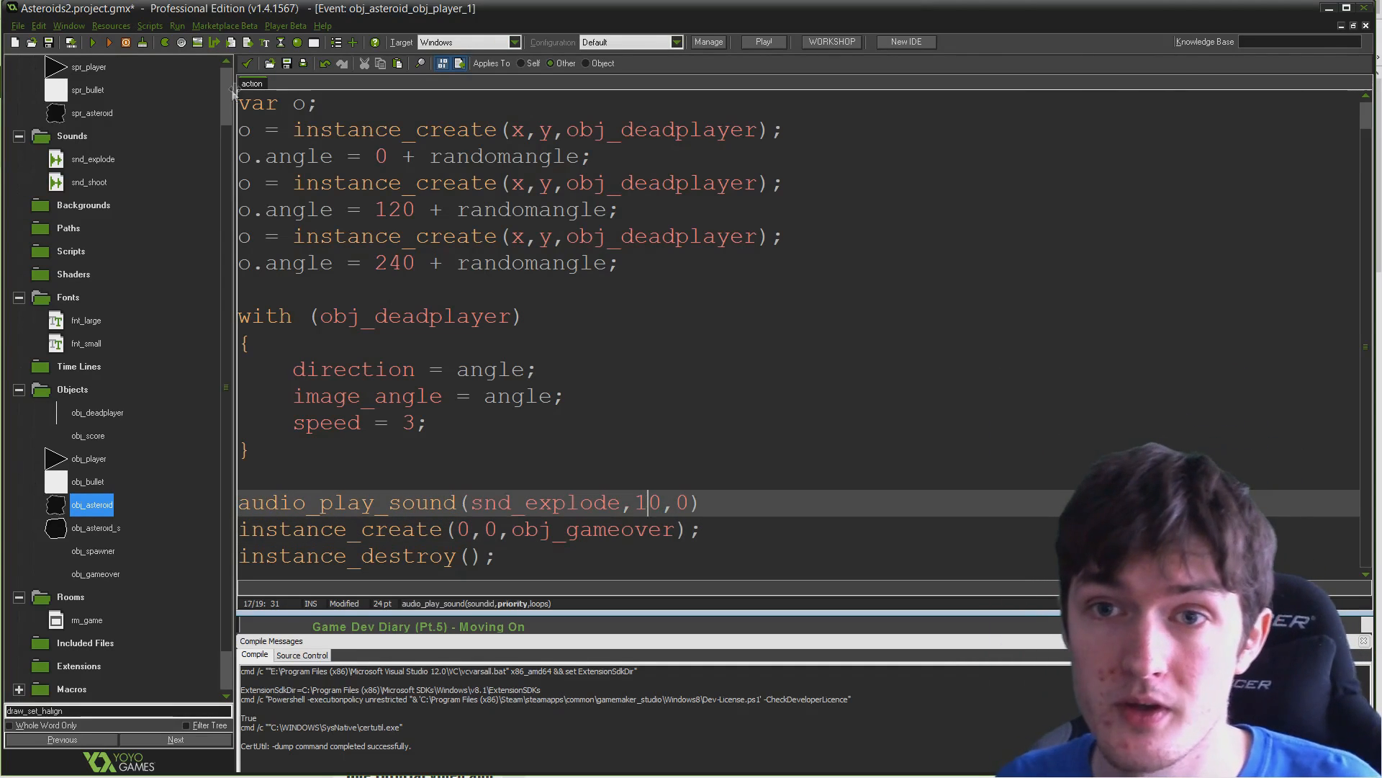
mouse_move(249, 62)
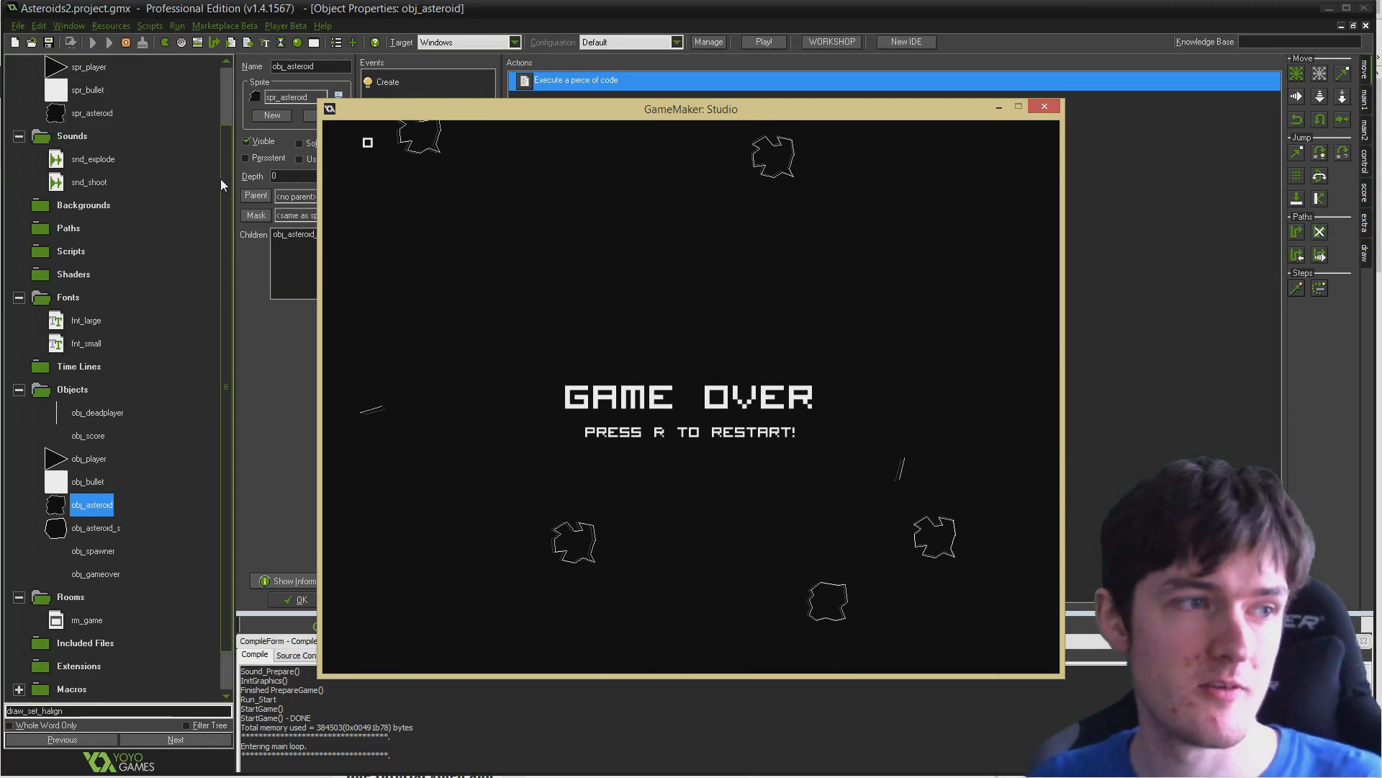
Crash into an asteroid to confirm GAME OVER and PRESS R TO RESTART! appear, then restart and quit
key(r)
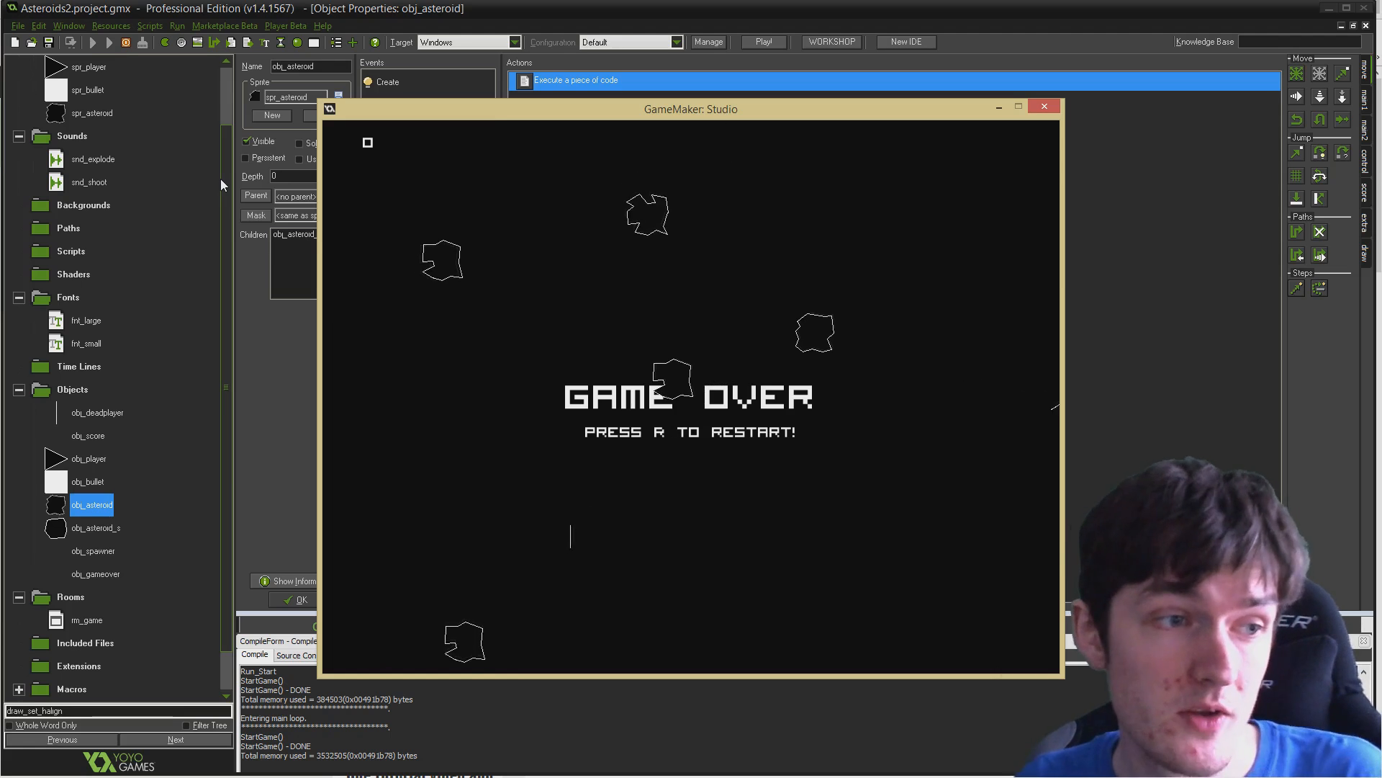
key(r)
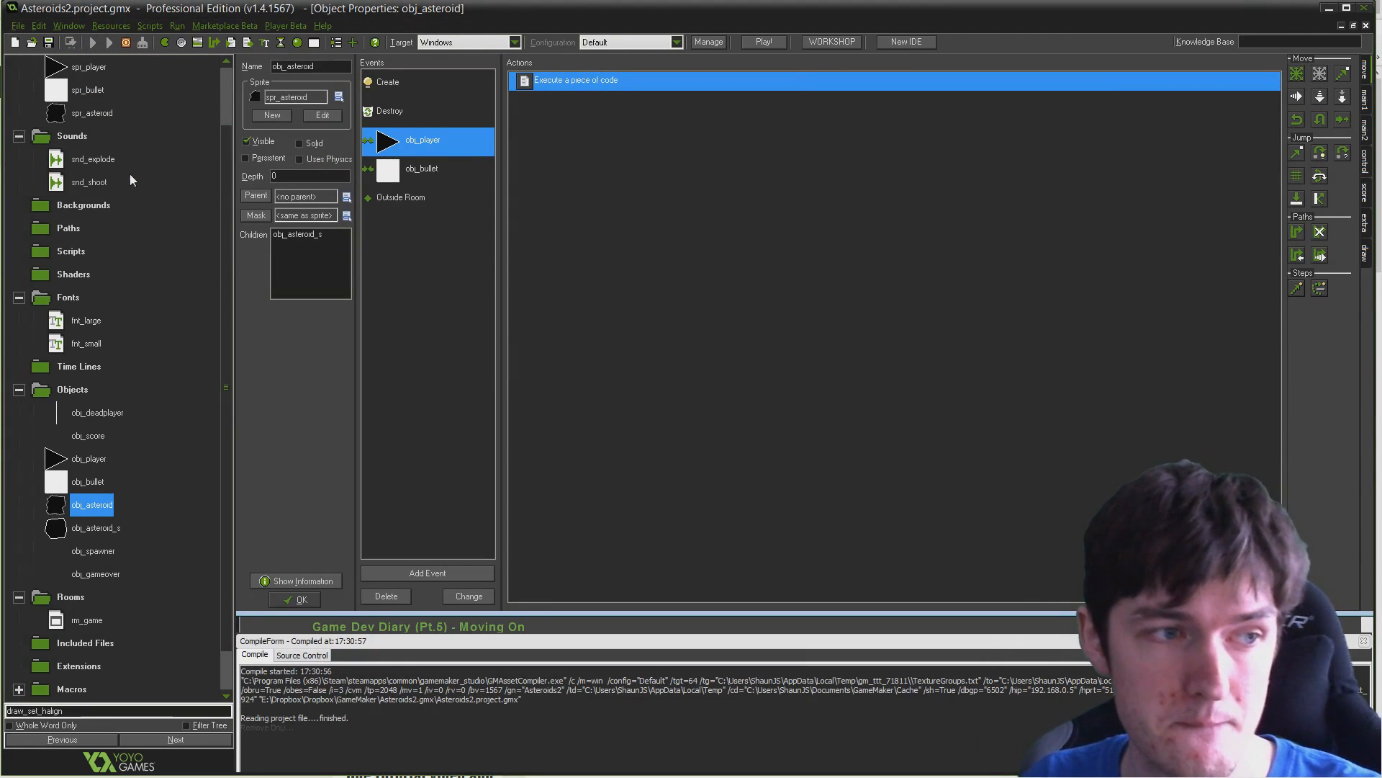
Review and close obj_gameover's Draw code, then open obj_score's Draw event code
click(761, 42)
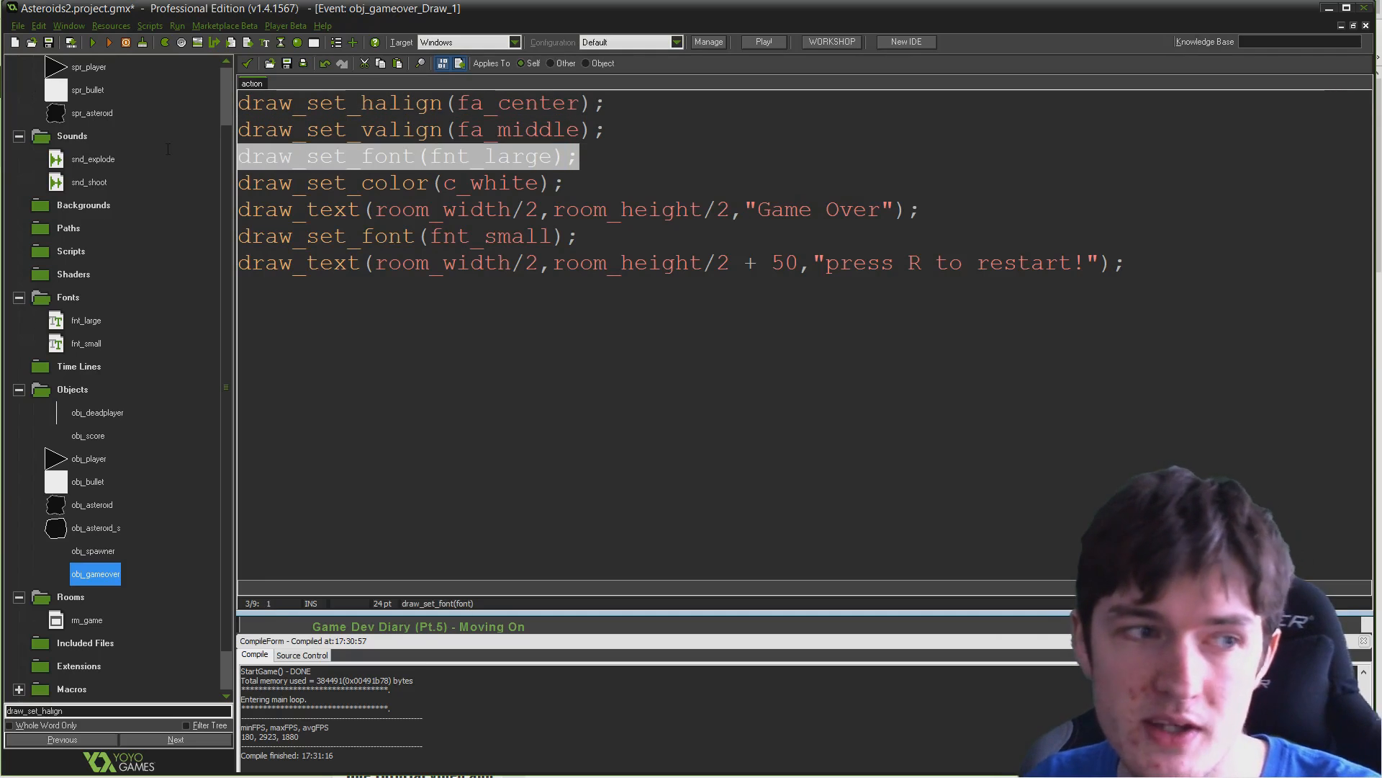
click(604, 236)
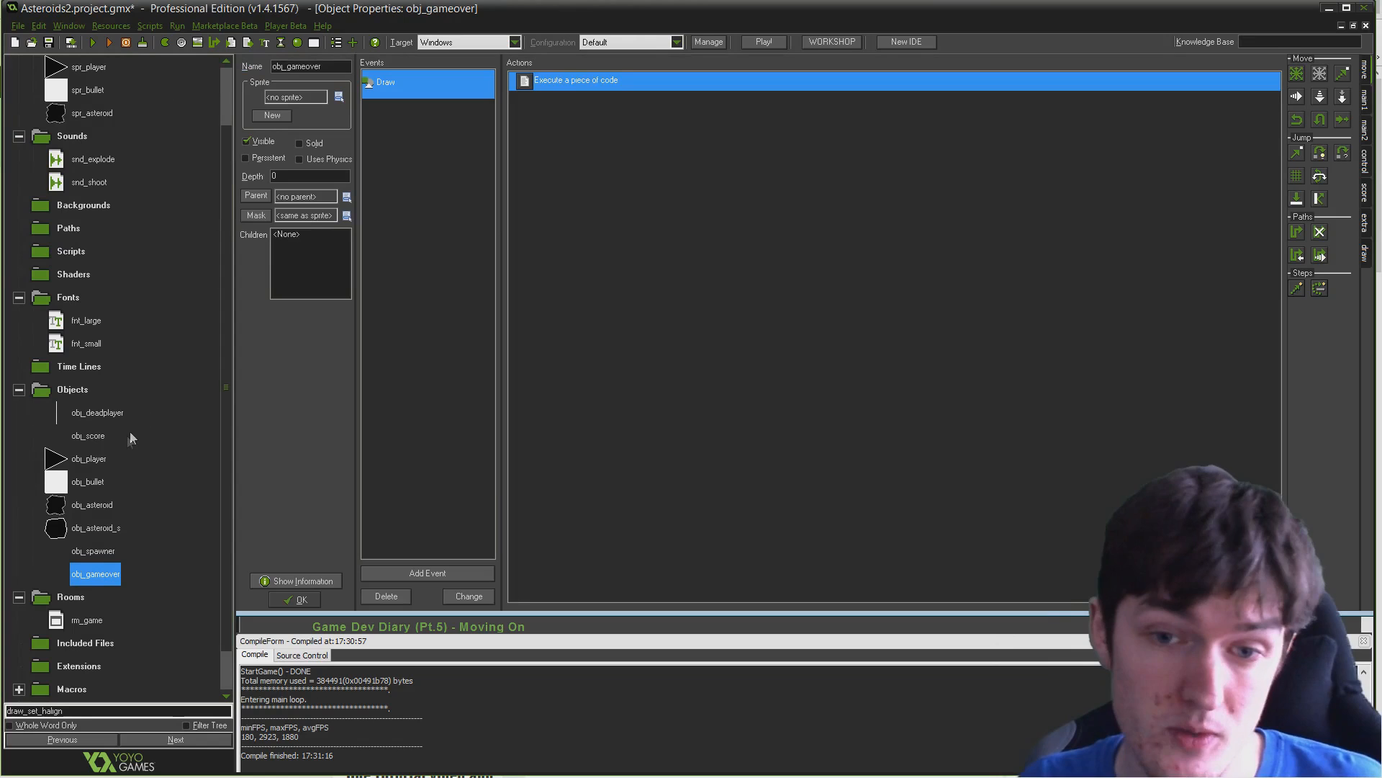
click(87, 435)
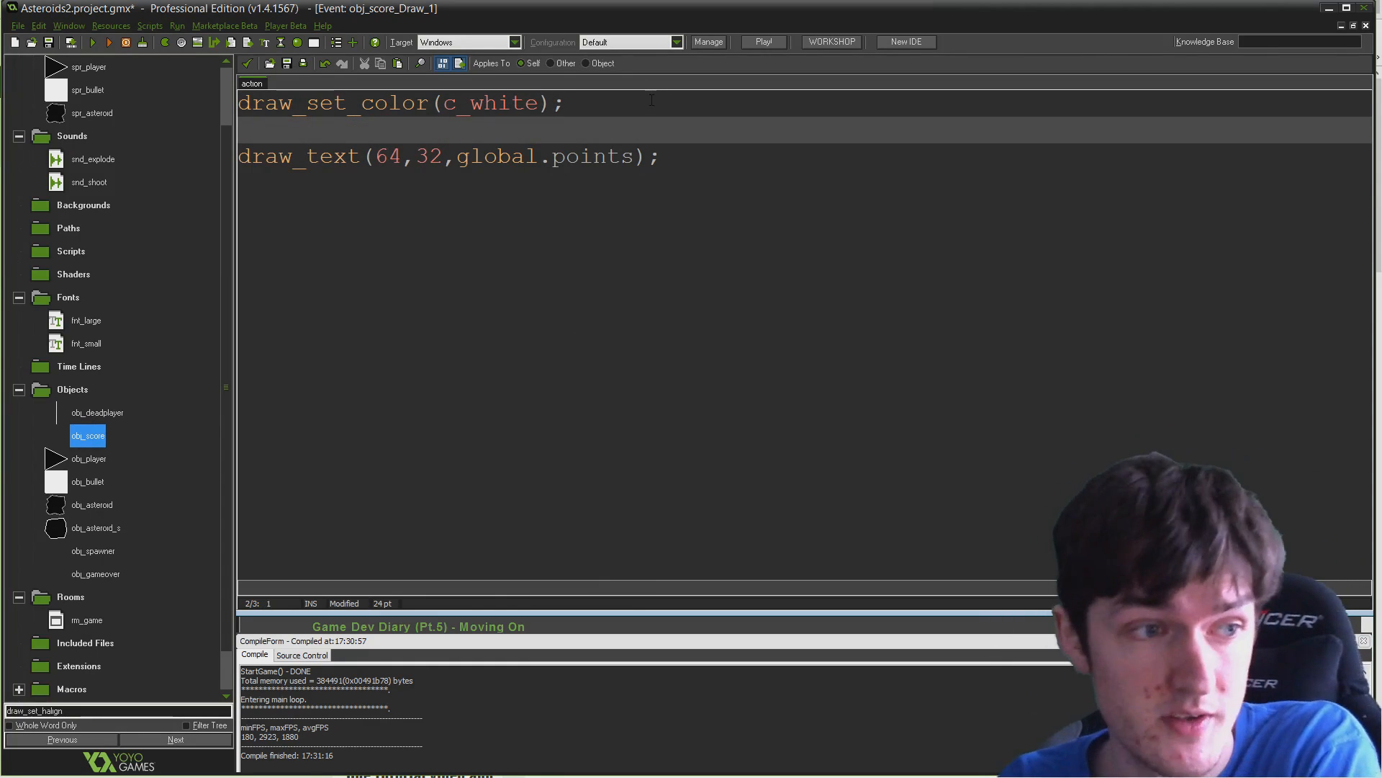
Add draw_set_font(fnt_small); before the score's draw_text, save the code, and run the game
text(draw_set_font(f)
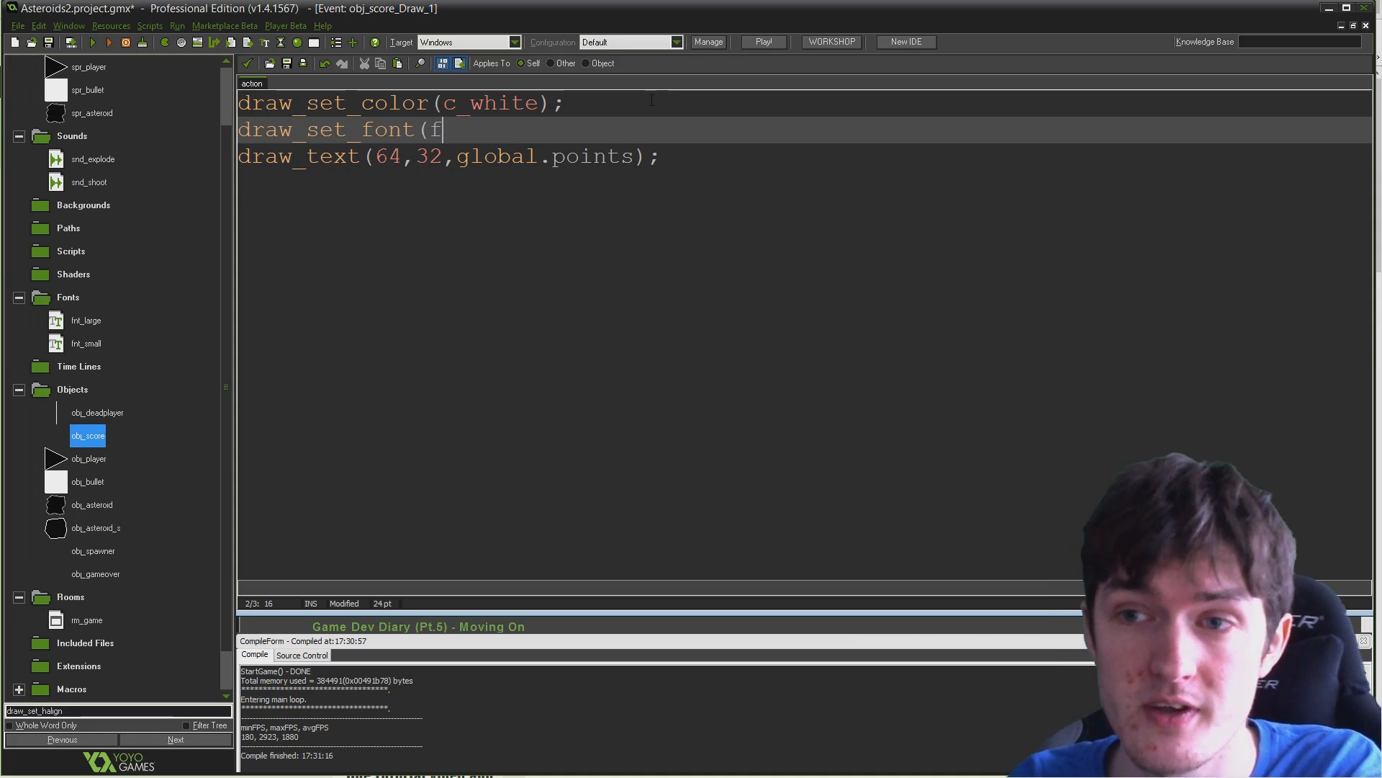
text(nt_small);)
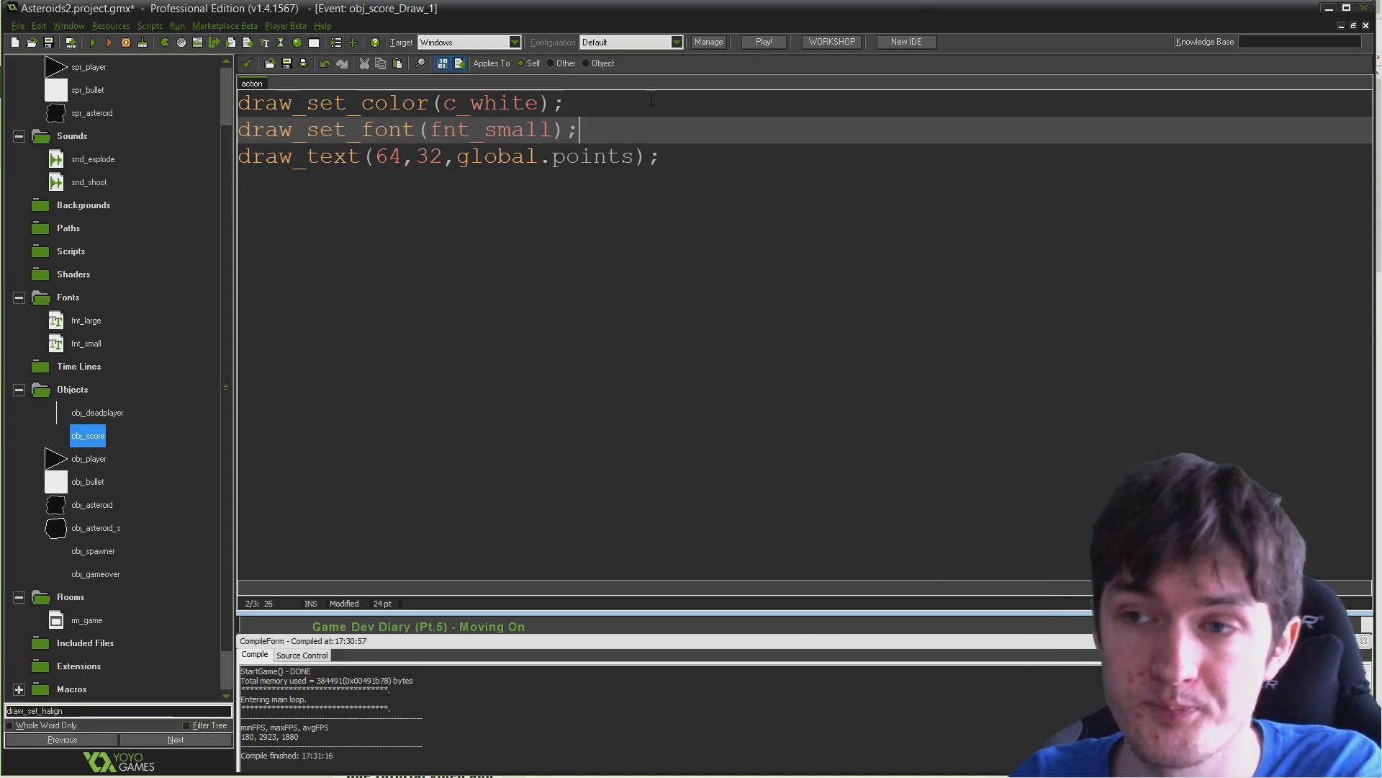
click(335, 185)
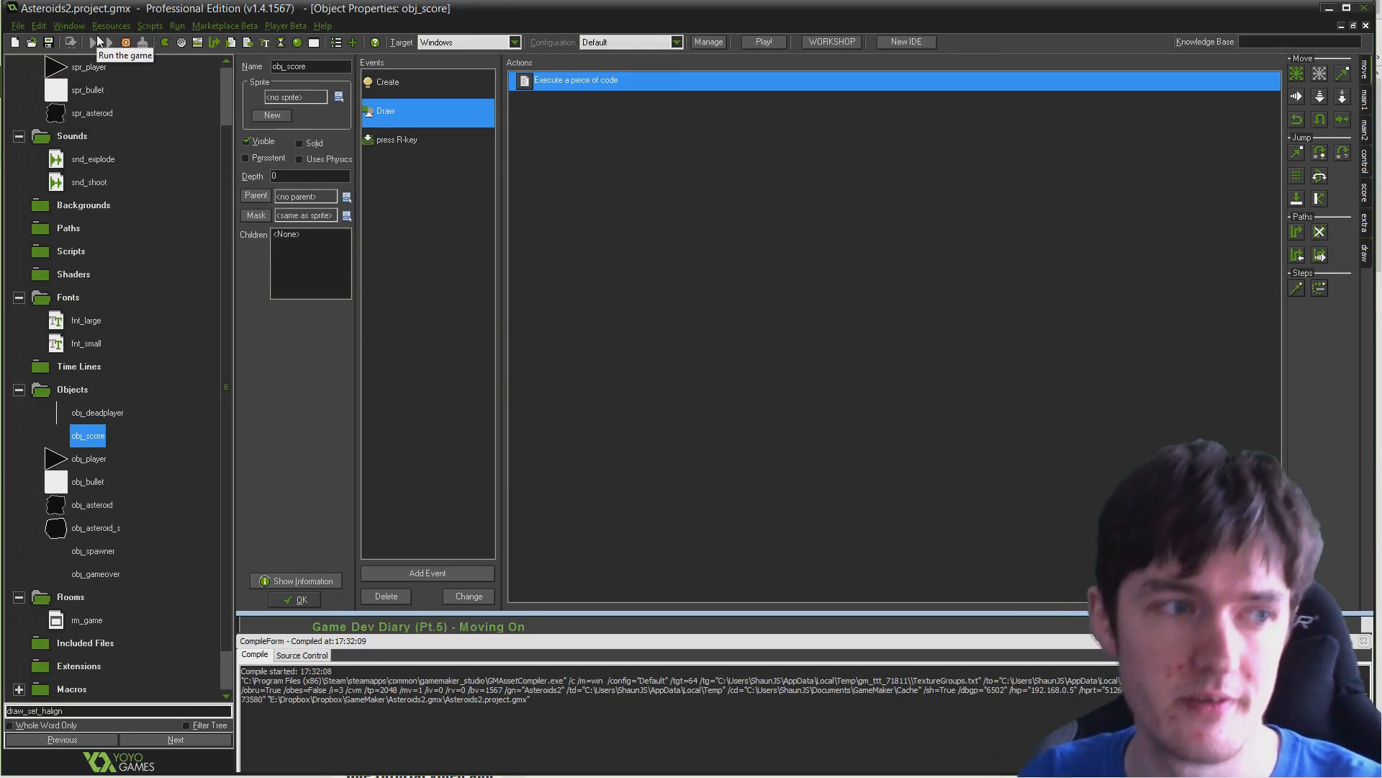
click(97, 43)
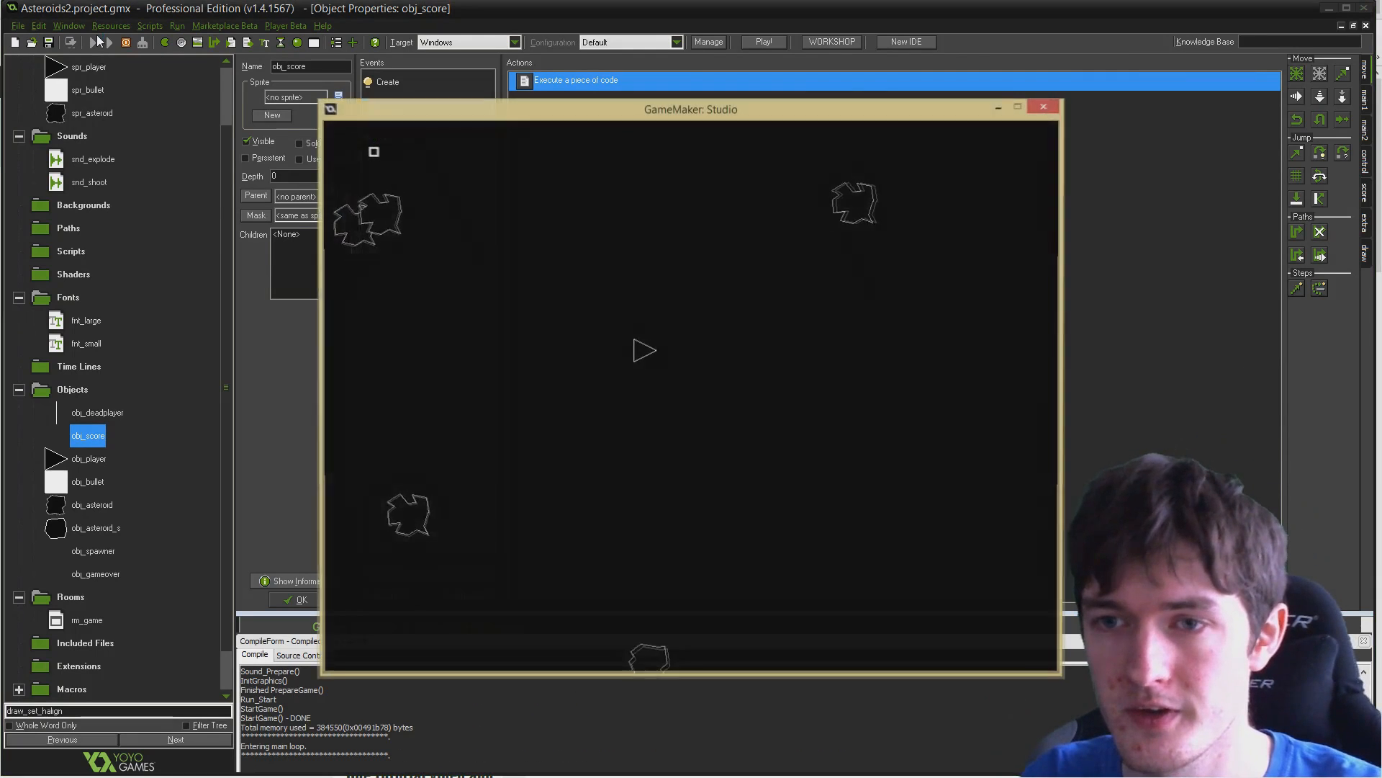